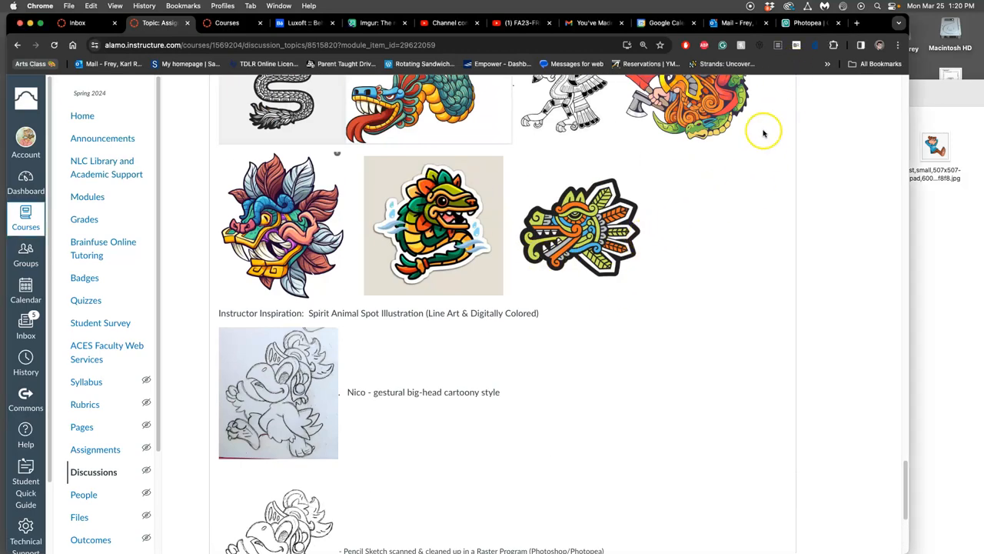
# Edit the discussion post to add the cartoon-characters image beside the spirit animal illustrations and save
pyautogui.click(779, 120)
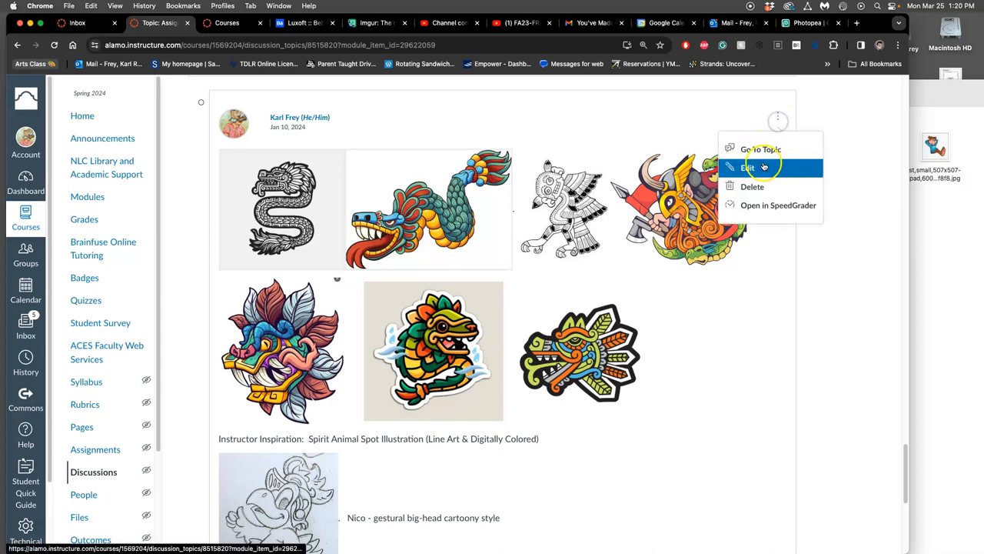
pyautogui.click(747, 168)
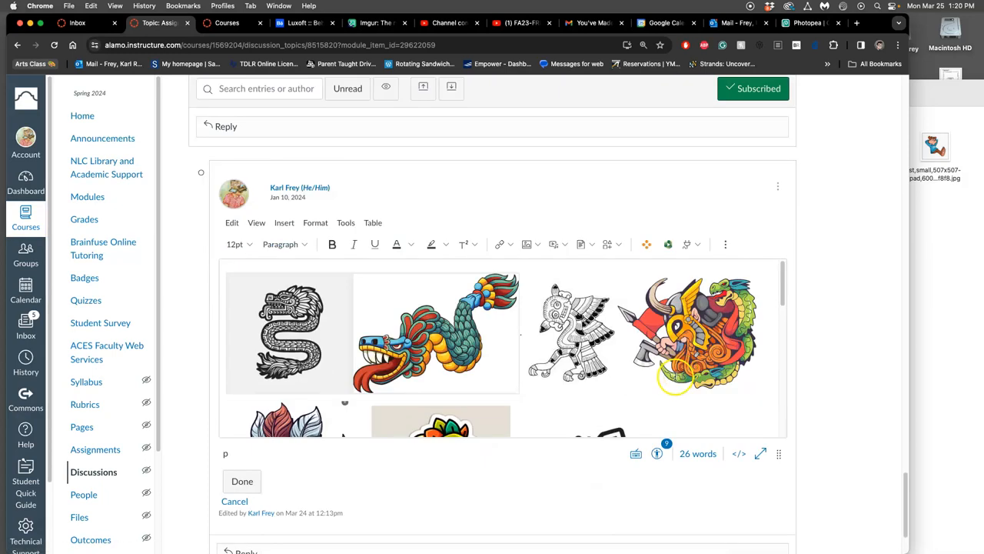
pyautogui.scroll(-3)
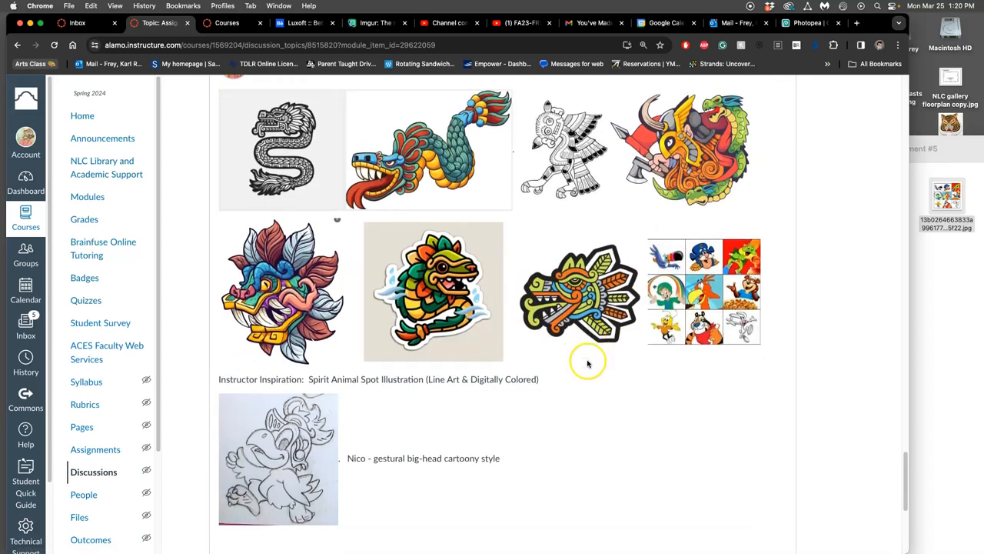
pyautogui.scroll(-3)
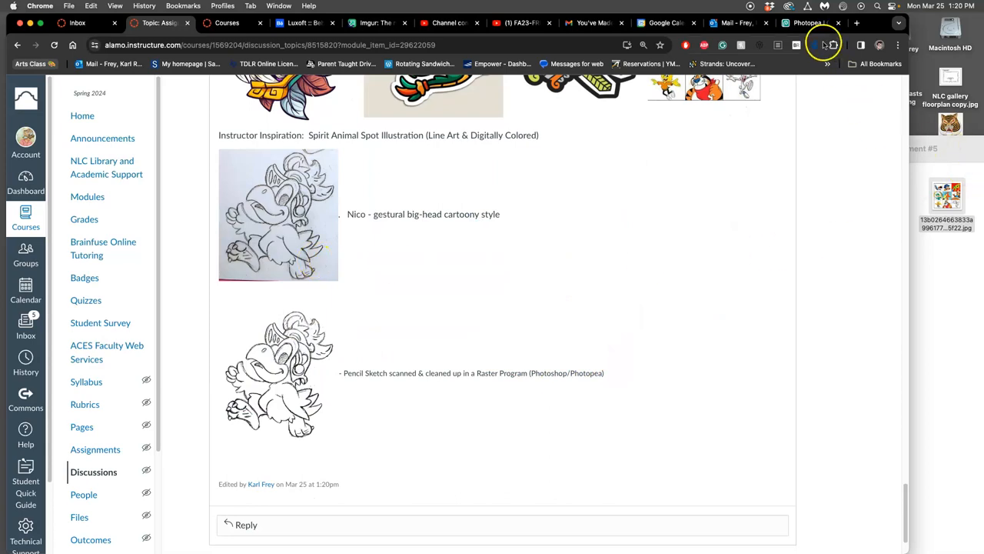
# Duplicate the scanned bird sketch's Background into Layer 1 in Photopea
pyautogui.click(802, 23)
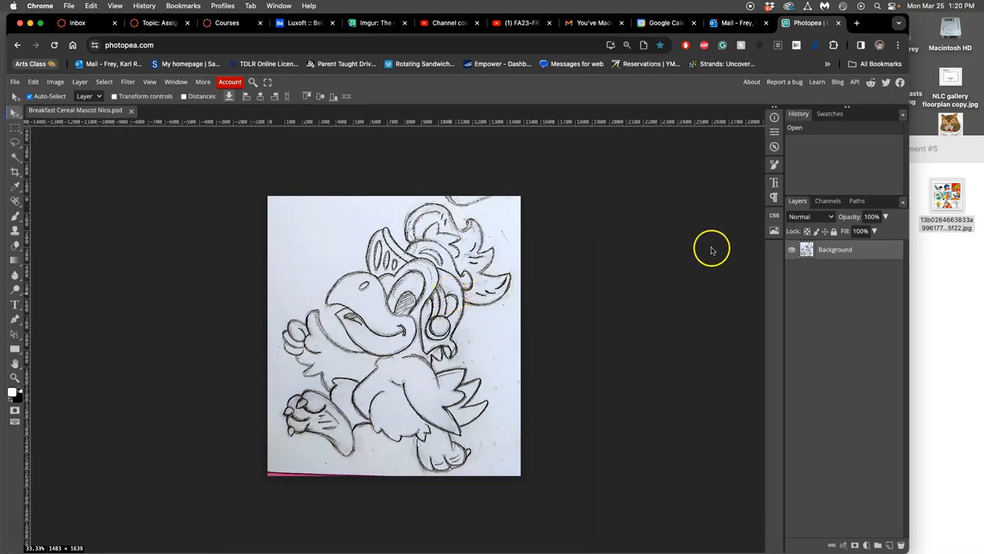
pyautogui.press('Cmd+J')
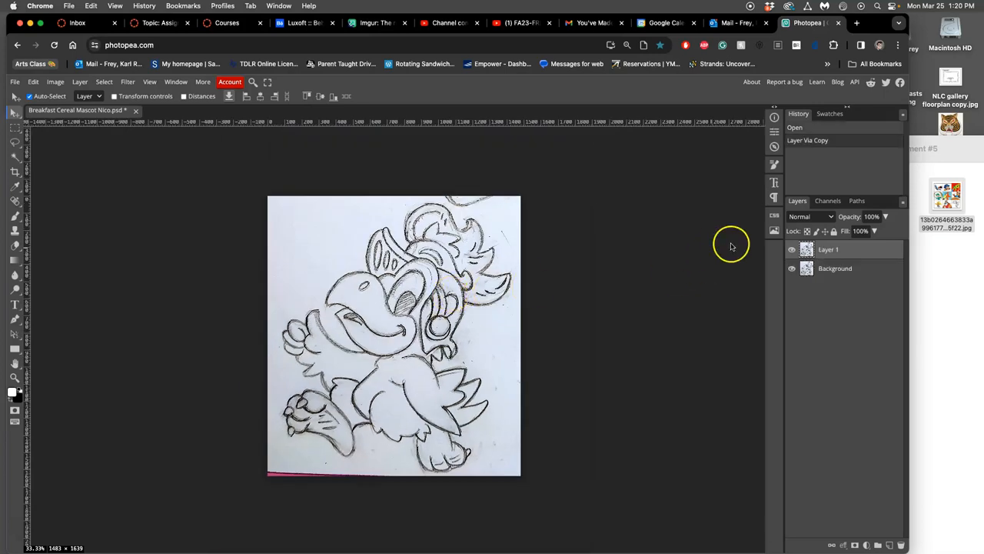
pyautogui.click(55, 83)
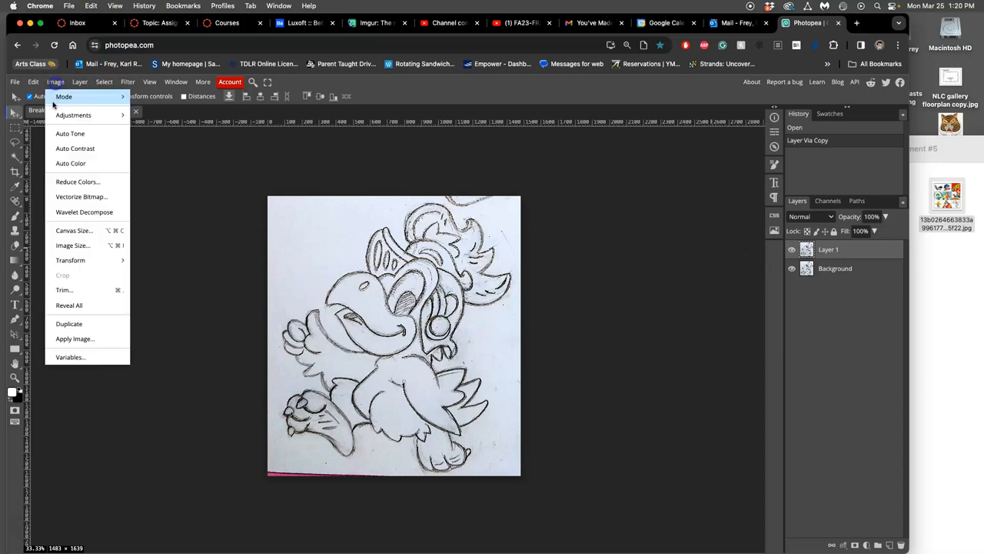
# Apply Levels 50 / 1.45 / 192 to Layer 1, darkening pencil lines and whitening the paper
pyautogui.click(74, 114)
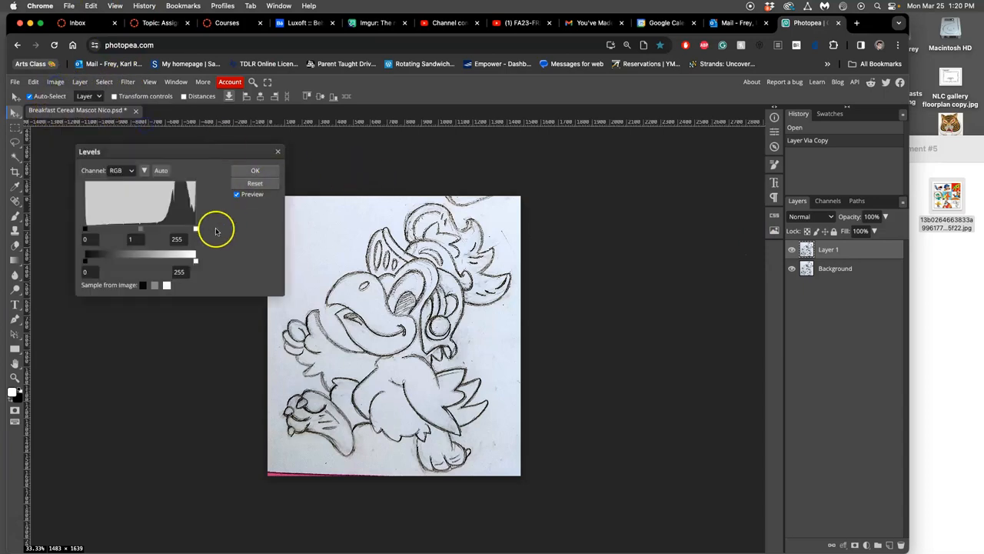
pyautogui.moveTo(197, 229); pyautogui.dragTo(171, 229)
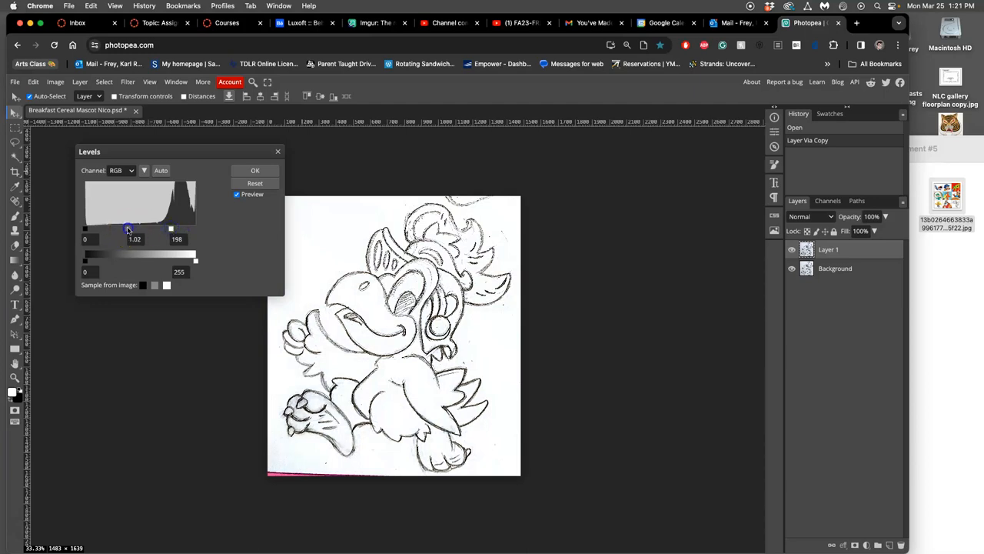
pyautogui.moveTo(86, 227); pyautogui.dragTo(108, 227)
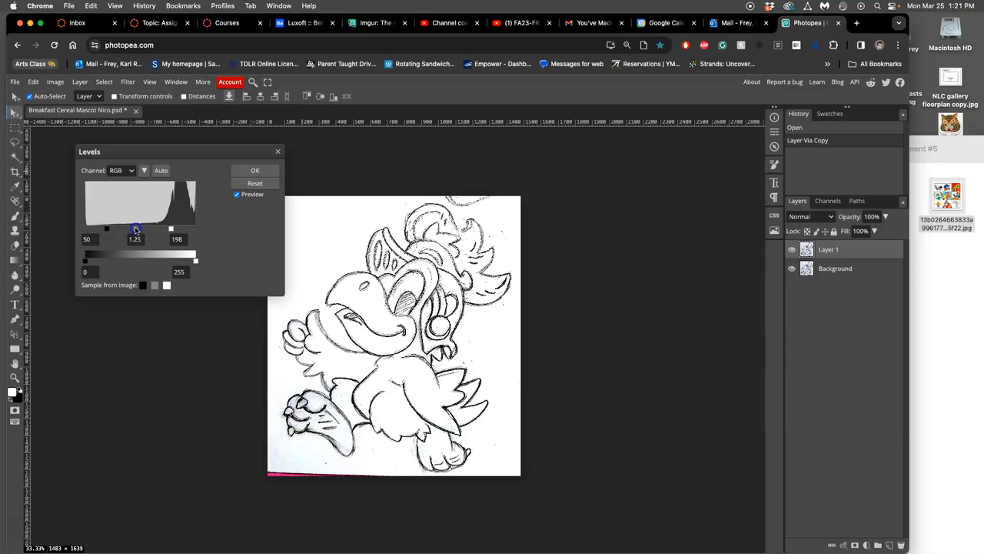
pyautogui.moveTo(137, 228); pyautogui.dragTo(129, 227)
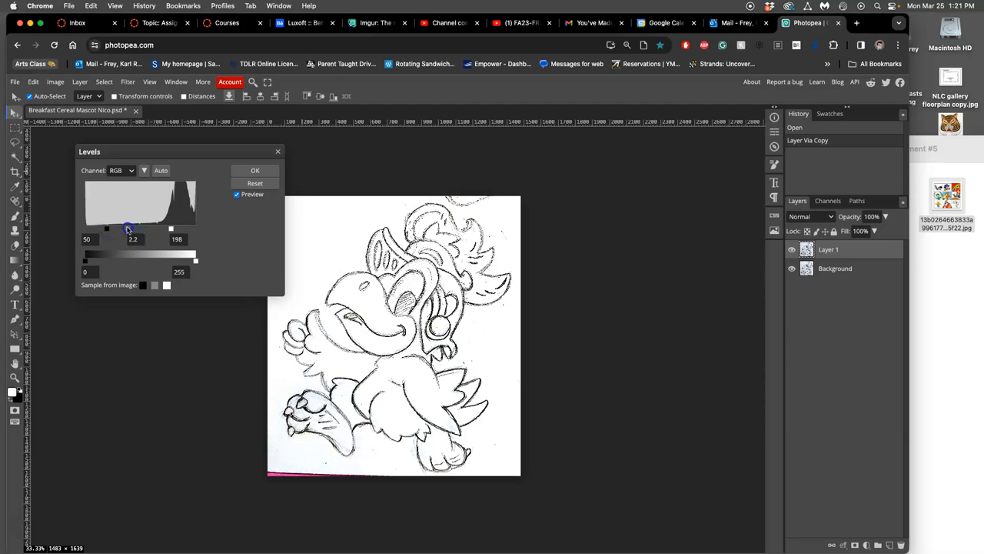
pyautogui.moveTo(128, 227); pyautogui.dragTo(133, 227)
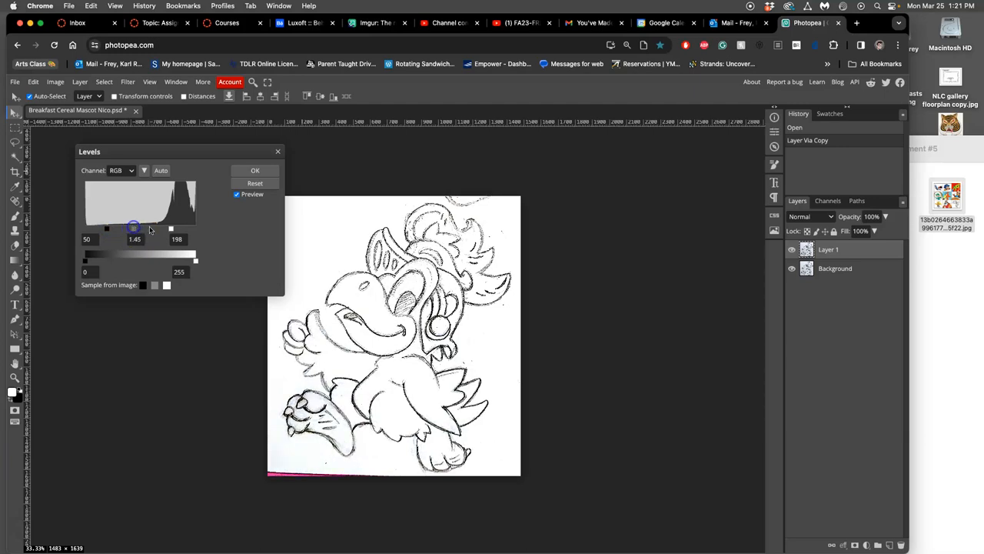
pyautogui.moveTo(171, 228); pyautogui.dragTo(169, 227)
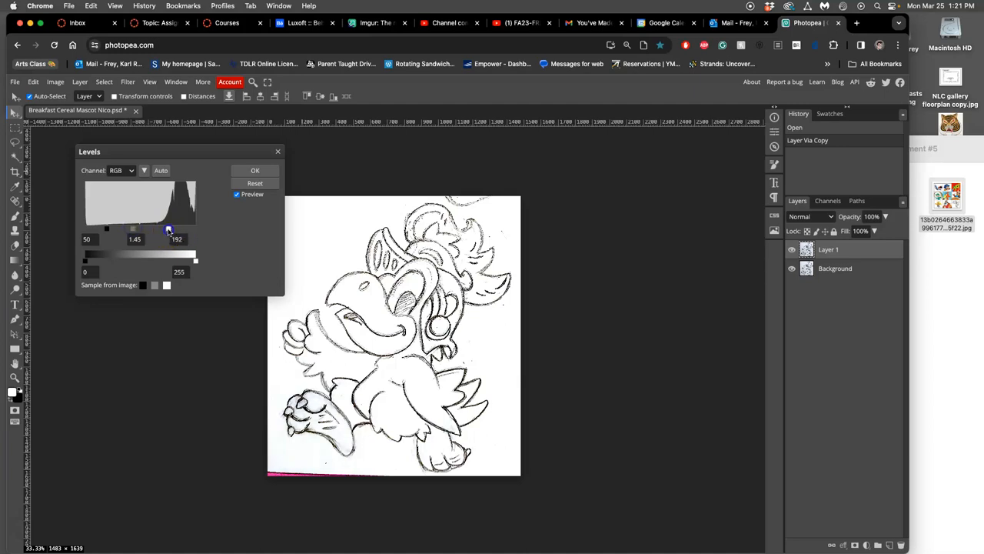
pyautogui.moveTo(269, 234)
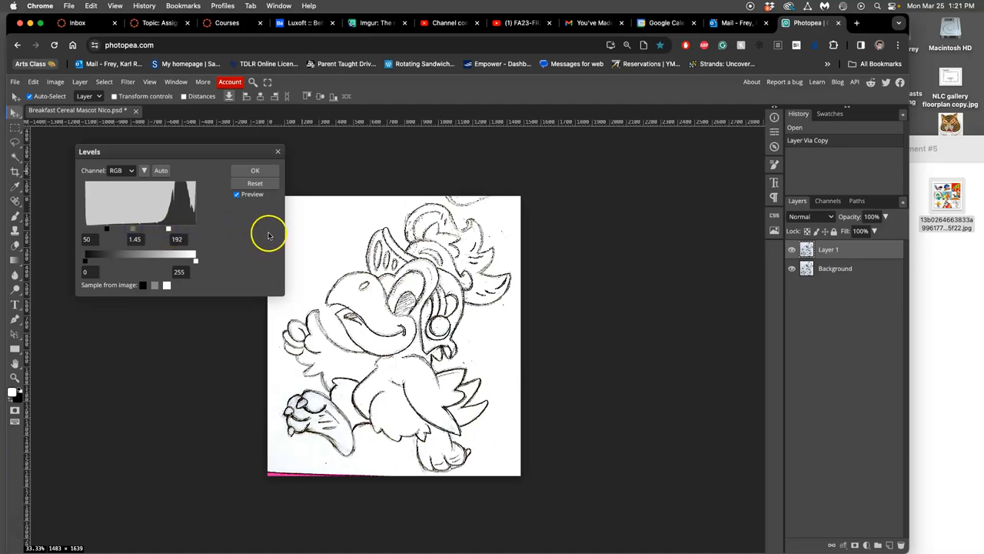
pyautogui.click(255, 169)
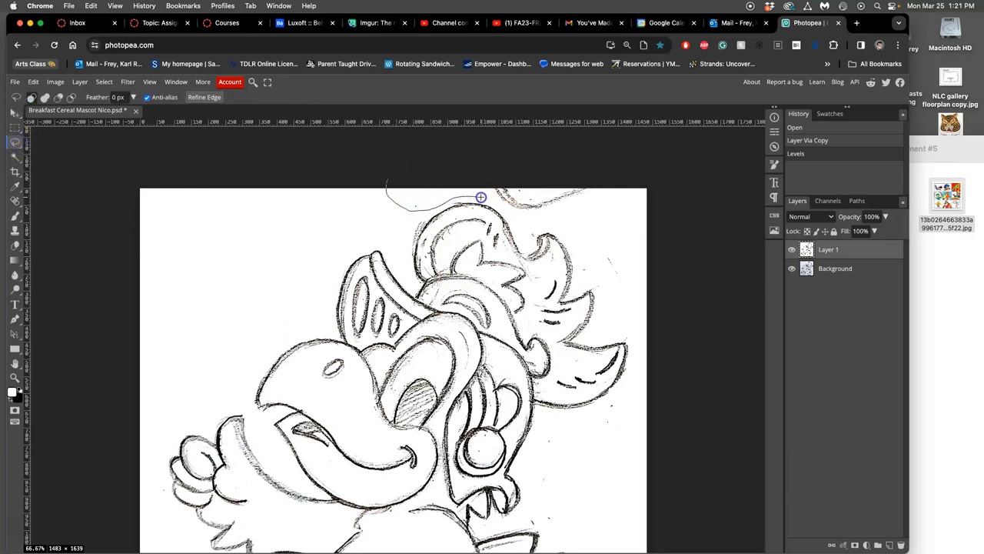
# Lasso the stray pencil lines above the crest and fill them with white
pyautogui.moveTo(480, 197); pyautogui.dragTo(698, 152)
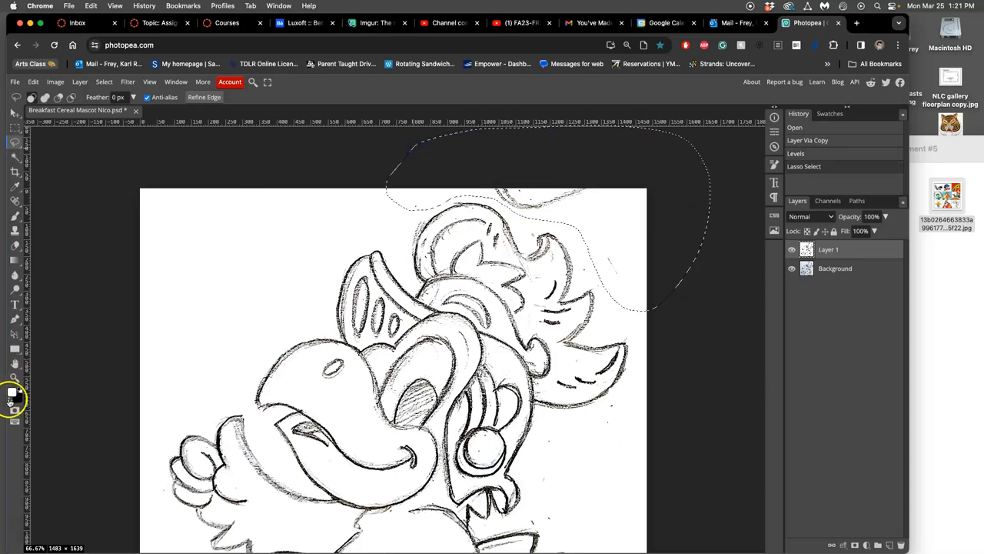
pyautogui.moveTo(52, 372)
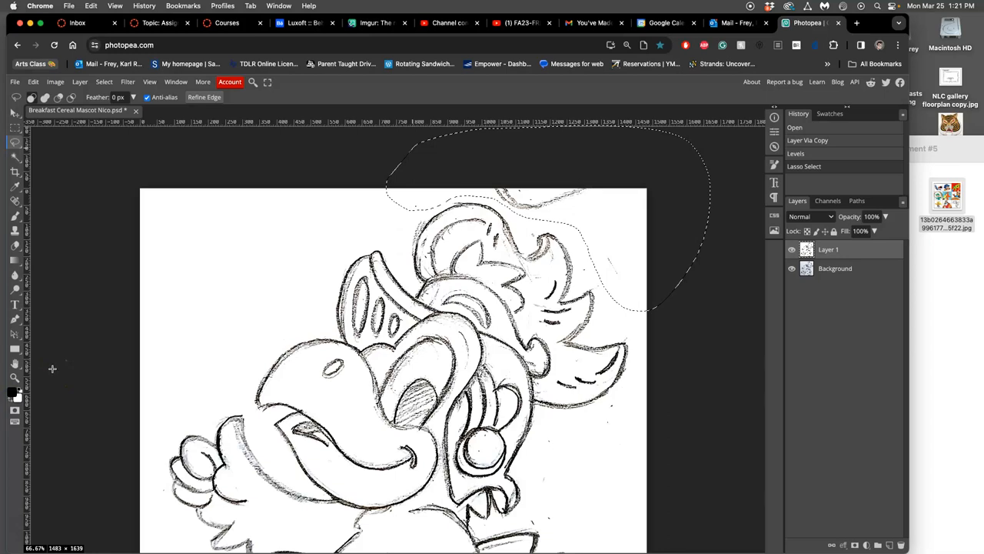
pyautogui.moveTo(69, 322)
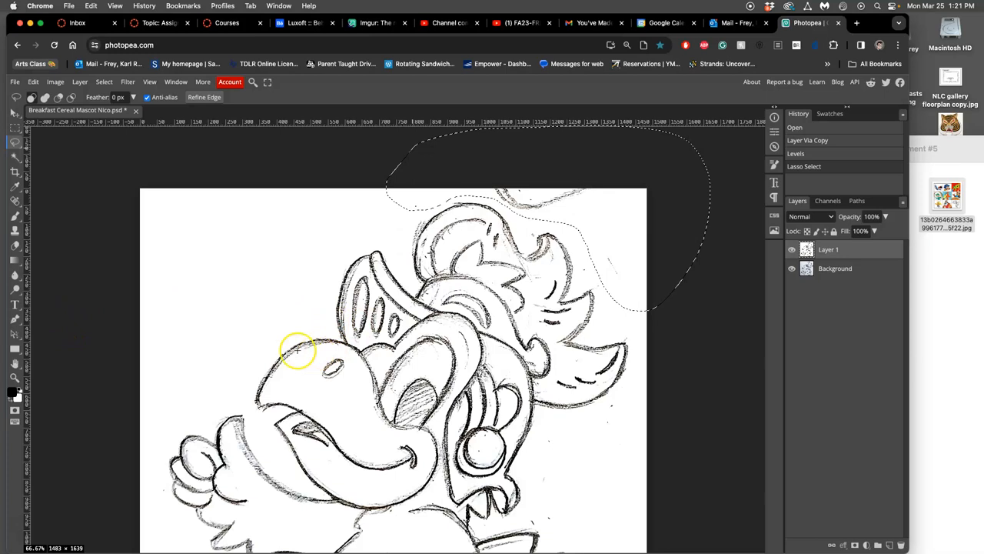
pyautogui.moveTo(430, 236)
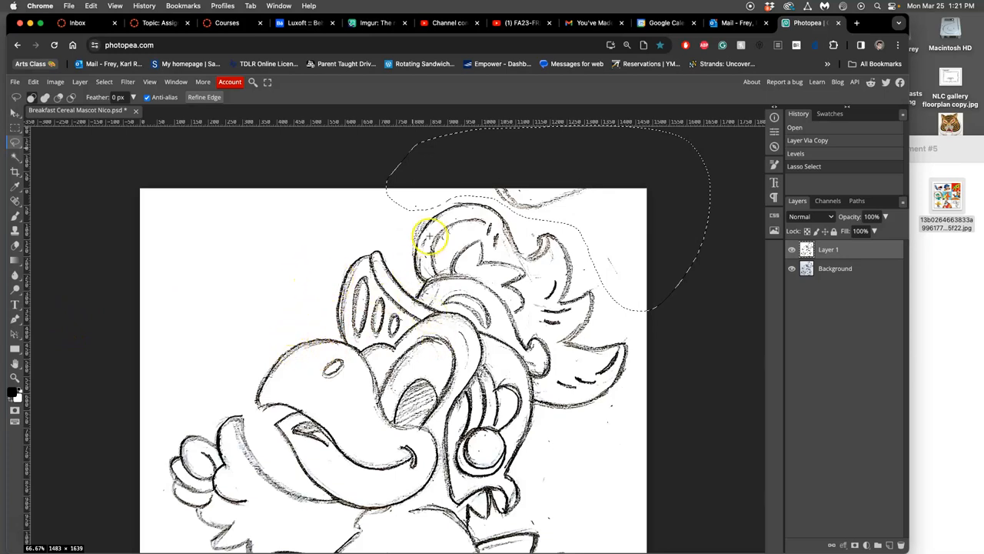
pyautogui.moveTo(422, 252)
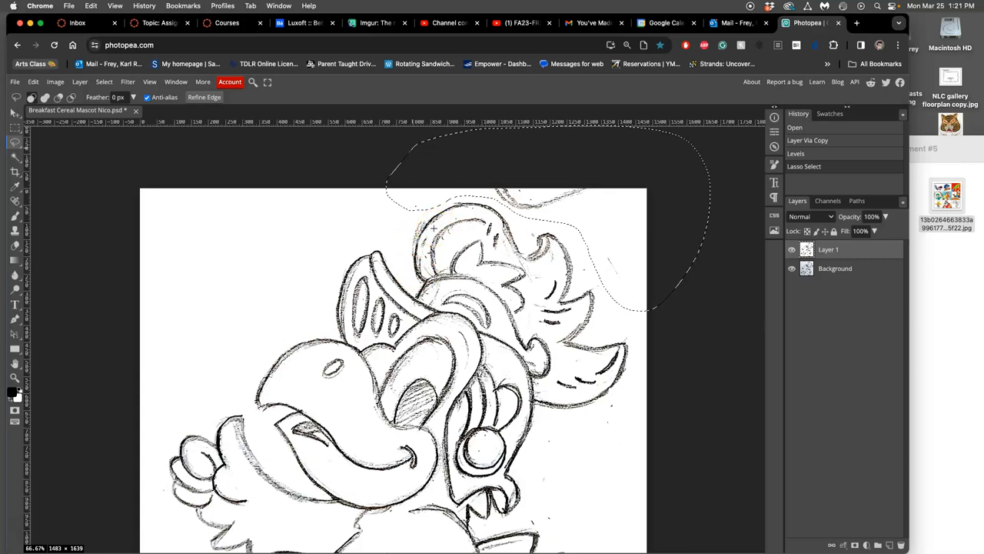
pyautogui.moveTo(108, 335)
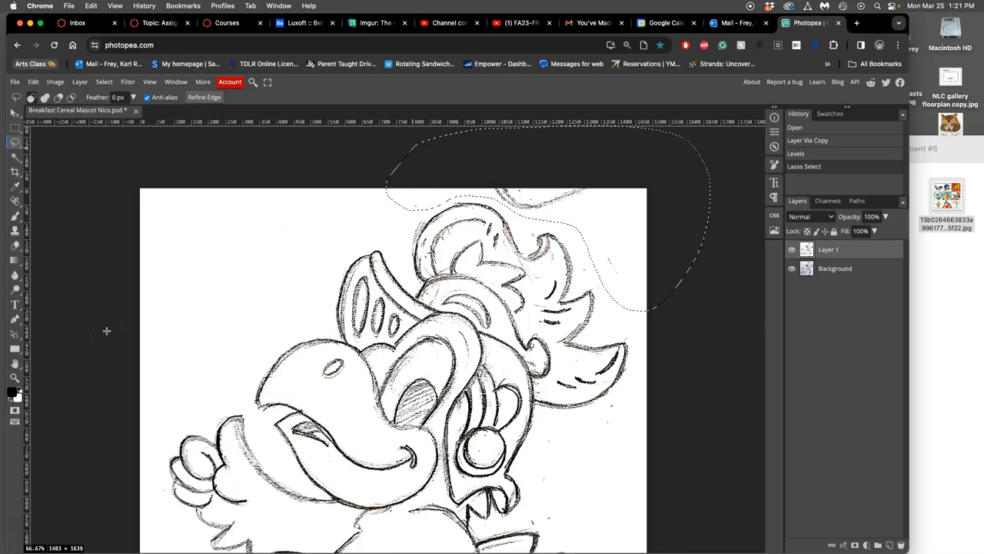
pyautogui.moveTo(34, 163)
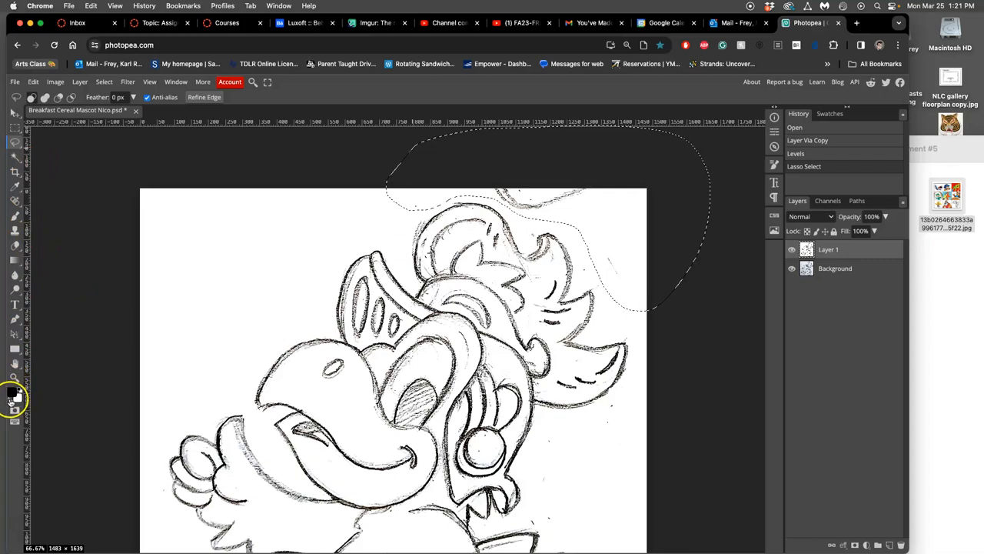
pyautogui.moveTo(65, 138)
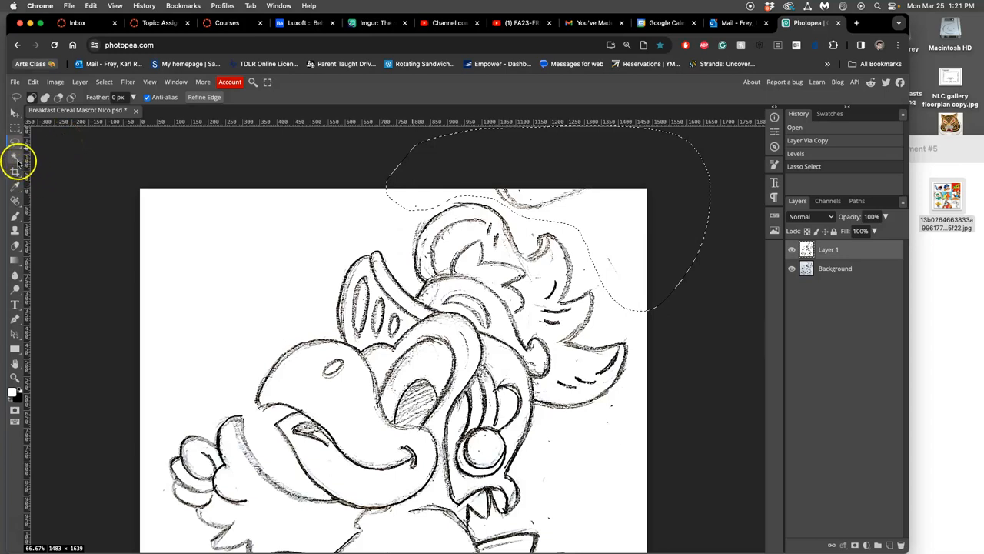
pyautogui.moveTo(16, 219)
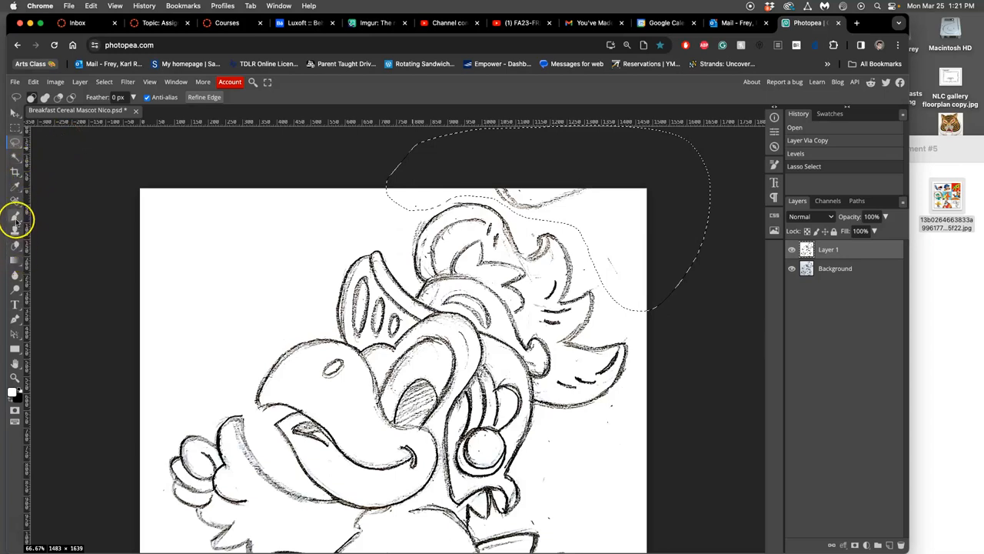
pyautogui.moveTo(12, 219)
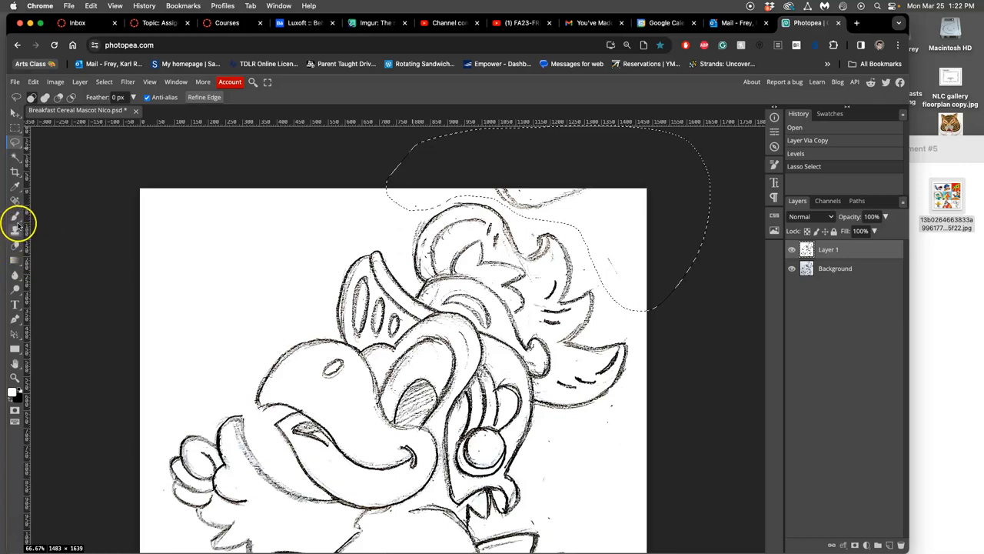
pyautogui.moveTo(45, 92)
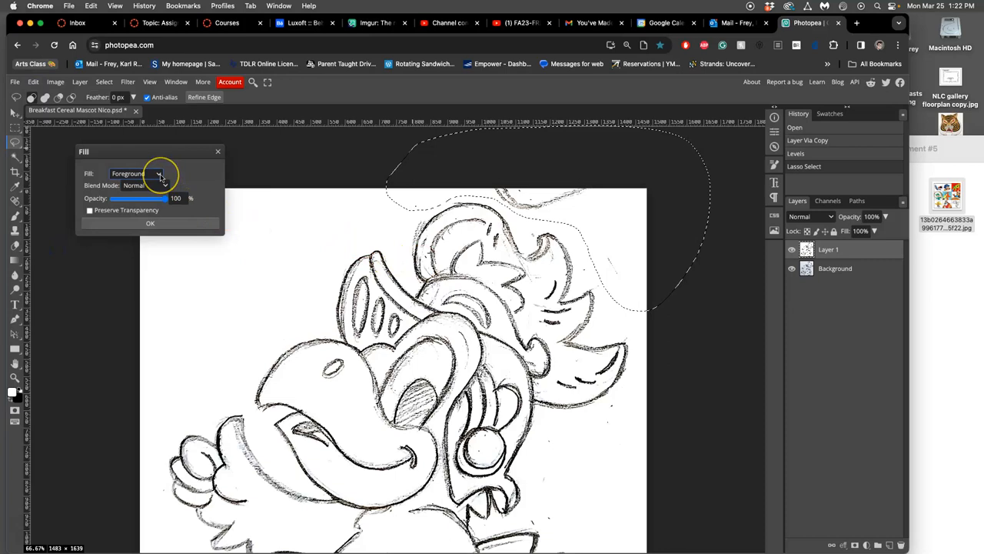
pyautogui.click(160, 172)
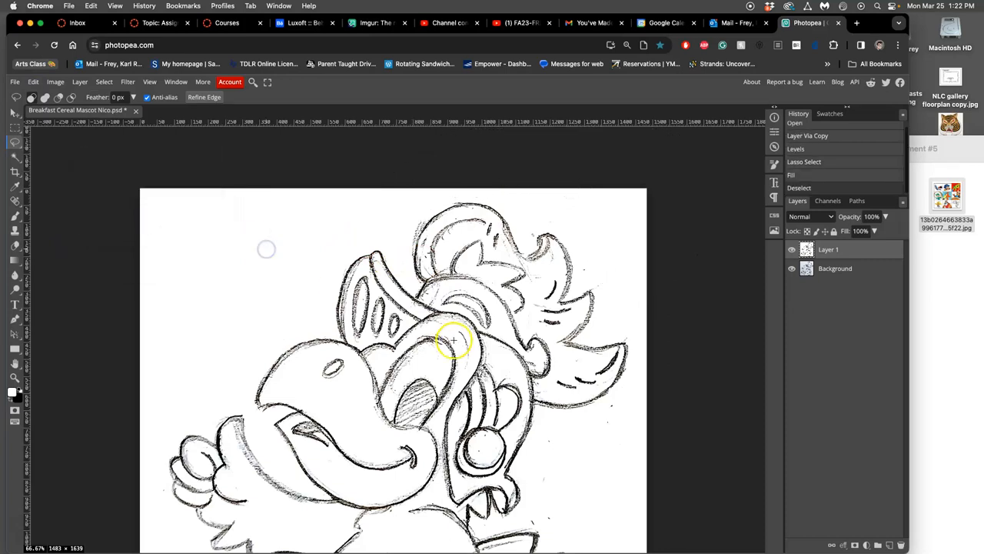
# Lasso the stray marks around the lower-left foot and fill them with white at 100%
pyautogui.scroll(-3)
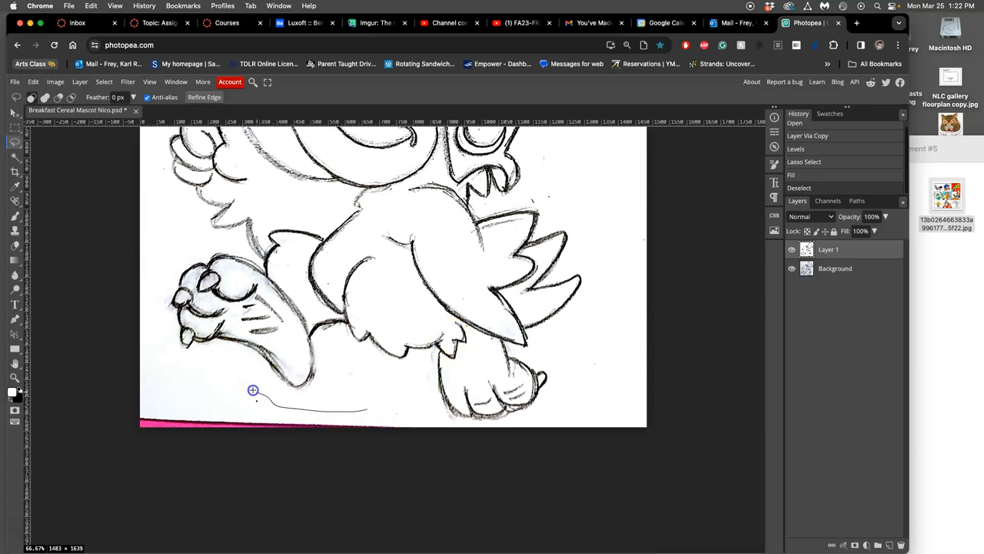
pyautogui.moveTo(252, 391); pyautogui.dragTo(438, 421)
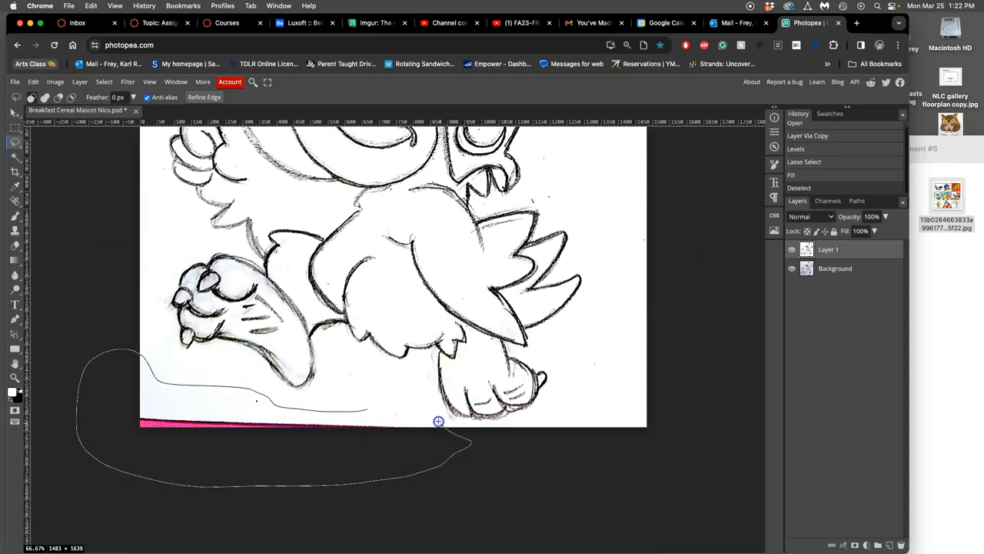
pyautogui.moveTo(438, 421); pyautogui.dragTo(169, 320)
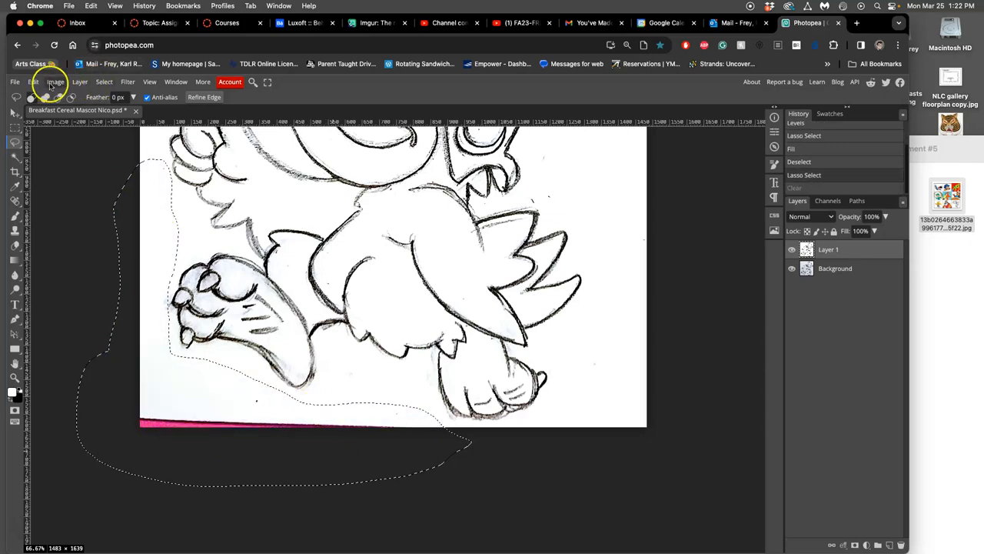
pyautogui.click(33, 83)
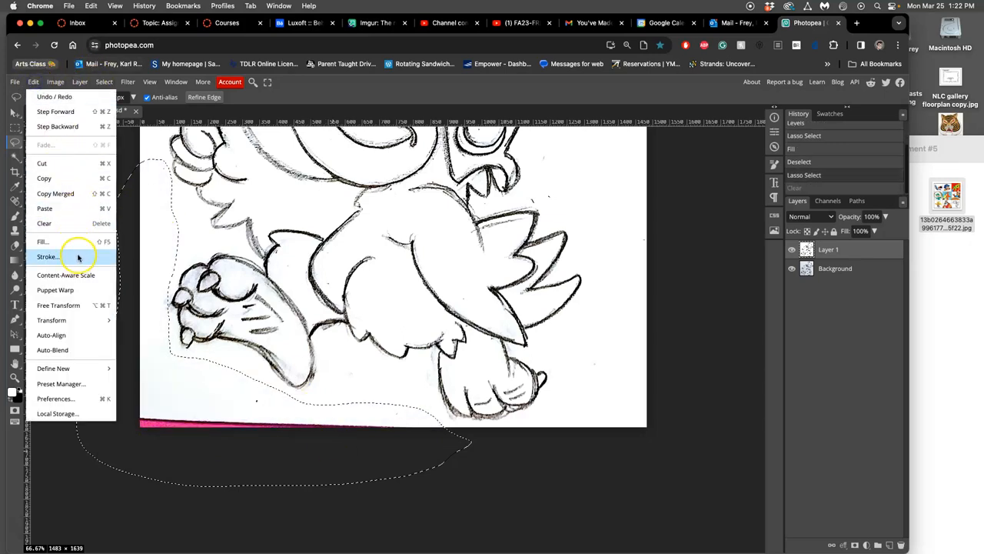
pyautogui.moveTo(52, 320)
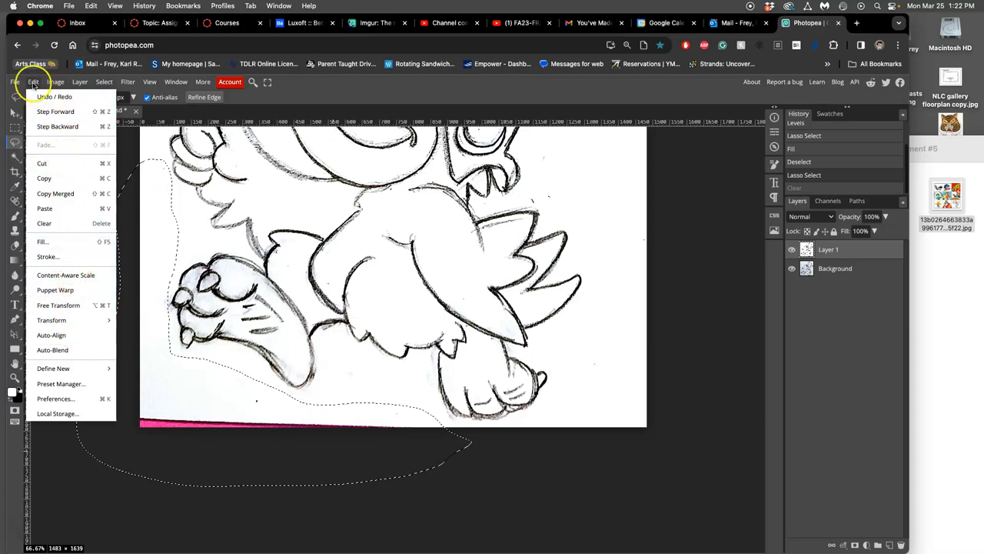
pyautogui.moveTo(63, 241)
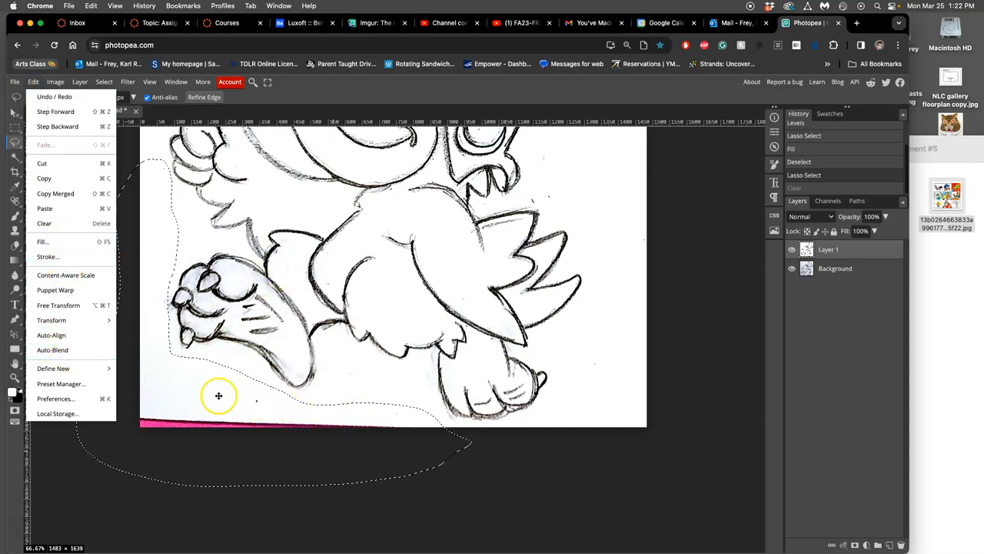
pyautogui.moveTo(53, 320)
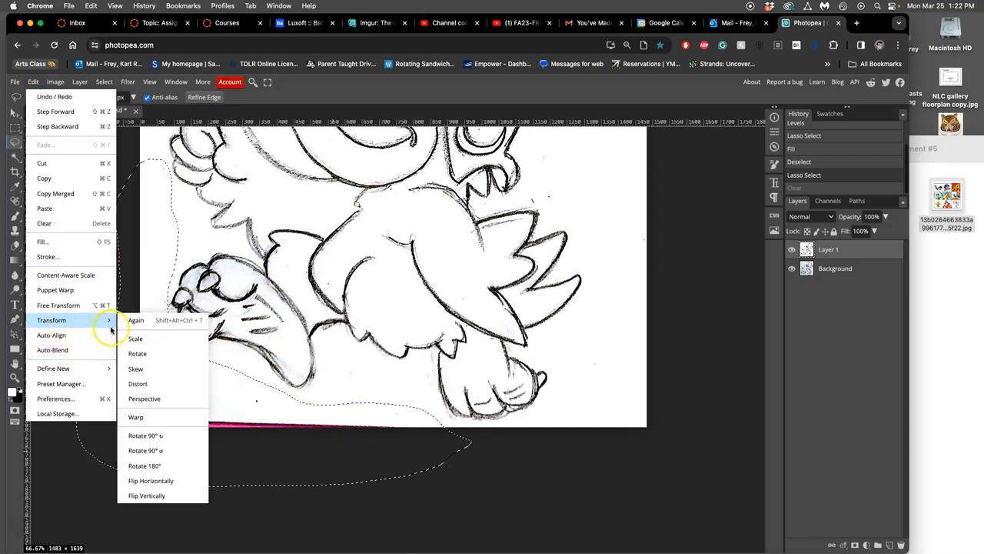
pyautogui.click(43, 242)
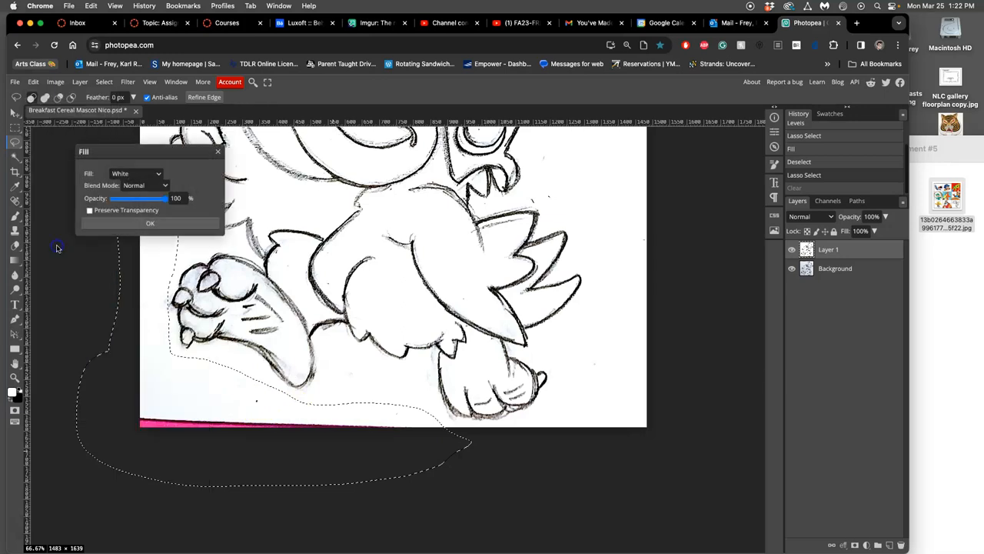
pyautogui.click(150, 223)
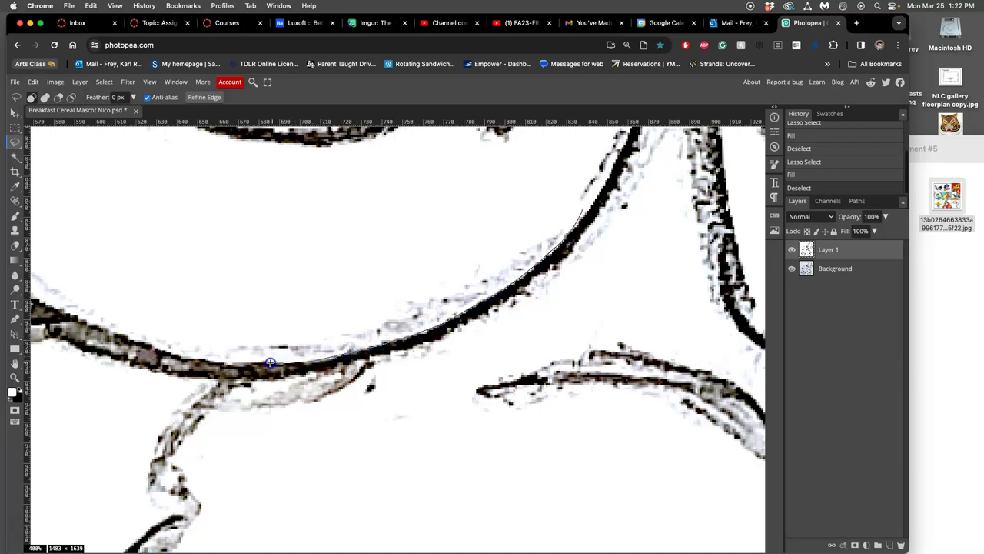
# Fill the smudged patch above the bird's curved outline with white
pyautogui.moveTo(271, 363); pyautogui.dragTo(508, 216)
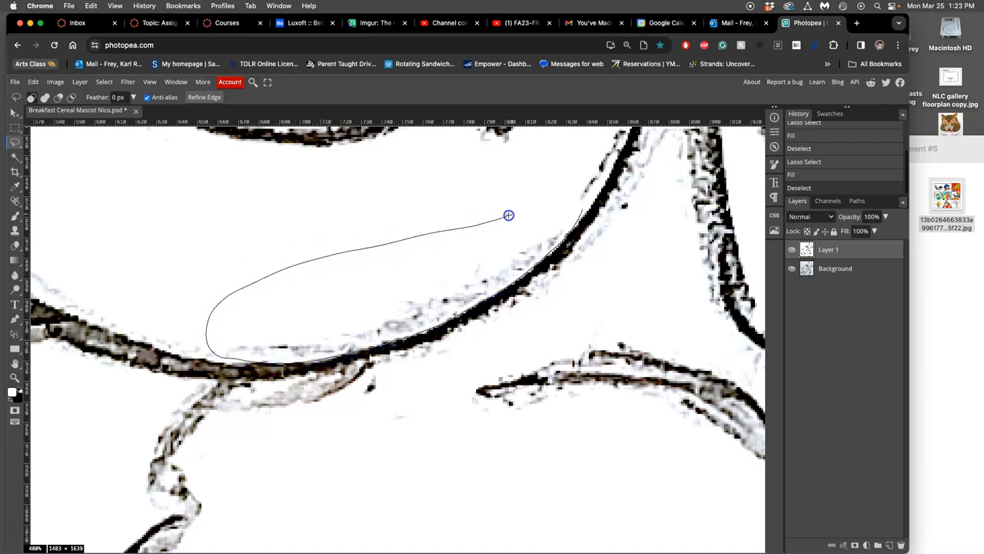
pyautogui.click(34, 83)
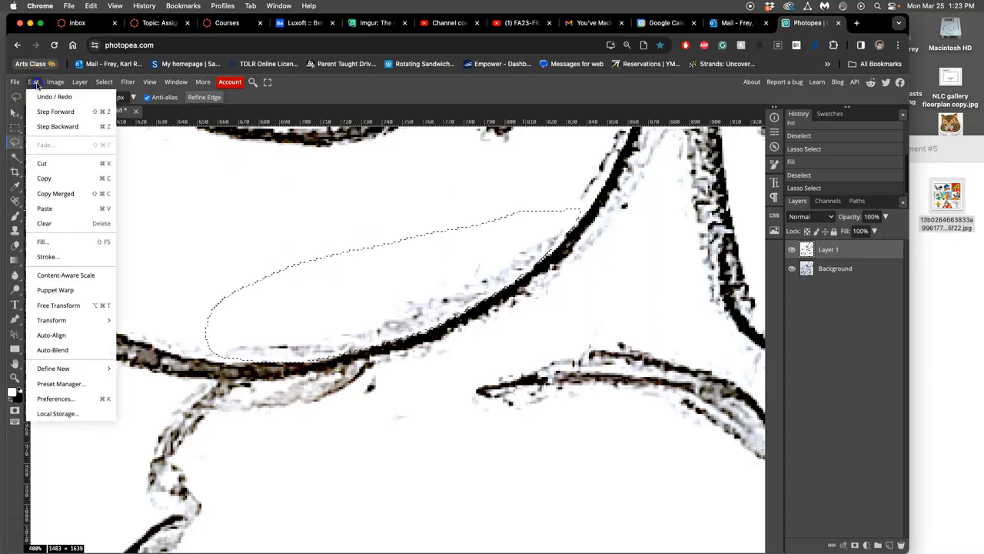
pyautogui.click(43, 242)
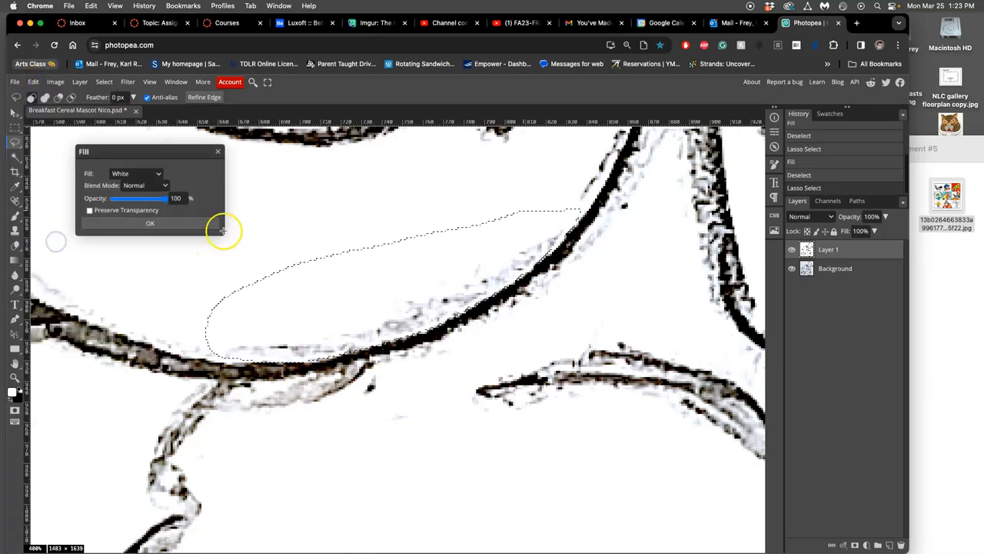
pyautogui.click(151, 222)
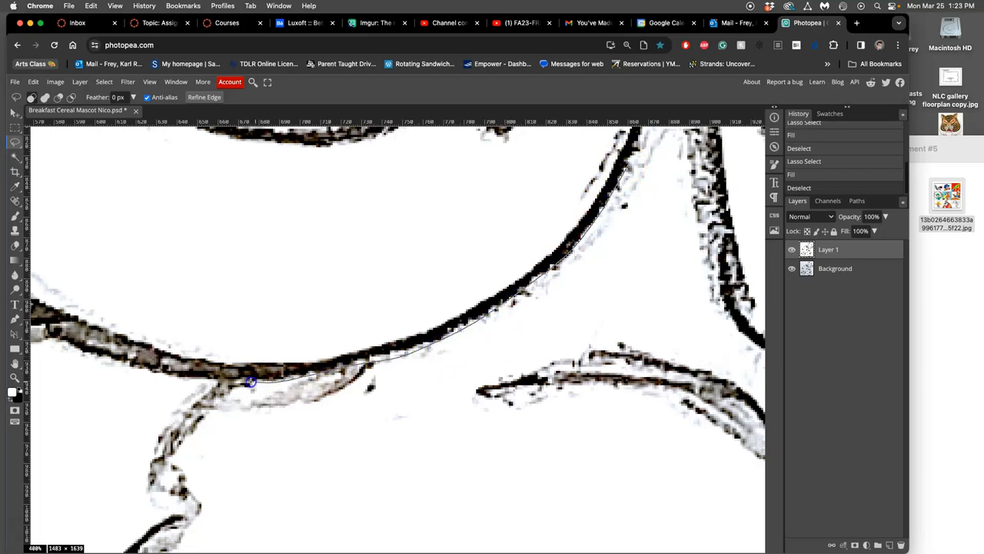
# Fill the stray marks below the curved outline with white
pyautogui.moveTo(249, 382); pyautogui.dragTo(569, 326)
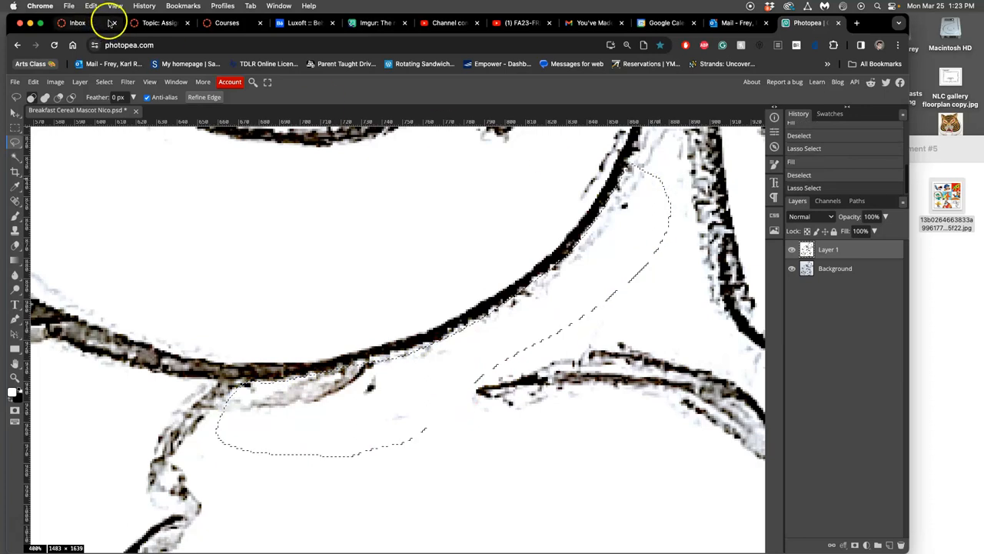
pyautogui.click(108, 6)
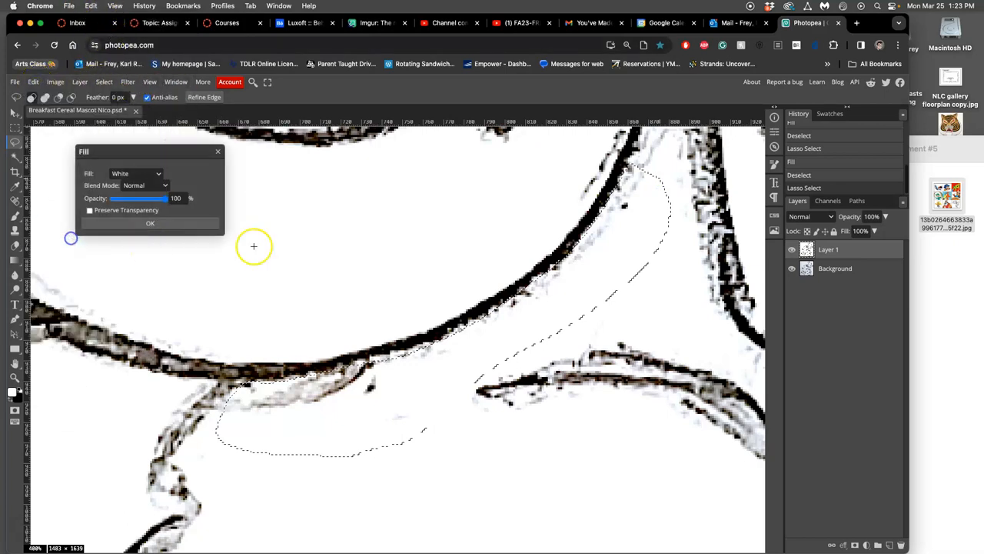
pyautogui.click(151, 223)
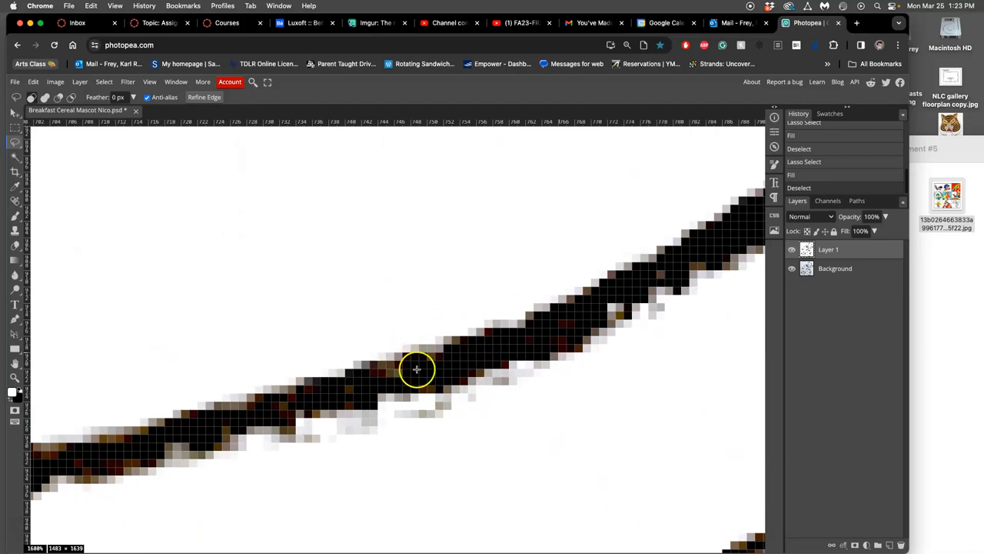
pyautogui.moveTo(469, 357)
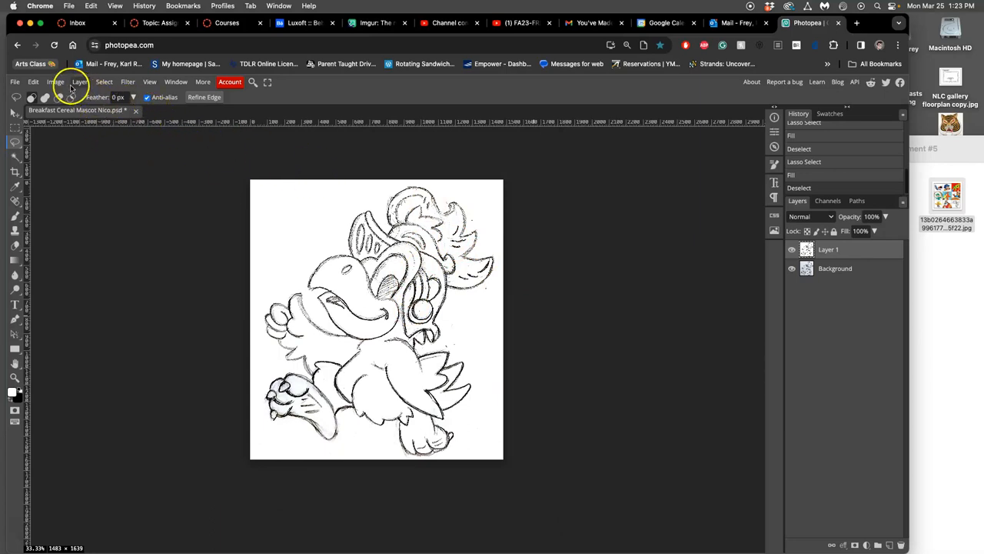
# Set the canvas size to 2000 × 2000 pixels
pyautogui.click(52, 82)
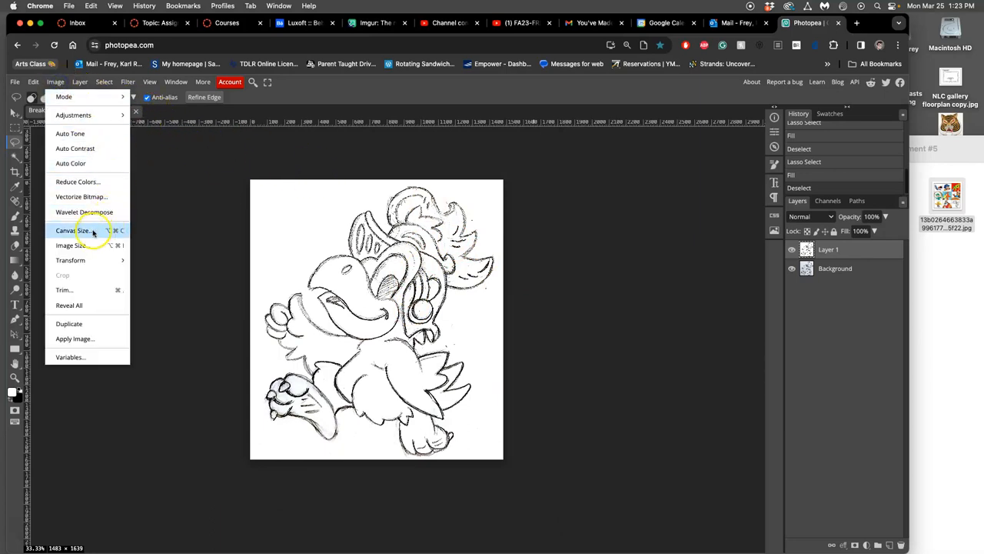
pyautogui.click(72, 231)
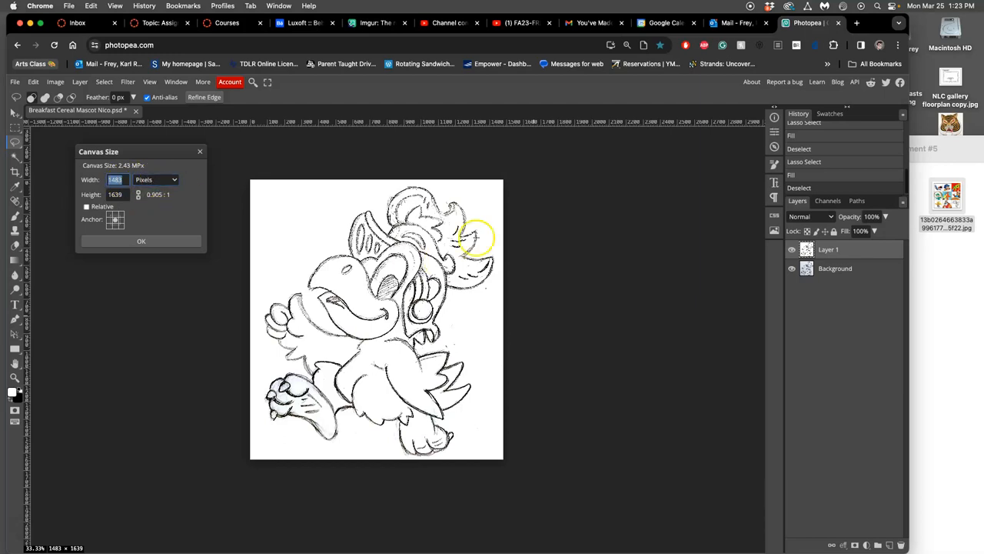
pyautogui.click(114, 179)
pyautogui.write('2000')
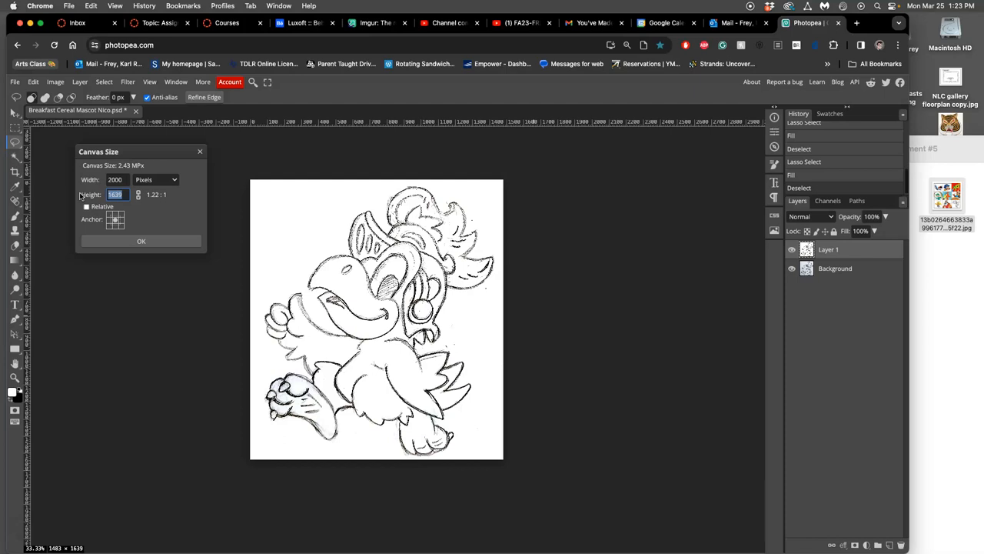
pyautogui.click(115, 194)
pyautogui.write('2000')
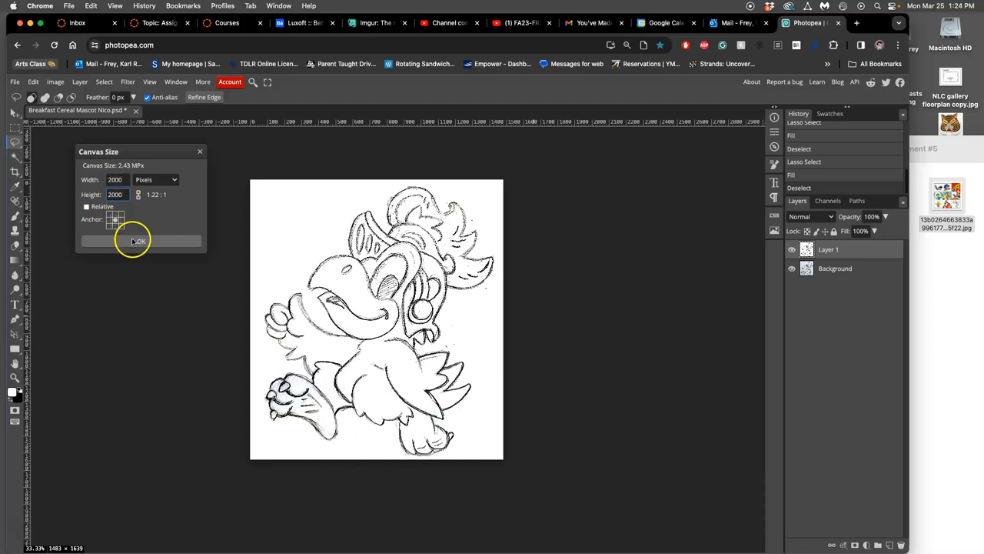
pyautogui.click(138, 240)
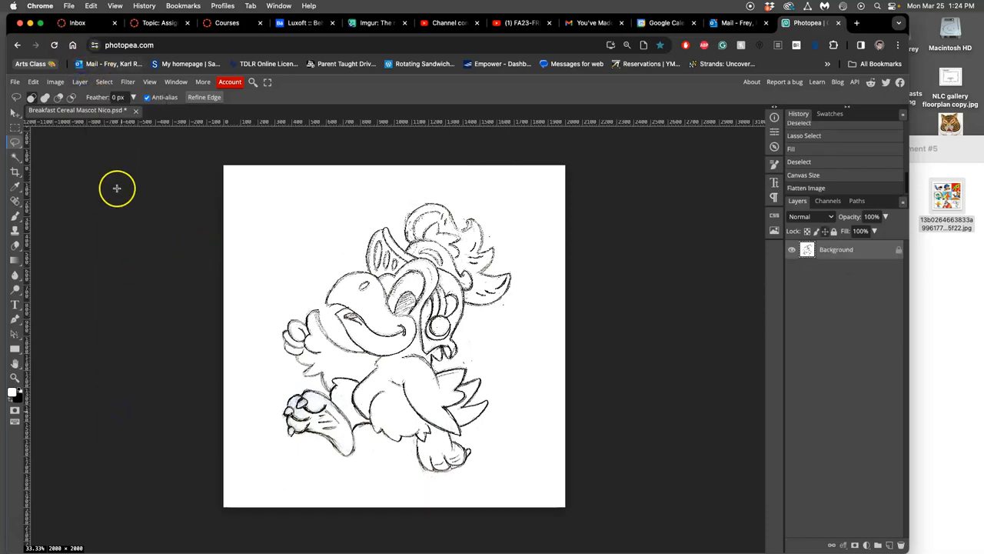
pyautogui.click(54, 83)
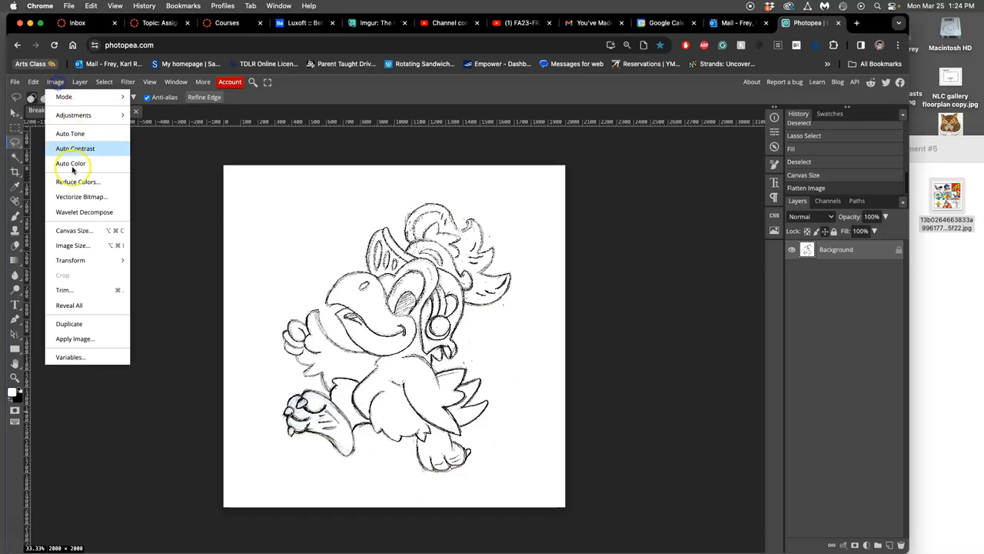
# Resize the image to 10 × 10 inches at 300 DPI with resampling on
pyautogui.click(74, 244)
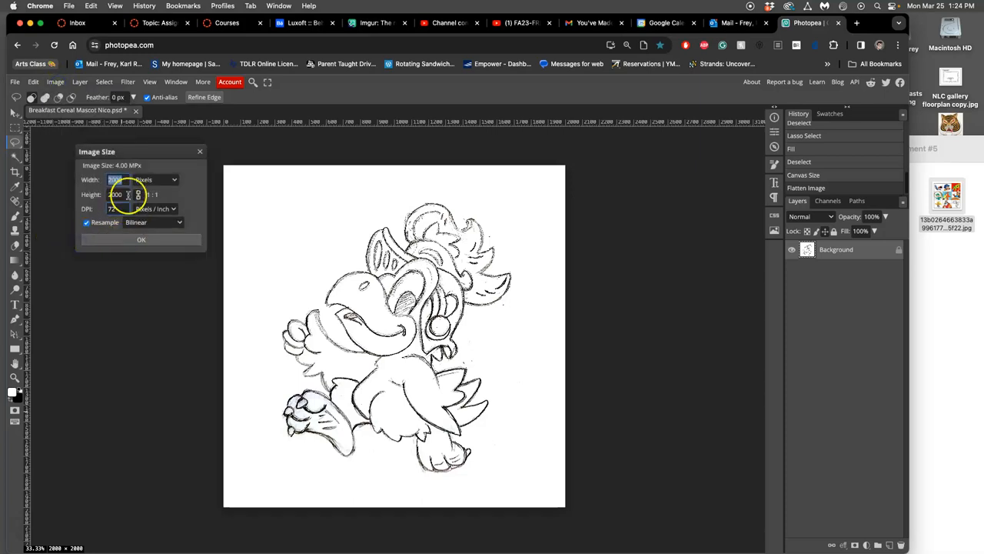
pyautogui.click(156, 179)
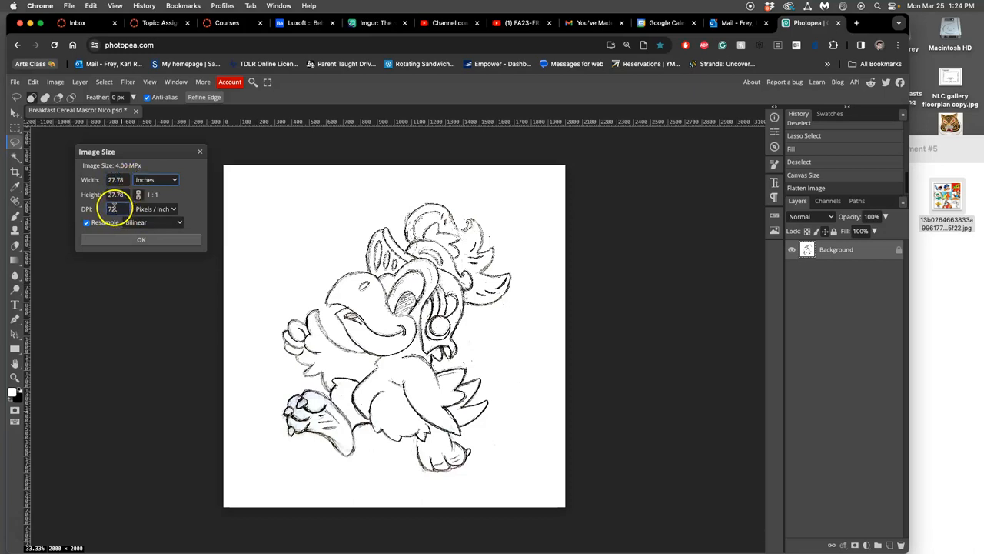
pyautogui.click(117, 210)
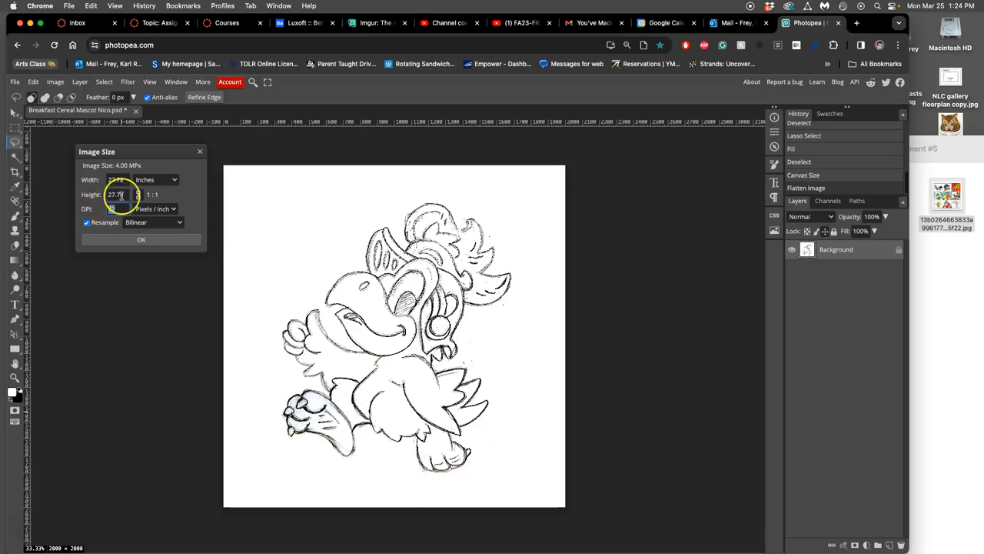
pyautogui.click(86, 221)
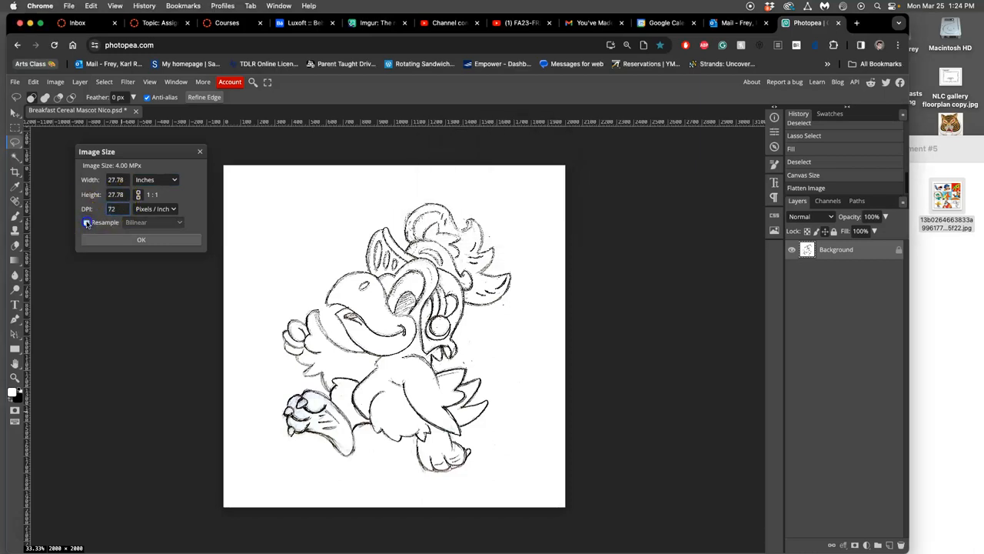
pyautogui.click(84, 223)
pyautogui.write('350')
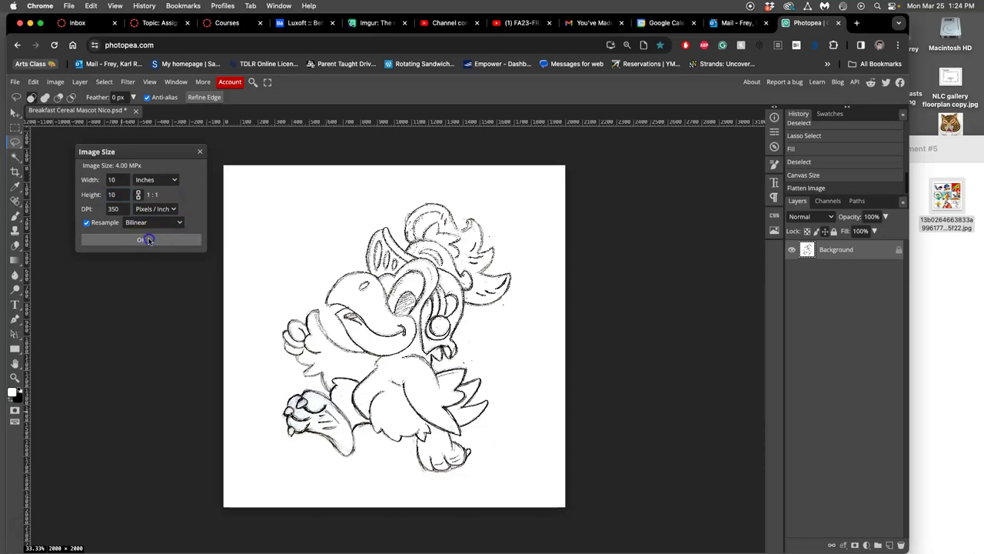
pyautogui.click(141, 240)
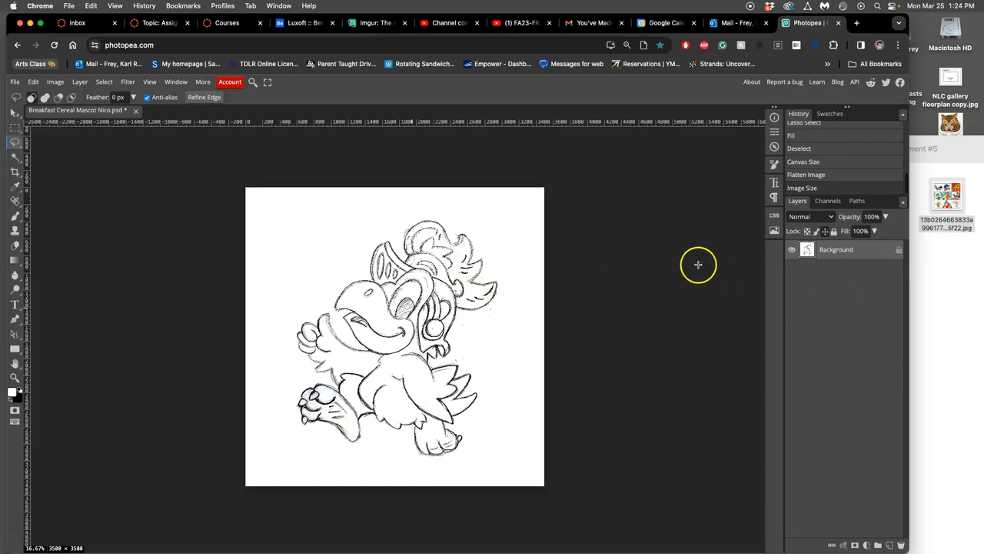
pyautogui.moveTo(59, 547)
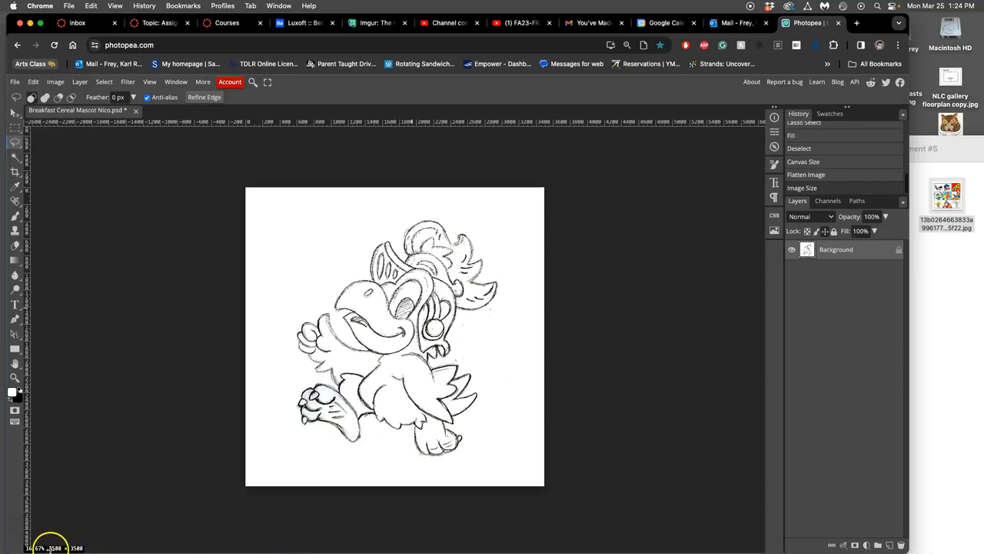
pyautogui.moveTo(106, 547)
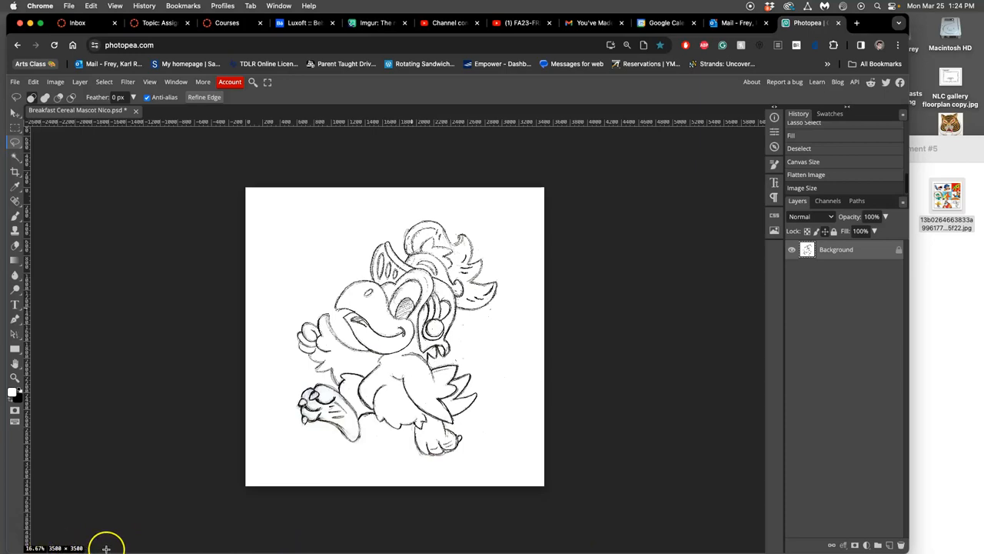
pyautogui.moveTo(336, 444)
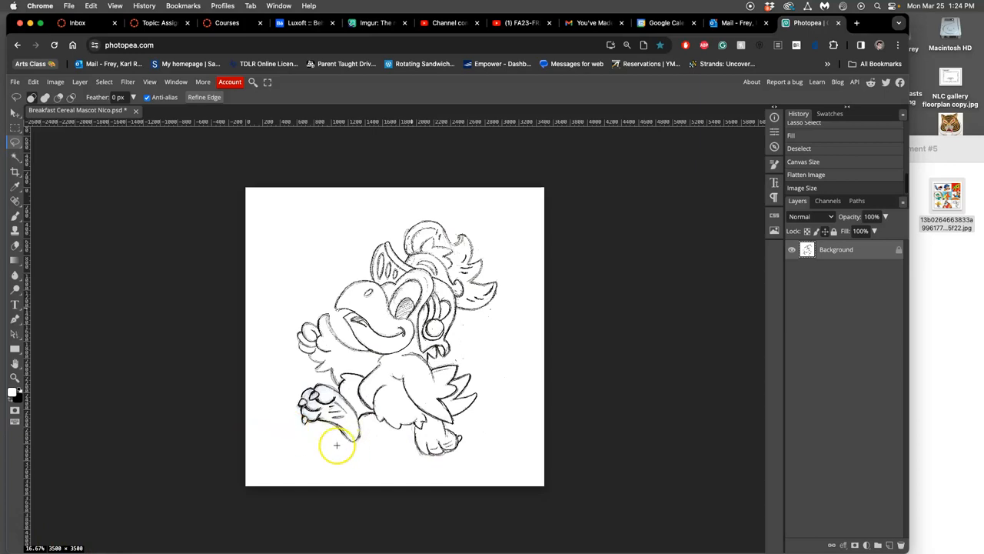
# Add a white-filled Layer 1 over the sketch at about 60% opacity and lock it
pyautogui.click(888, 545)
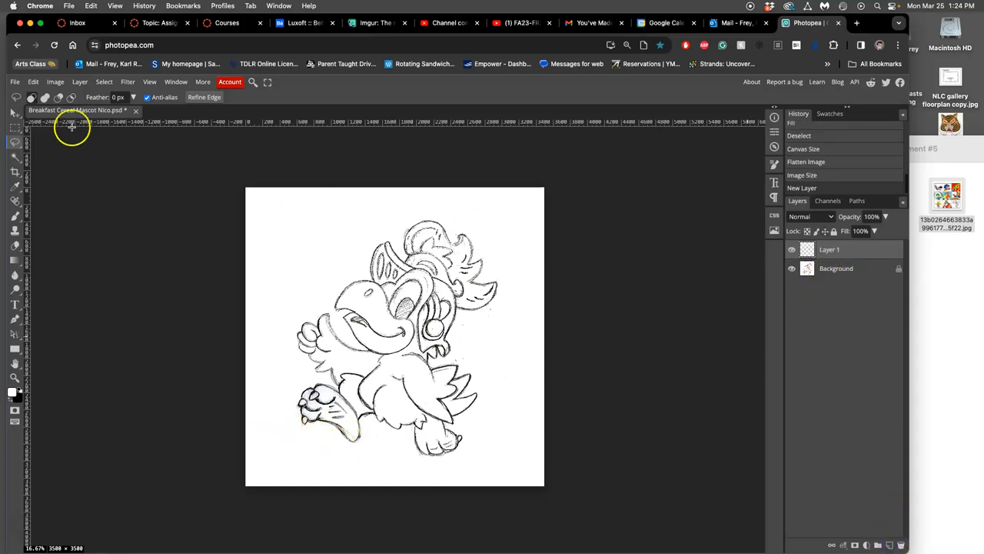
pyautogui.click(34, 83)
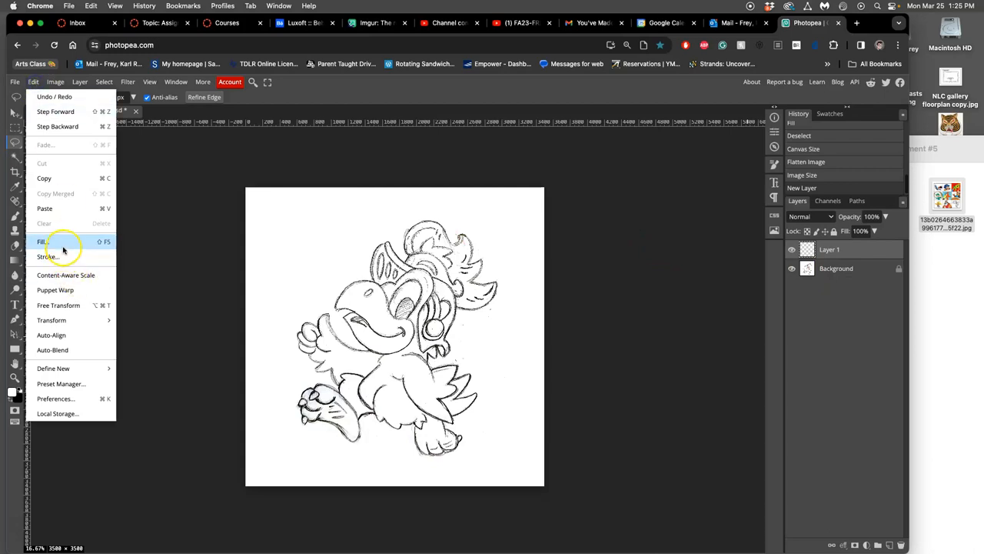
pyautogui.click(42, 241)
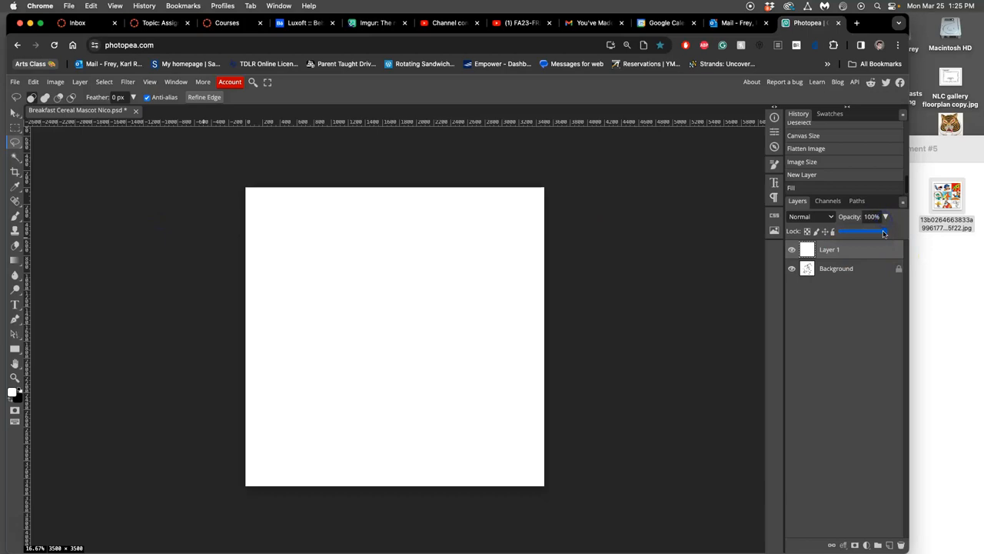
pyautogui.moveTo(885, 231); pyautogui.dragTo(870, 231)
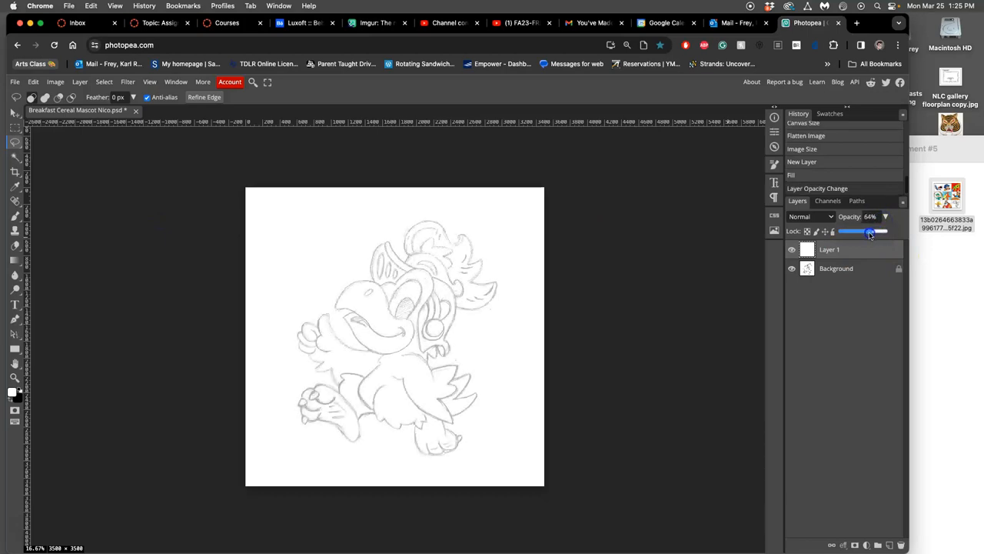
pyautogui.moveTo(871, 231); pyautogui.dragTo(868, 231)
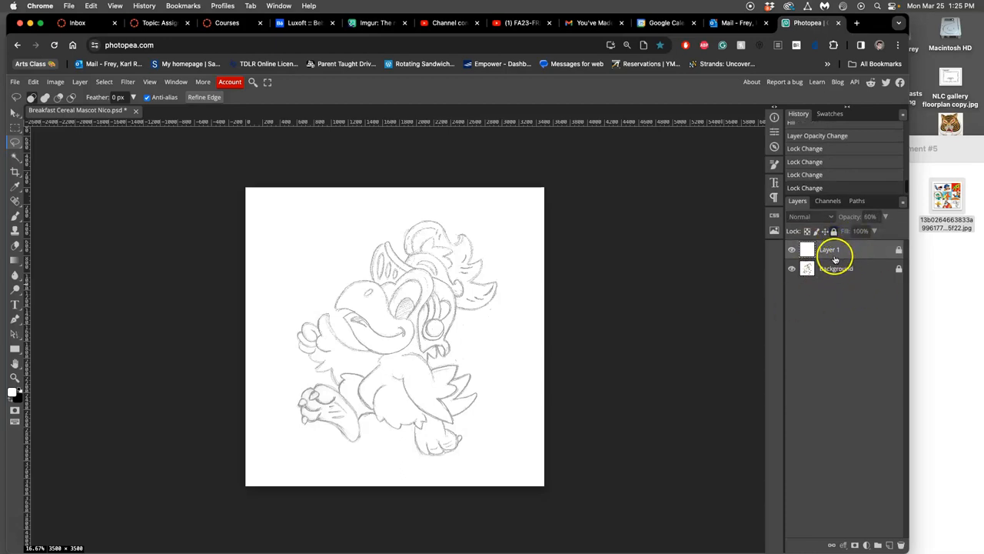
# Add a new empty layer named Digital INK above Layer 1
pyautogui.click(892, 544)
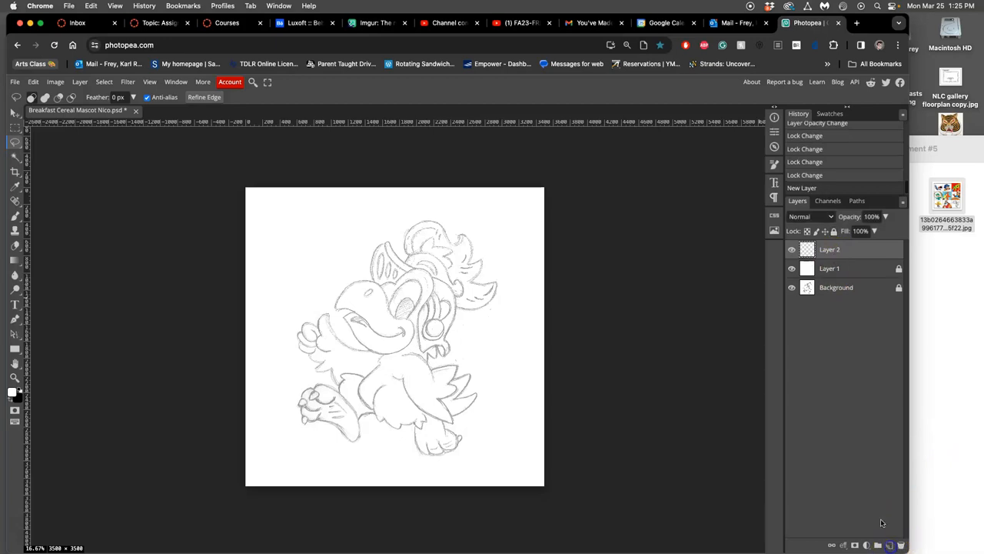
pyautogui.doubleClick(831, 250)
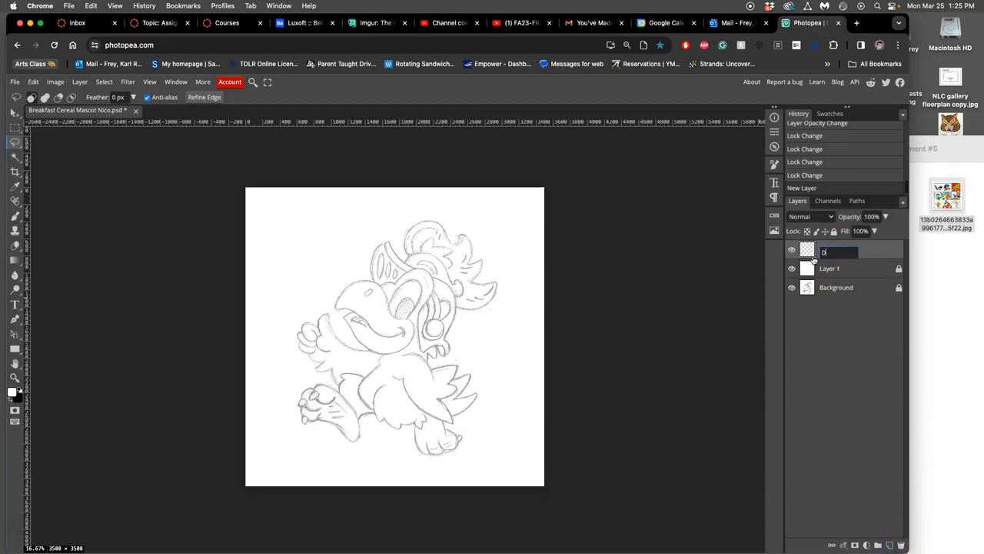
pyautogui.write('Digital In')
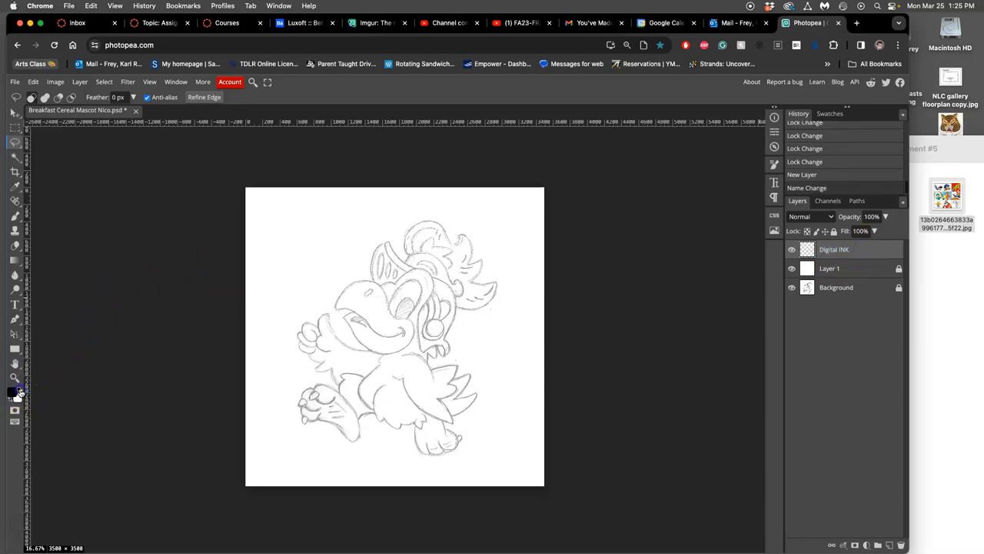
# Set the foreground colour to black #000000 and pick the Brush tool
pyautogui.click(8, 394)
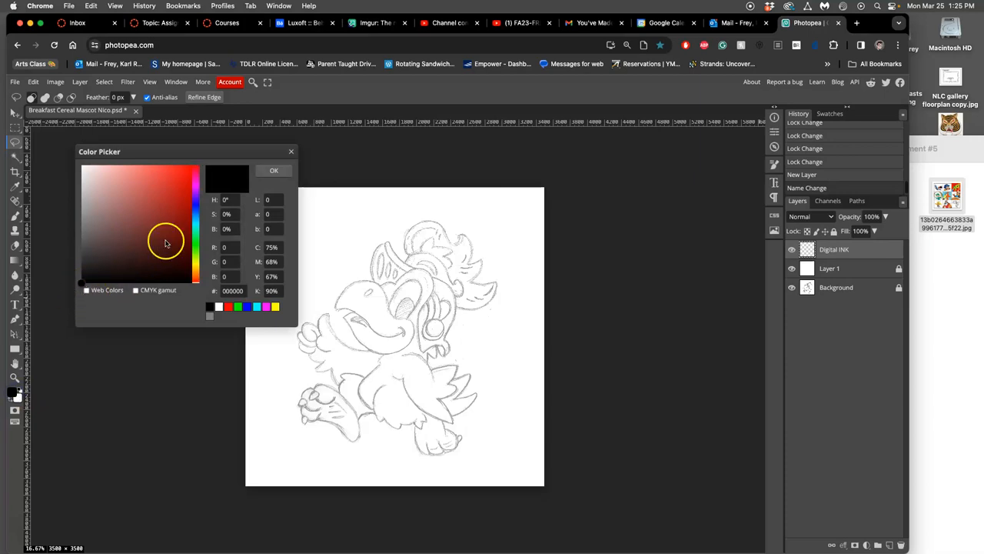
pyautogui.click(274, 170)
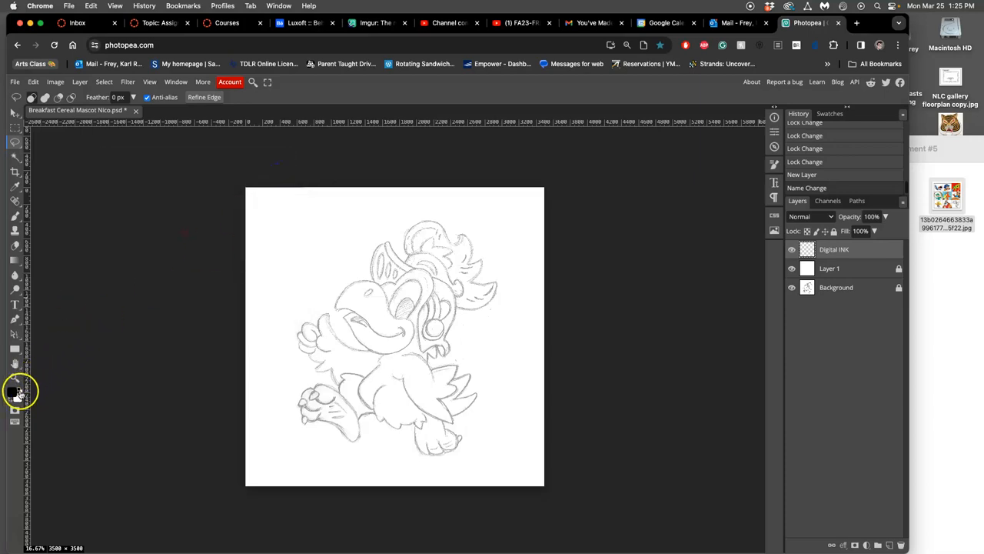
pyautogui.click(13, 215)
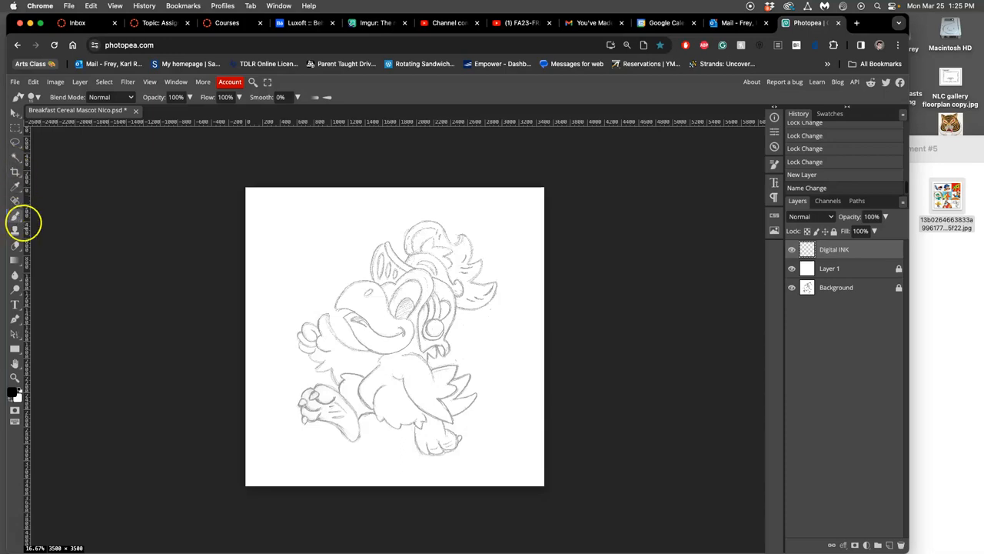
pyautogui.moveTo(16, 228)
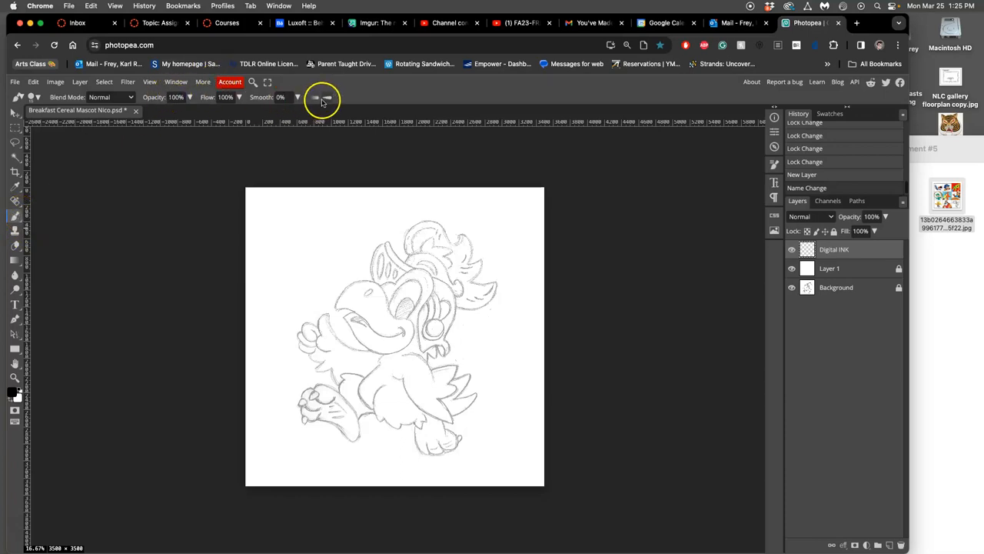
# Enlarge the inking brush to about 64 px and set its smoothing to 60%
pyautogui.click(31, 97)
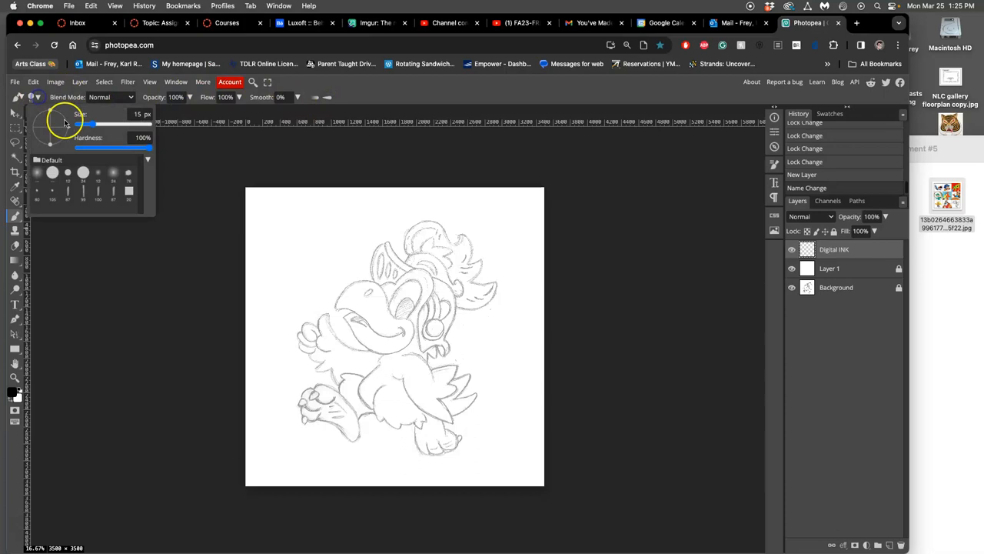
pyautogui.moveTo(90, 123); pyautogui.dragTo(107, 123)
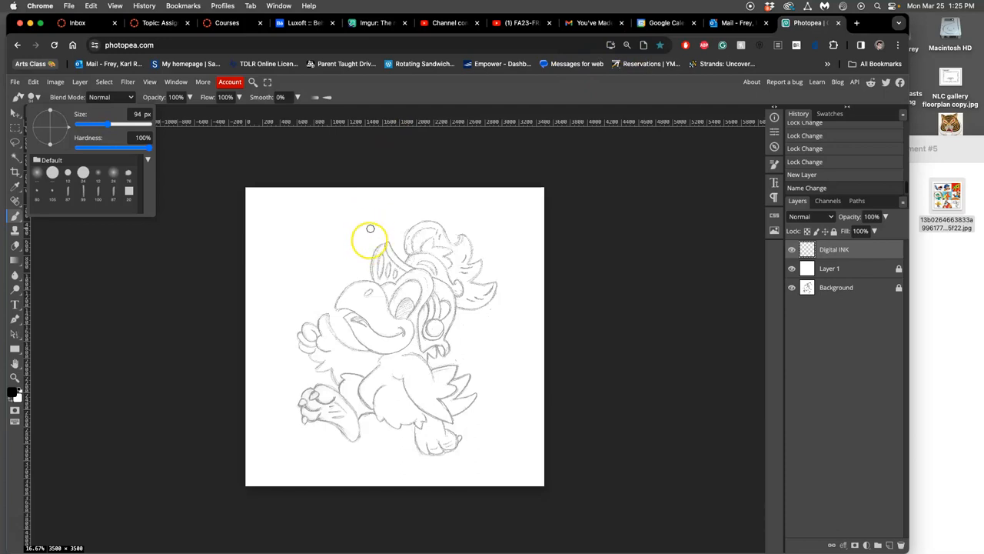
pyautogui.moveTo(175, 95)
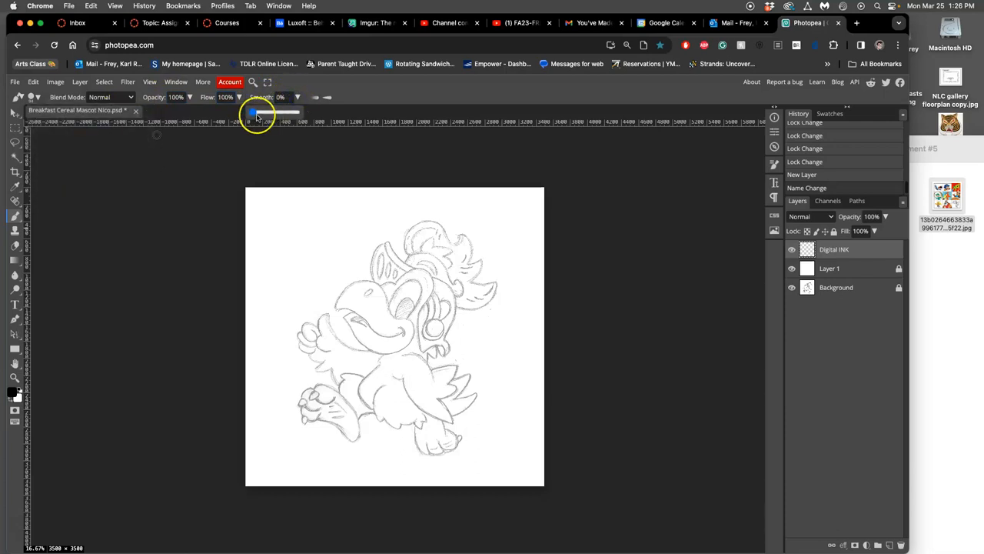
pyautogui.moveTo(253, 114); pyautogui.dragTo(283, 114)
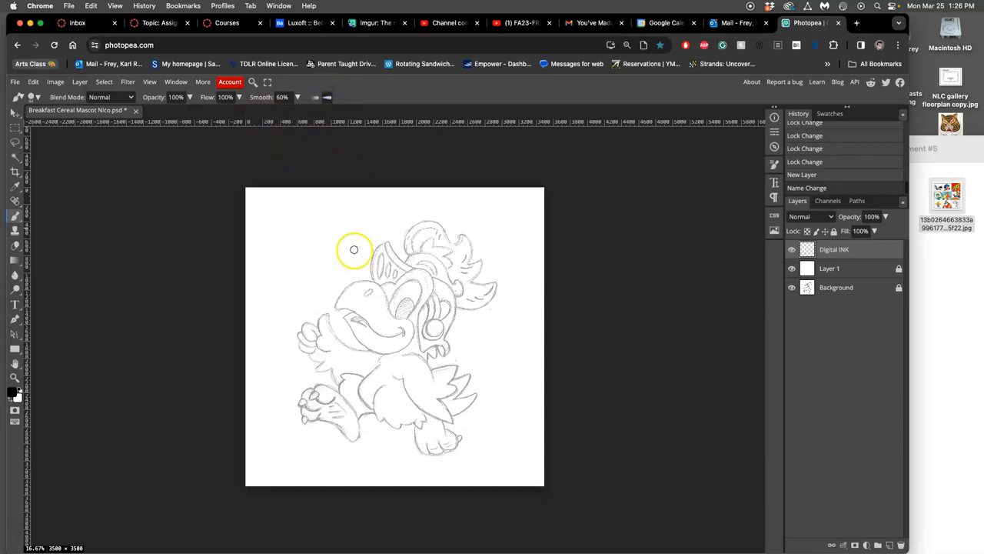
pyautogui.moveTo(307, 209)
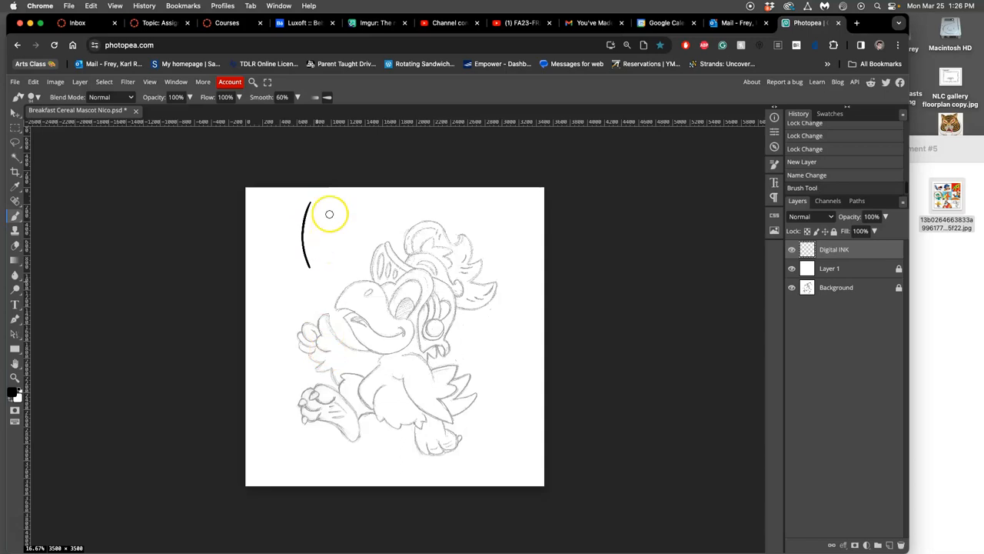
# Paint a few curved black test strokes above the bird's head on the Digital INK layer
pyautogui.moveTo(338, 200); pyautogui.dragTo(335, 277)
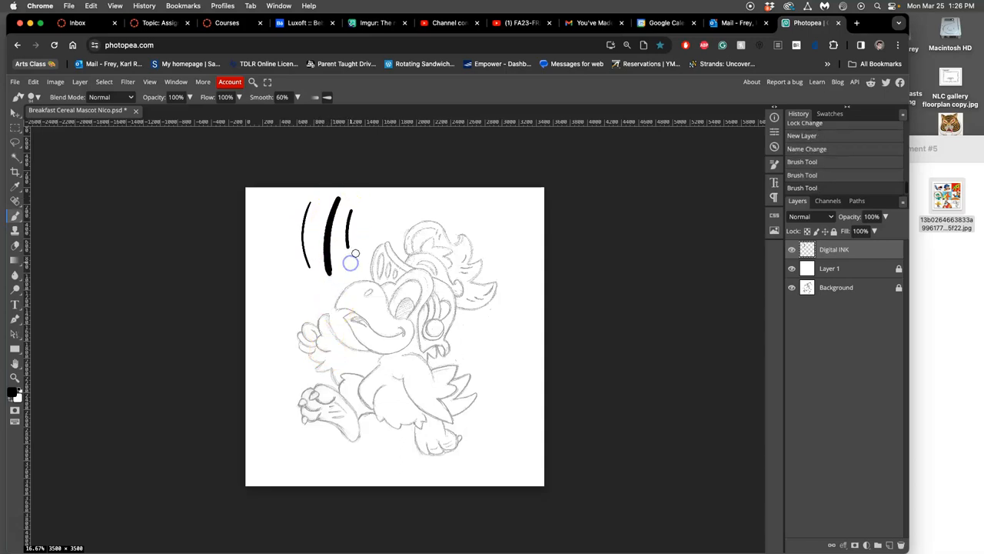
pyautogui.moveTo(354, 246); pyautogui.dragTo(429, 209)
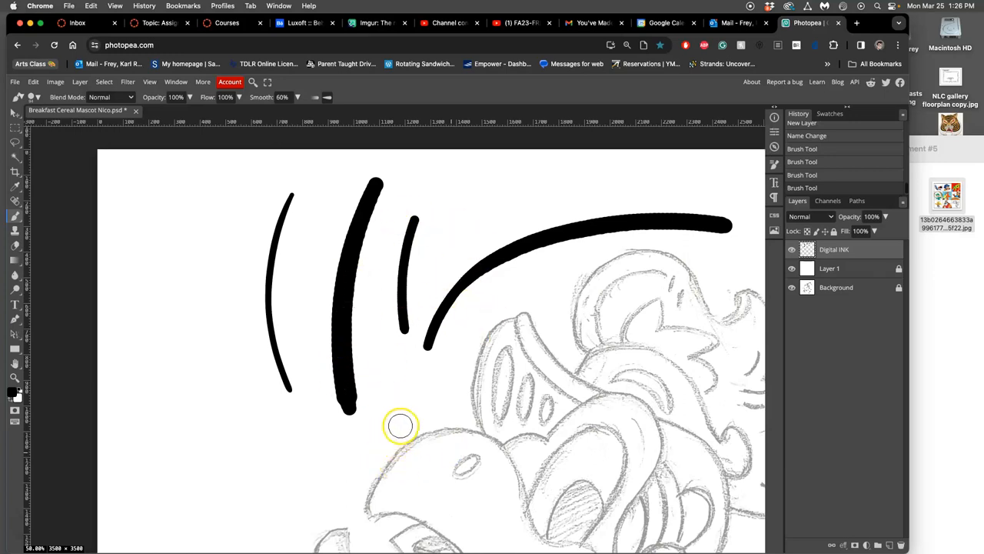
# Undo the test strokes so Digital INK is blank, and zoom out to the whole canvas
pyautogui.press('cmd+z')
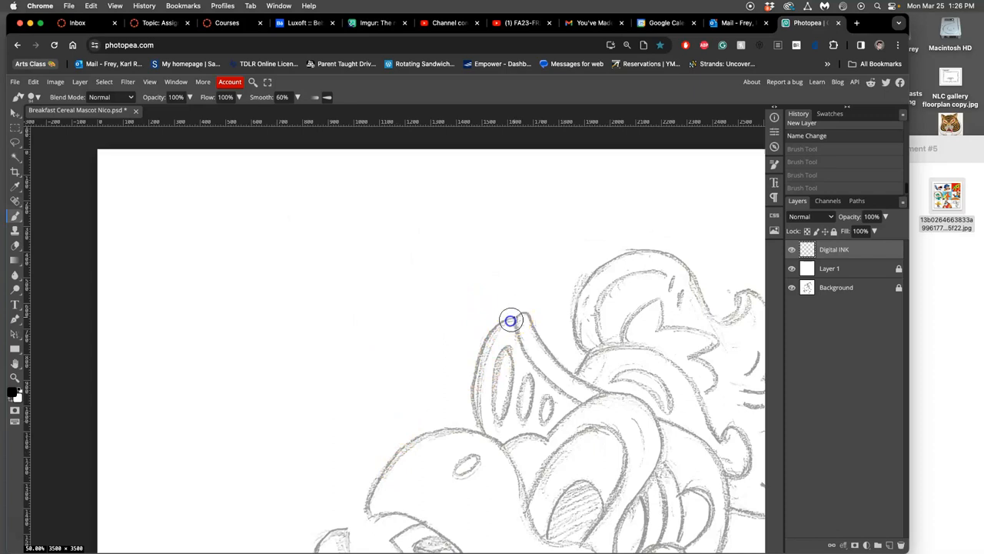
pyautogui.moveTo(511, 320); pyautogui.dragTo(490, 440)
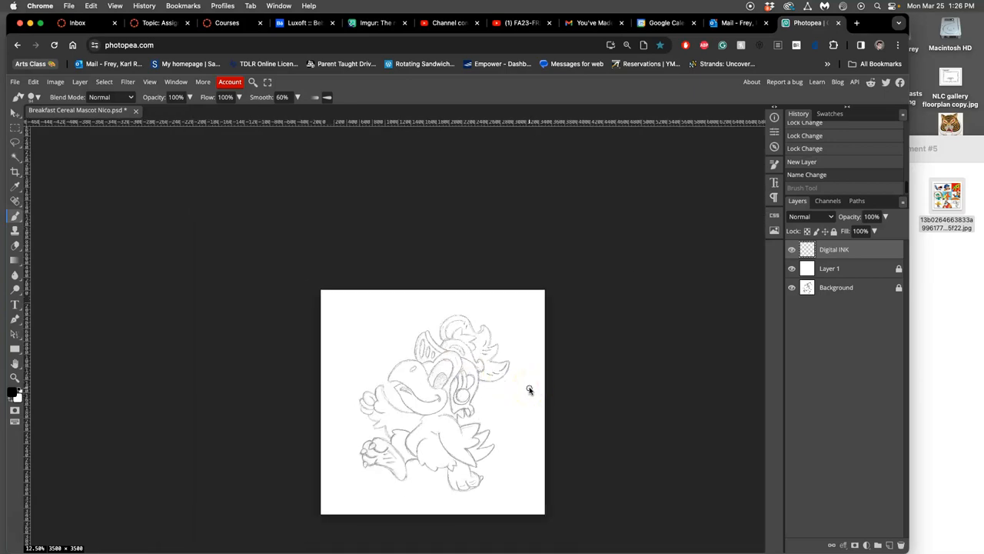
# Free-transform a copy of the Background sketch, pulling its left corners outward to skew it, and start Warp
pyautogui.click(837, 288)
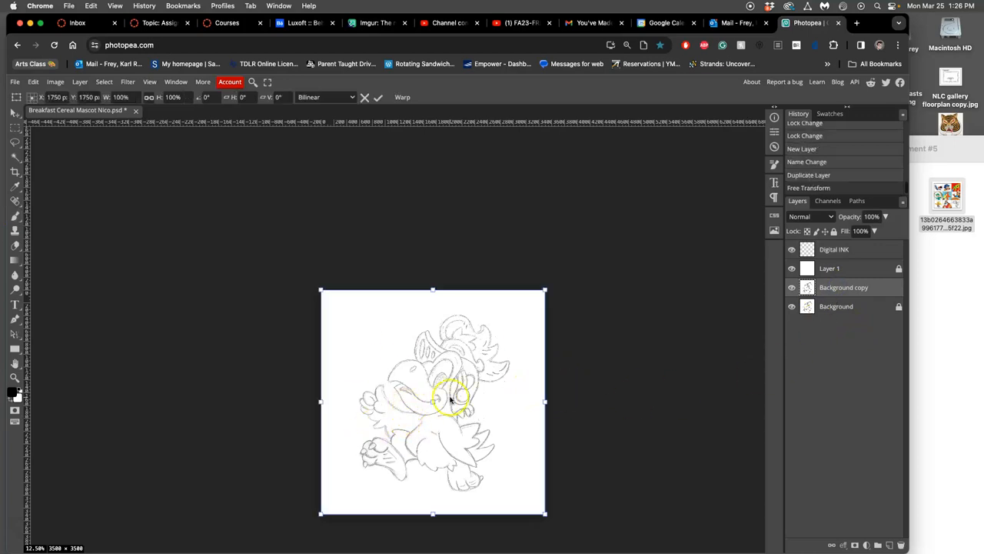
pyautogui.rightClick(453, 403)
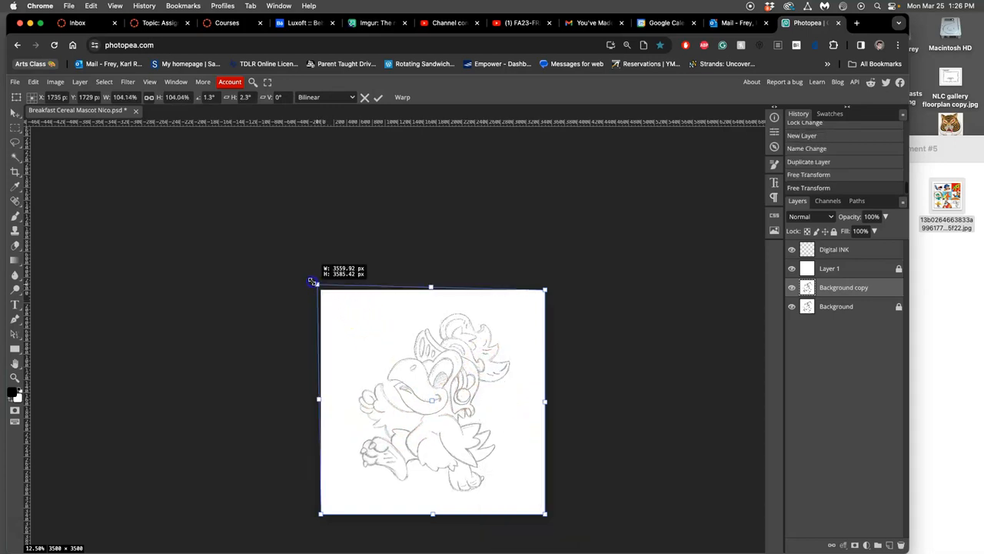
pyautogui.moveTo(311, 280); pyautogui.dragTo(323, 515)
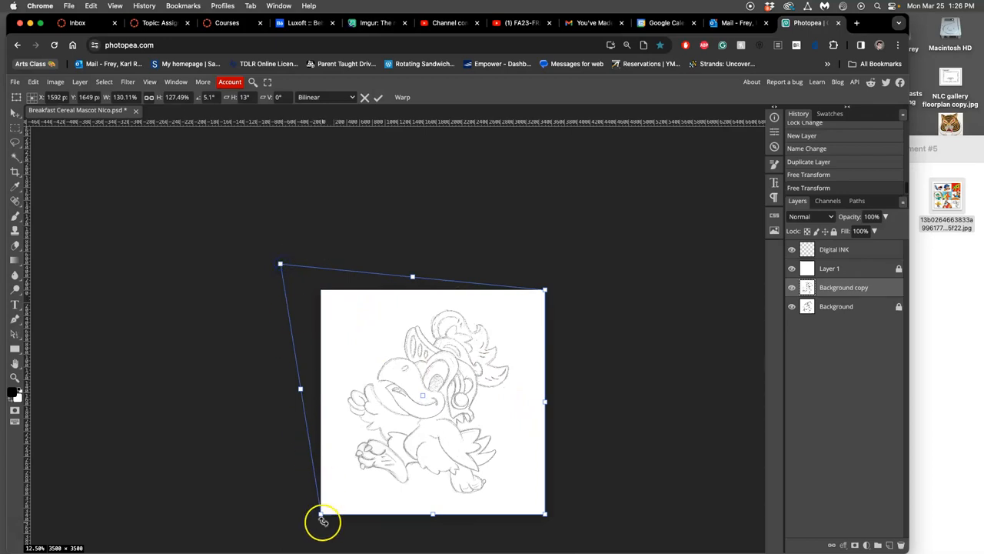
pyautogui.moveTo(323, 521); pyautogui.dragTo(355, 514)
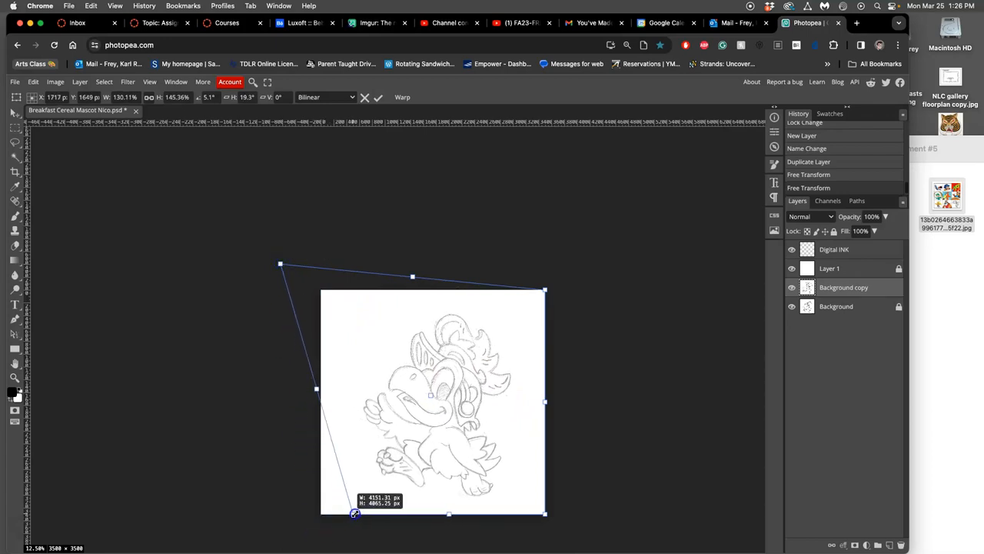
pyautogui.rightClick(520, 346)
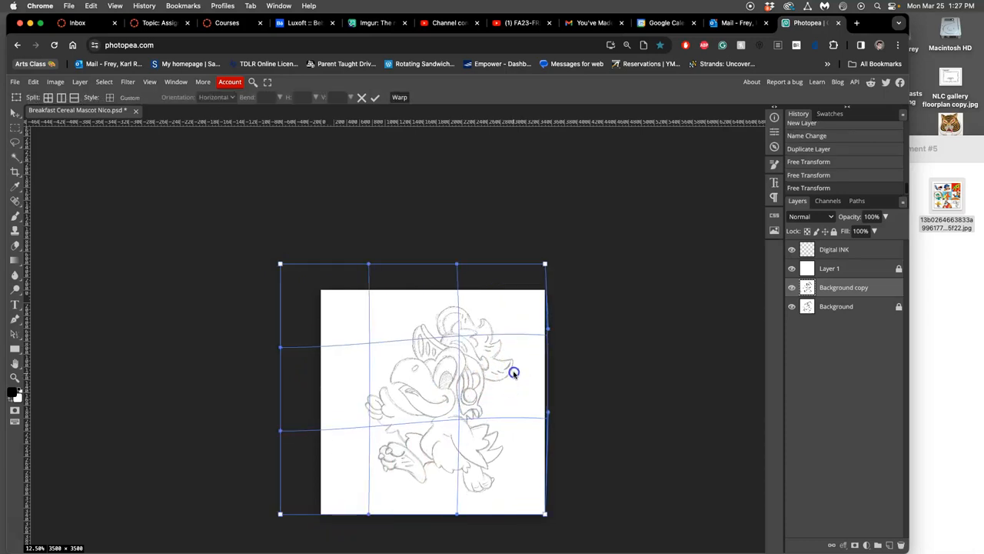
# Warp the head, beak, bottom and middle of the copied bird into a leaning pose and commit
pyautogui.moveTo(514, 374); pyautogui.dragTo(368, 418)
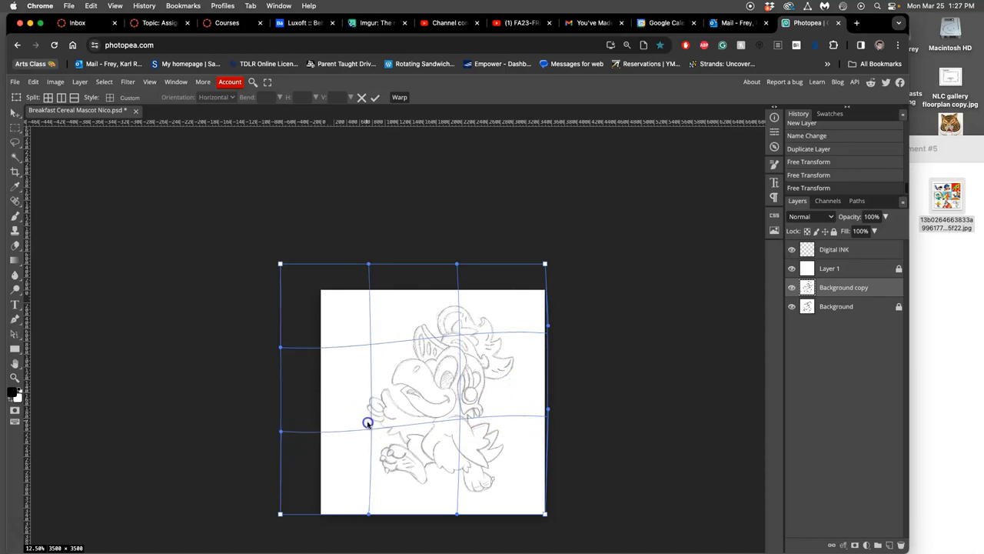
pyautogui.moveTo(367, 423); pyautogui.dragTo(403, 357)
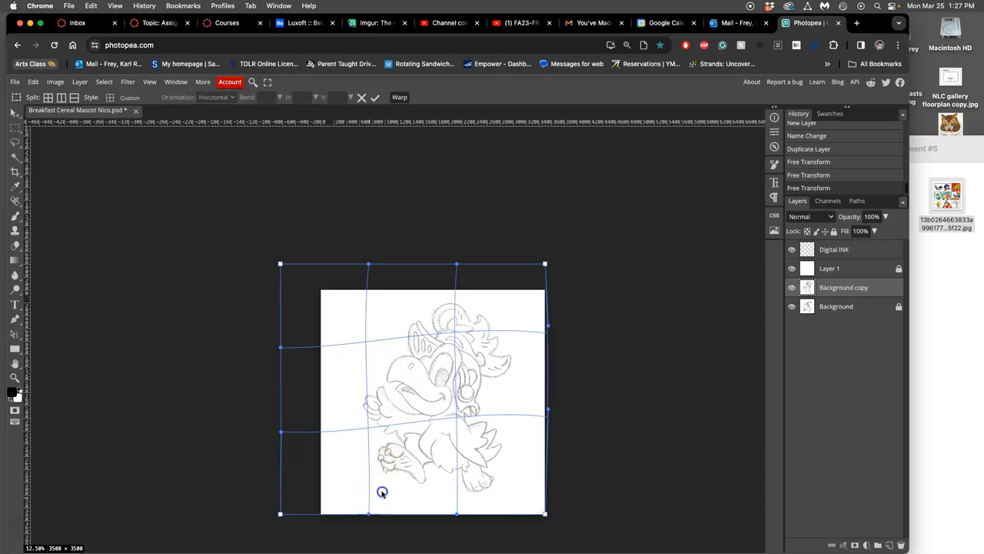
pyautogui.moveTo(381, 492); pyautogui.dragTo(381, 499)
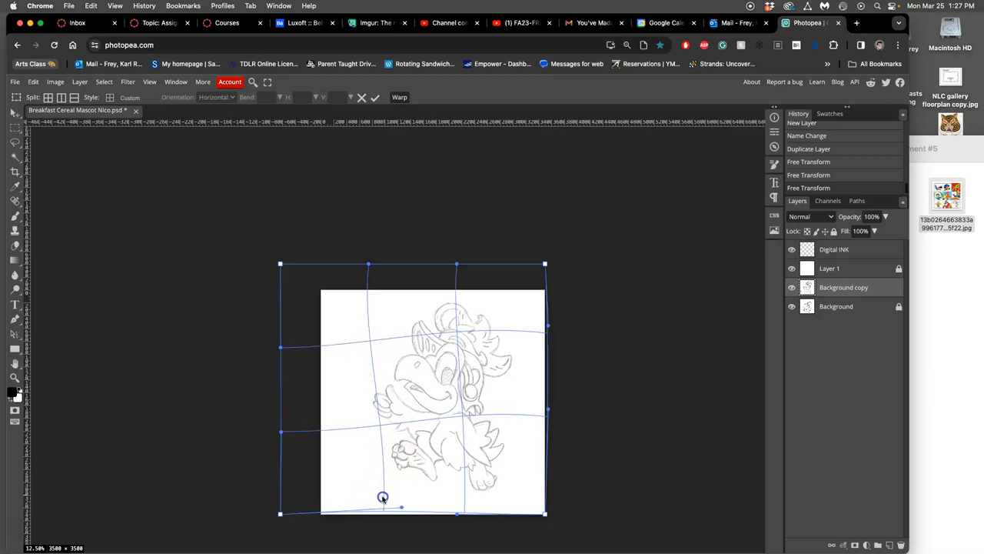
pyautogui.moveTo(383, 495); pyautogui.dragTo(449, 418)
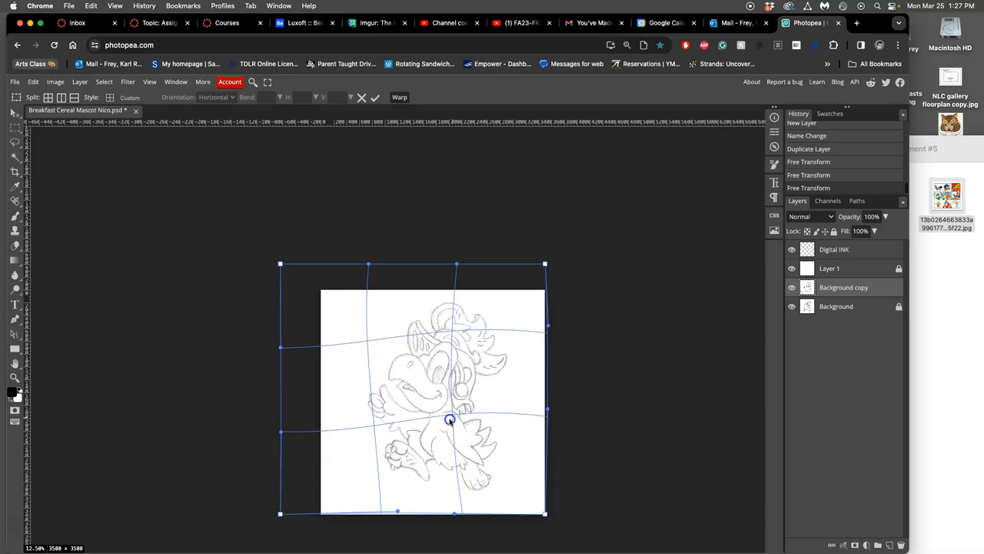
pyautogui.moveTo(450, 418); pyautogui.dragTo(450, 424)
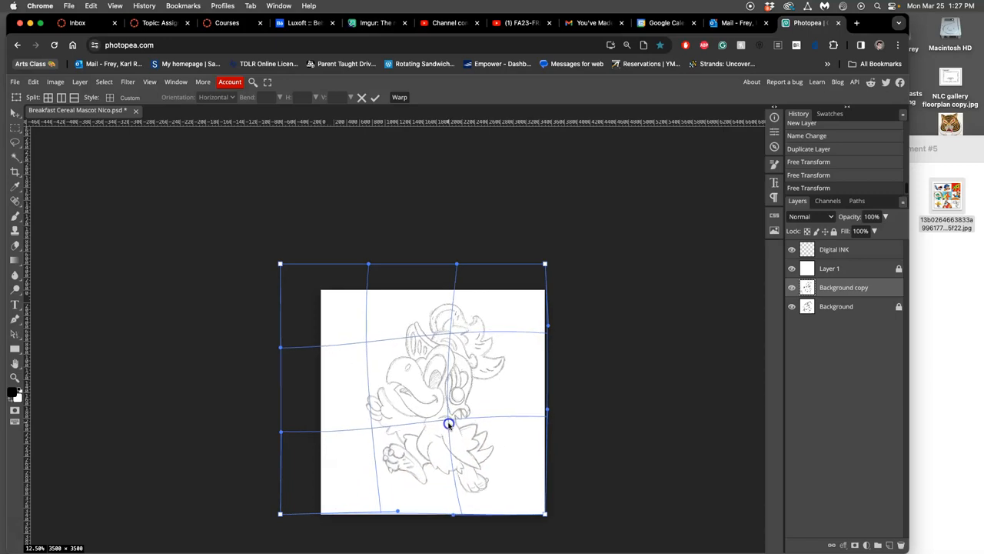
pyautogui.moveTo(449, 425); pyautogui.dragTo(484, 408)
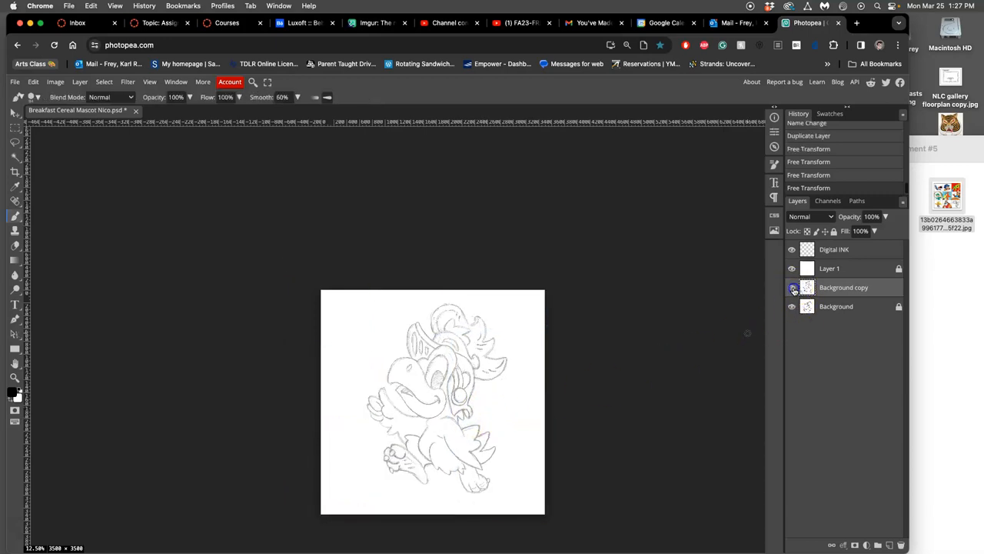
# Hide the warped Background copy and select the original Background to duplicate it again
pyautogui.click(791, 287)
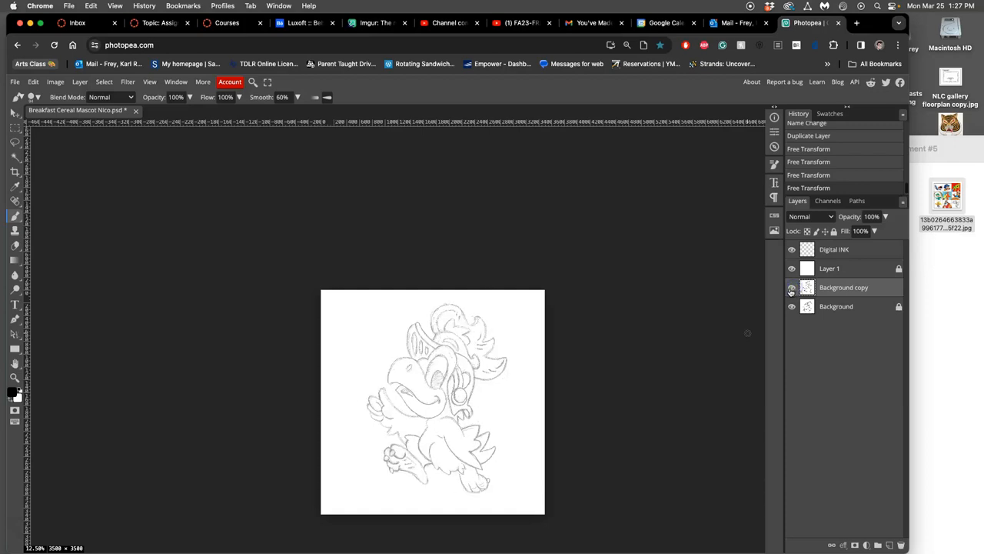
pyautogui.click(791, 288)
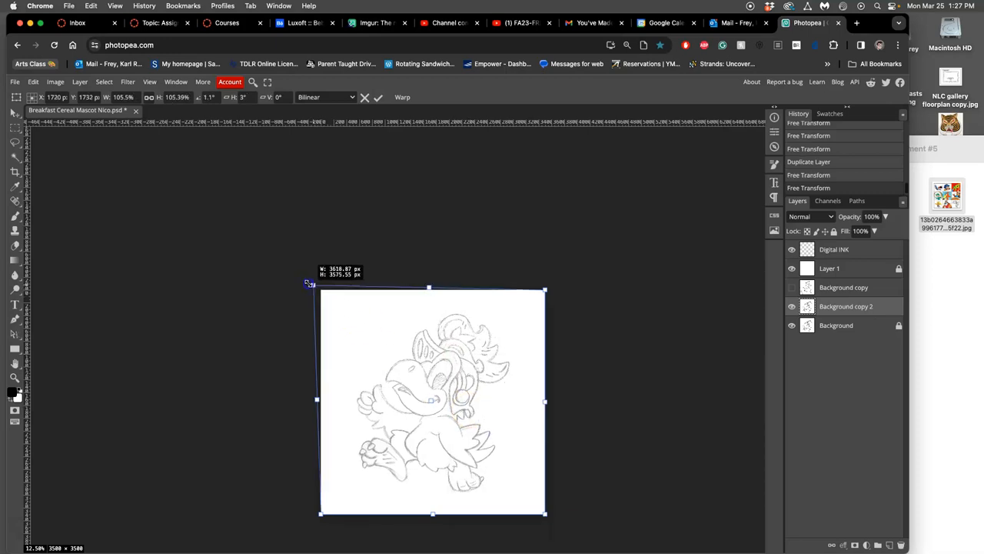
# Distort Background copy 2 by pulling its top-left and lower-left corners outward
pyautogui.moveTo(308, 285); pyautogui.dragTo(289, 264)
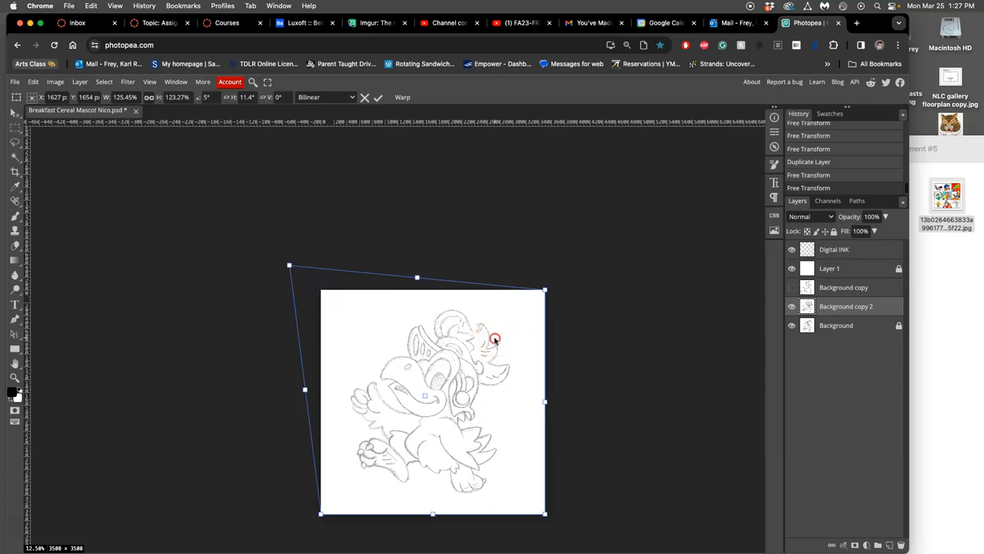
pyautogui.moveTo(323, 517)
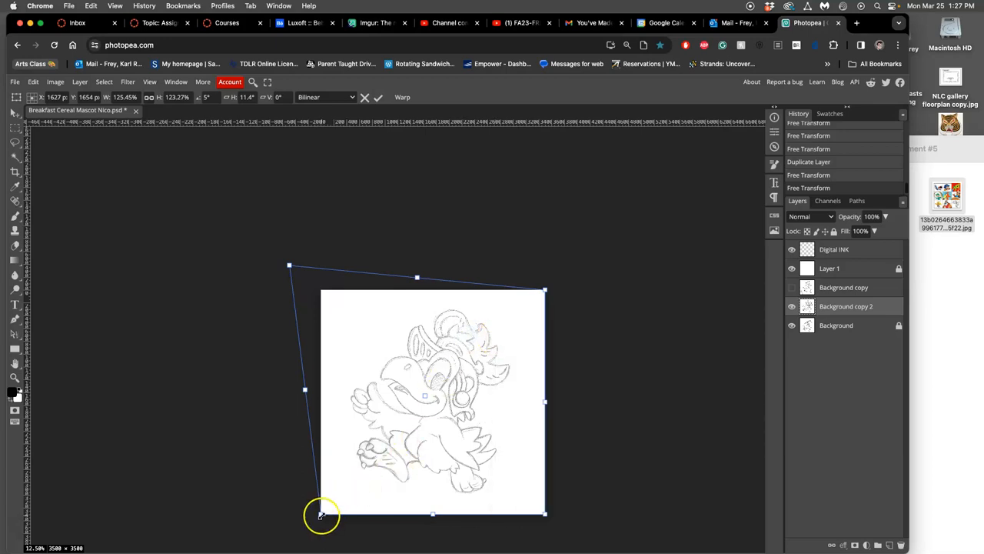
pyautogui.moveTo(321, 516); pyautogui.dragTo(344, 515)
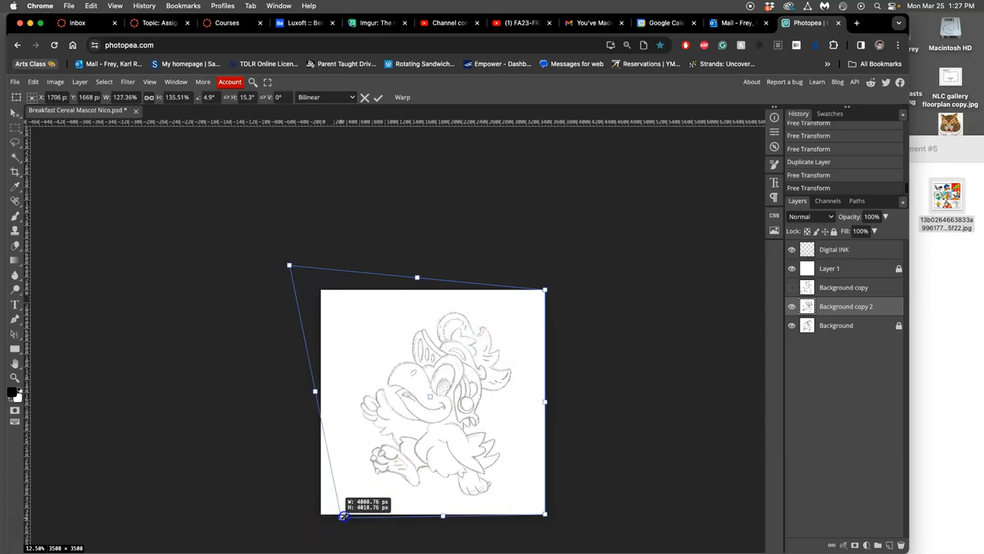
pyautogui.moveTo(344, 516); pyautogui.dragTo(348, 513)
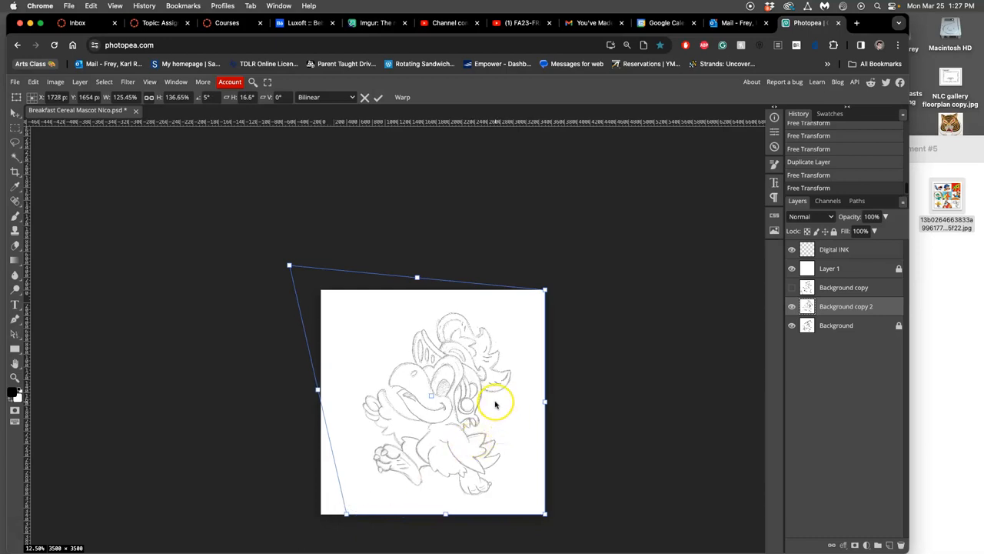
# Warp Background copy 2 with the grid, bending the bird's head and body, and commit
pyautogui.rightClick(496, 406)
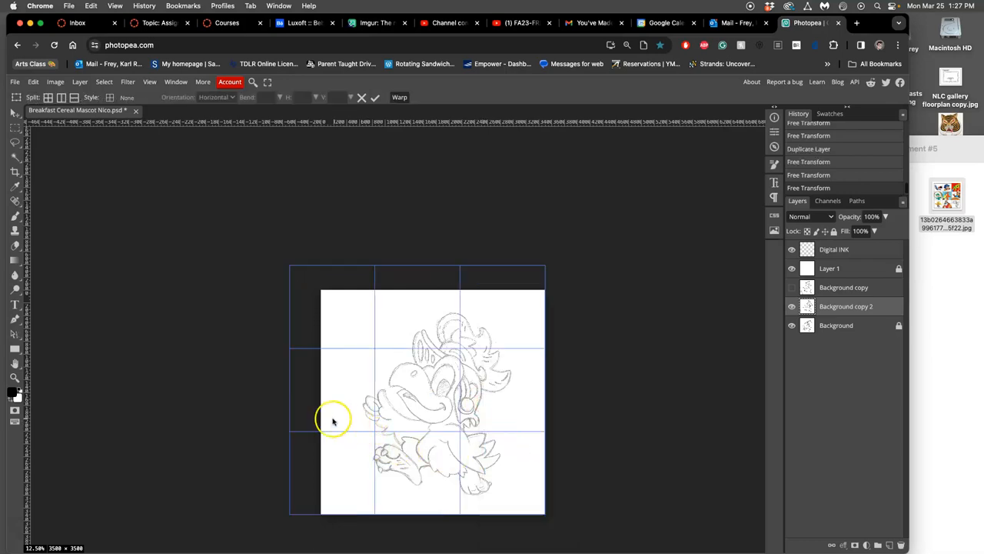
pyautogui.moveTo(334, 421); pyautogui.dragTo(392, 329)
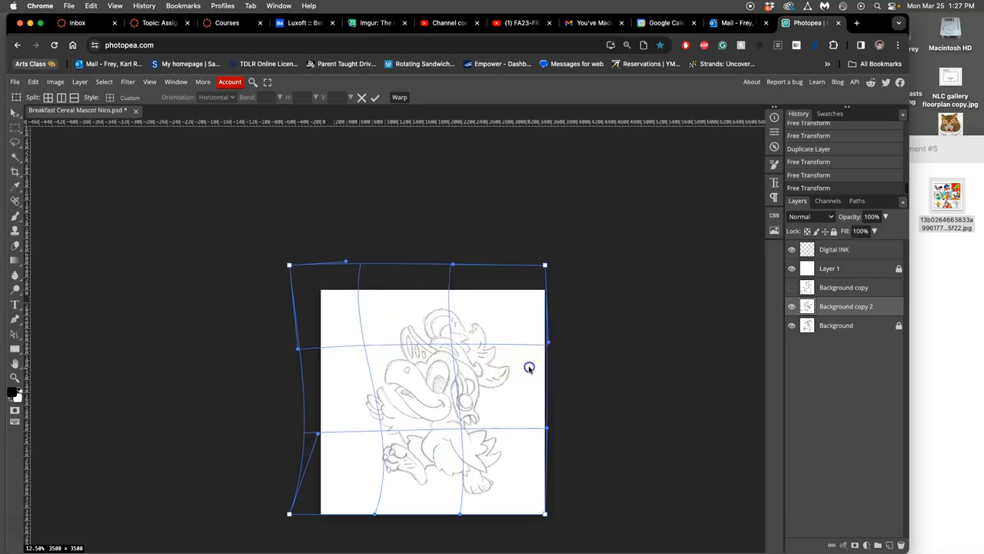
pyautogui.moveTo(548, 341); pyautogui.dragTo(554, 336)
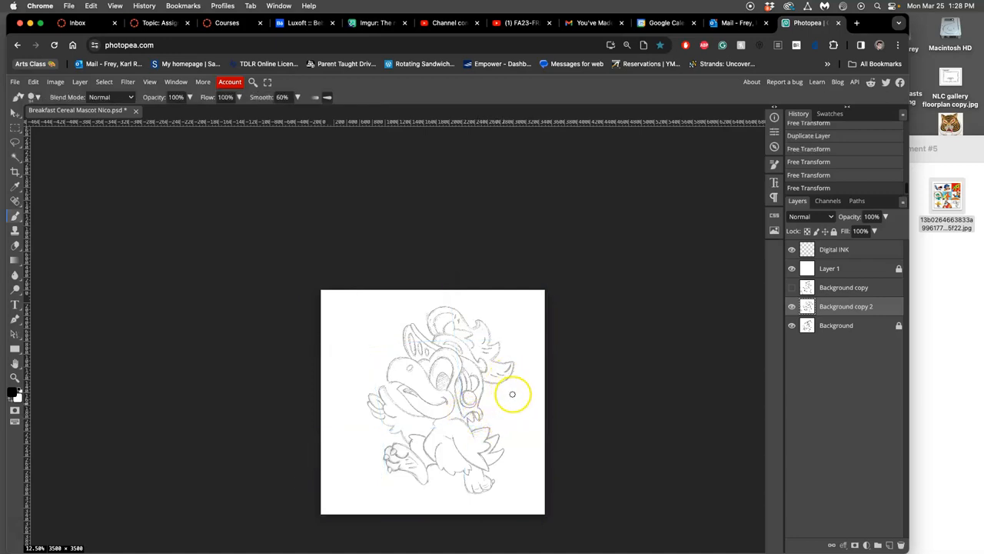
pyautogui.moveTo(231, 289)
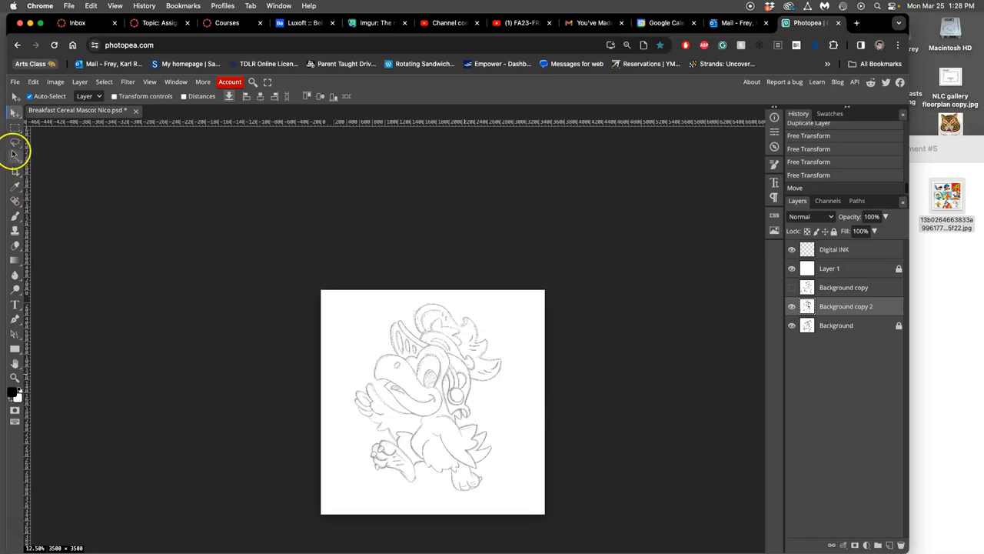
# Lasso around the bird on Background copy 2 and copy it onto its own Layer 2
pyautogui.click(14, 144)
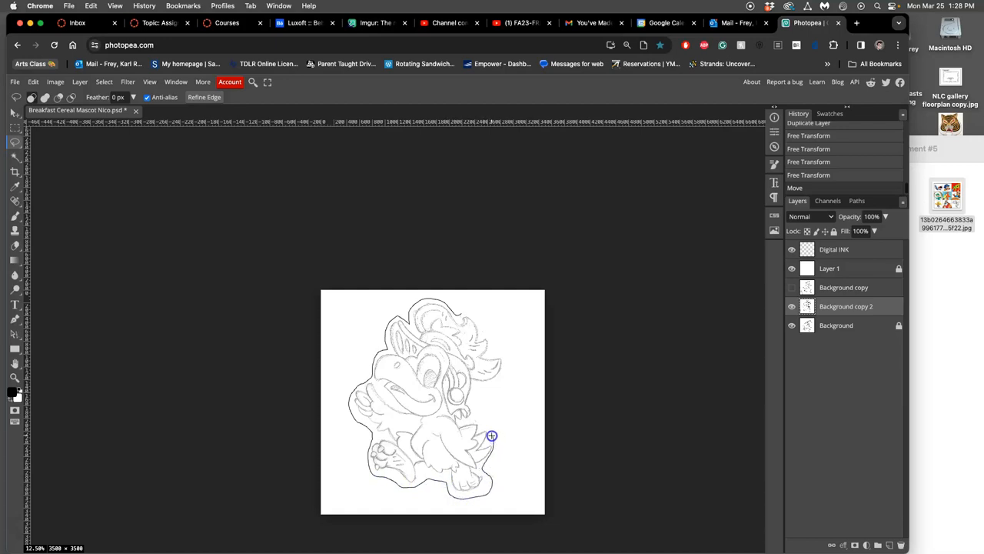
pyautogui.moveTo(498, 354)
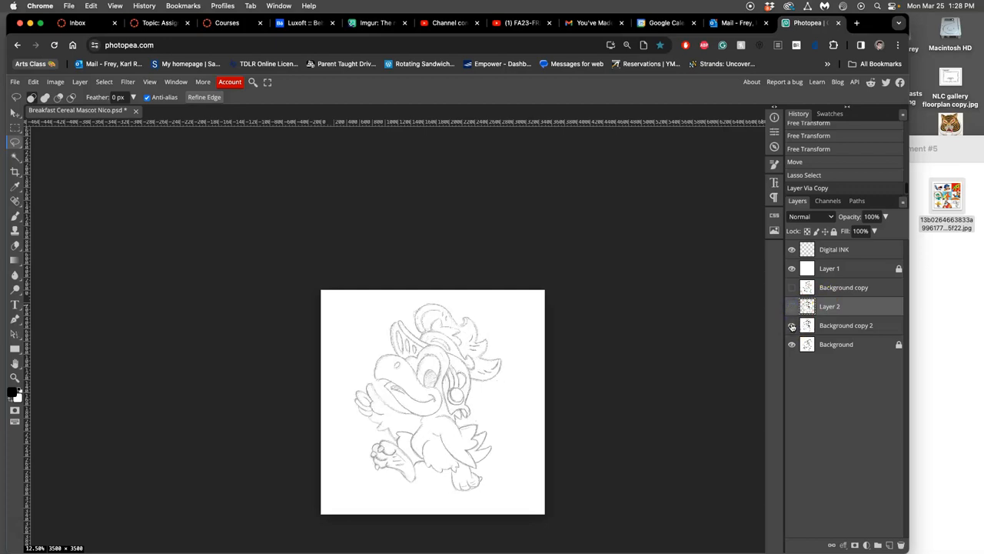
pyautogui.click(790, 306)
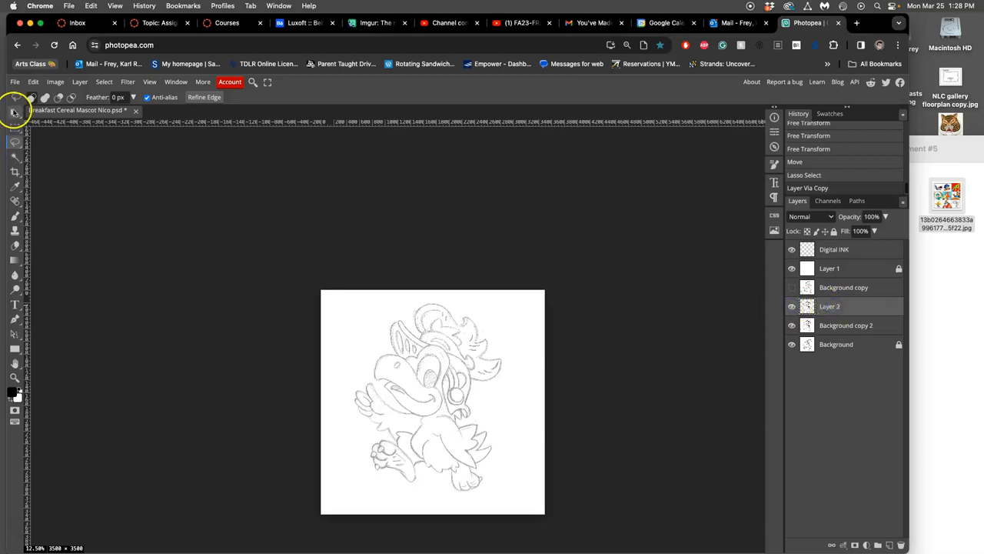
pyautogui.click(34, 82)
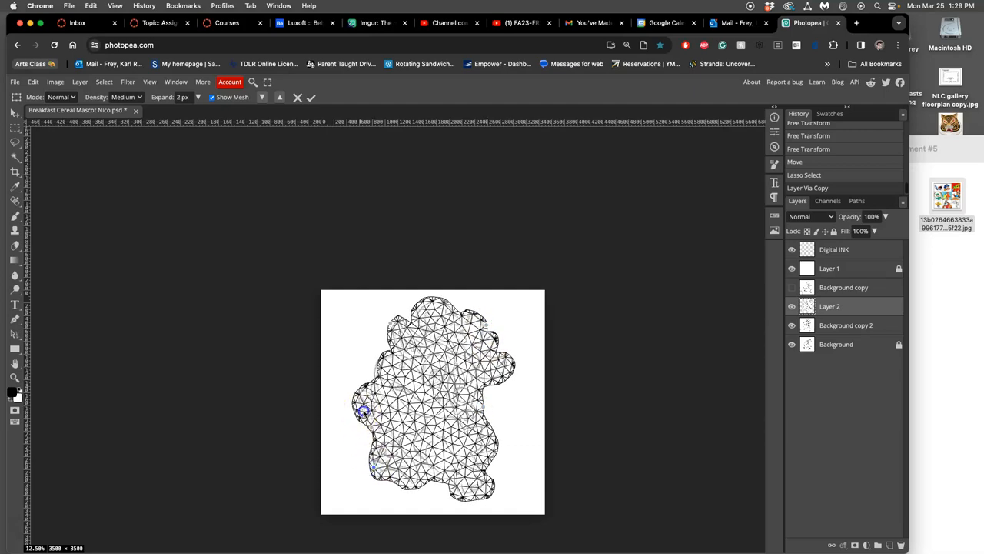
# Puppet-warp Layer 2 by pulling a mesh pin to tilt the bird's head, then commit
pyautogui.moveTo(363, 412); pyautogui.dragTo(366, 406)
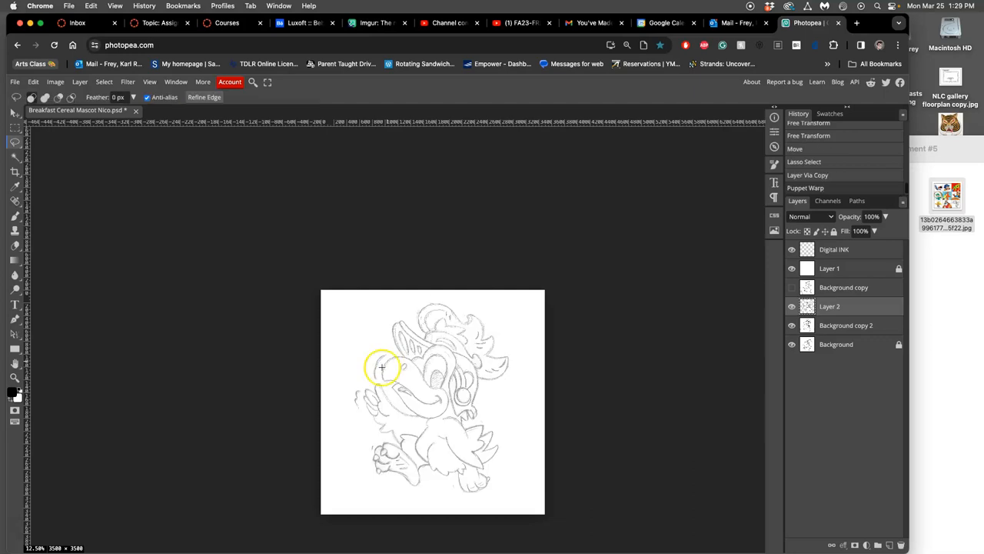
# Toggle the warped bird layer's visibility repeatedly to compare its pose against the sketch beneath
pyautogui.click(789, 288)
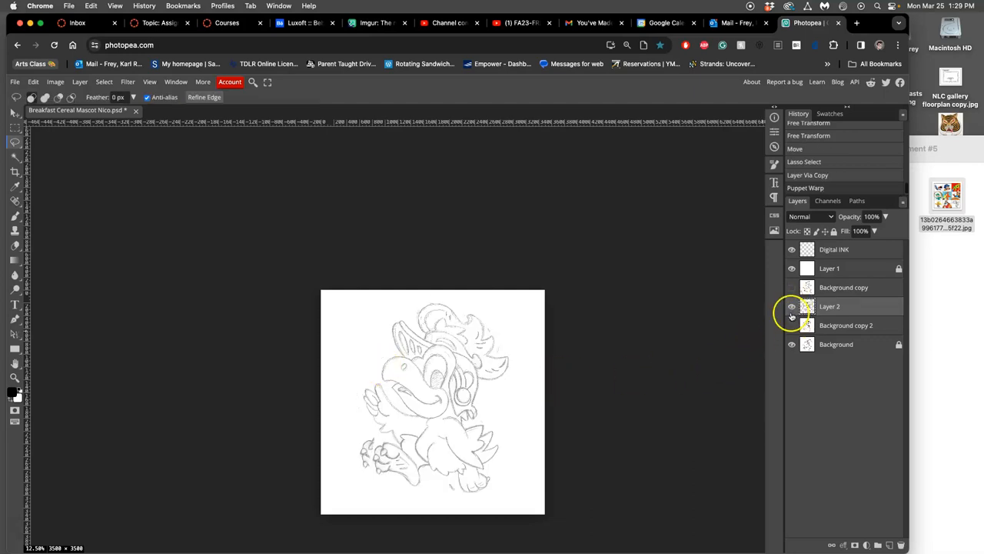
pyautogui.click(791, 306)
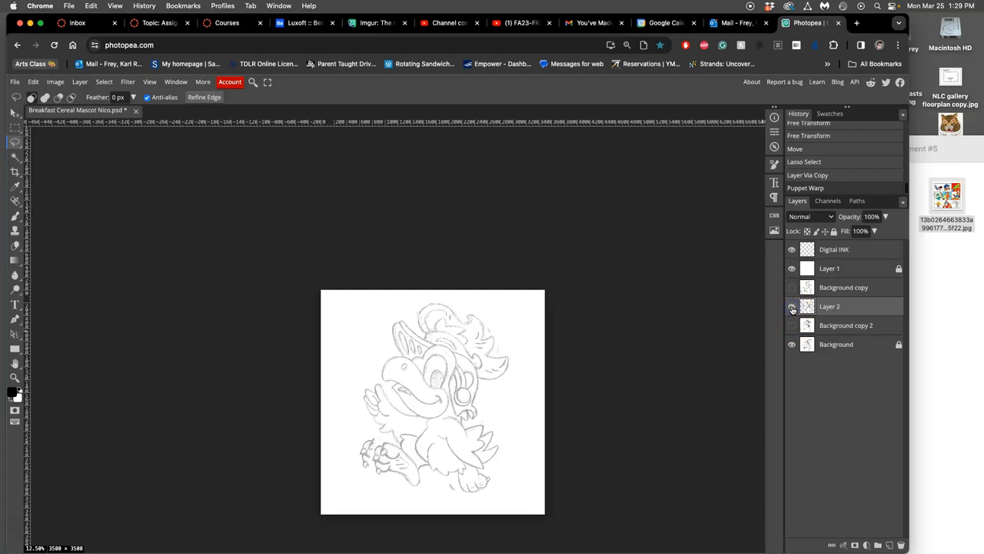
pyautogui.click(792, 326)
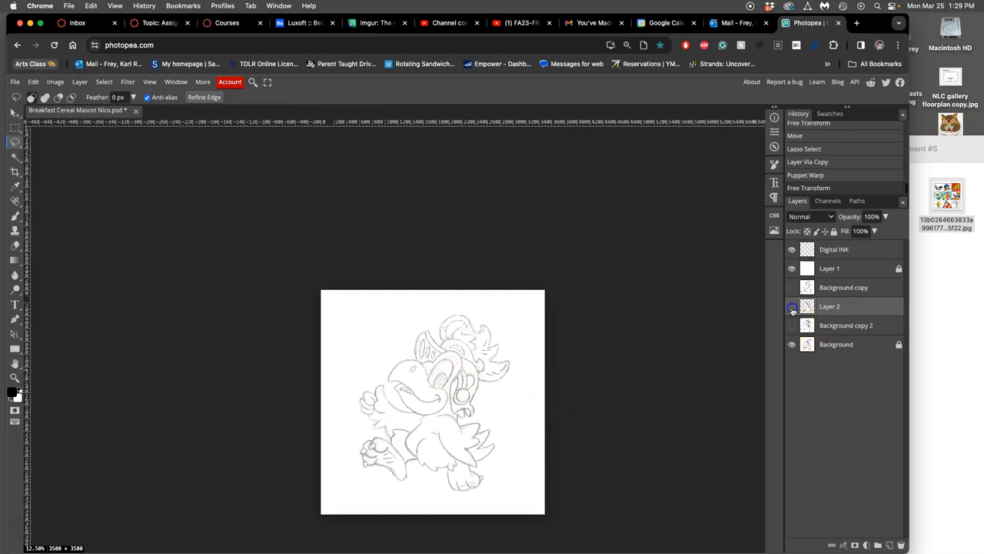
pyautogui.click(791, 306)
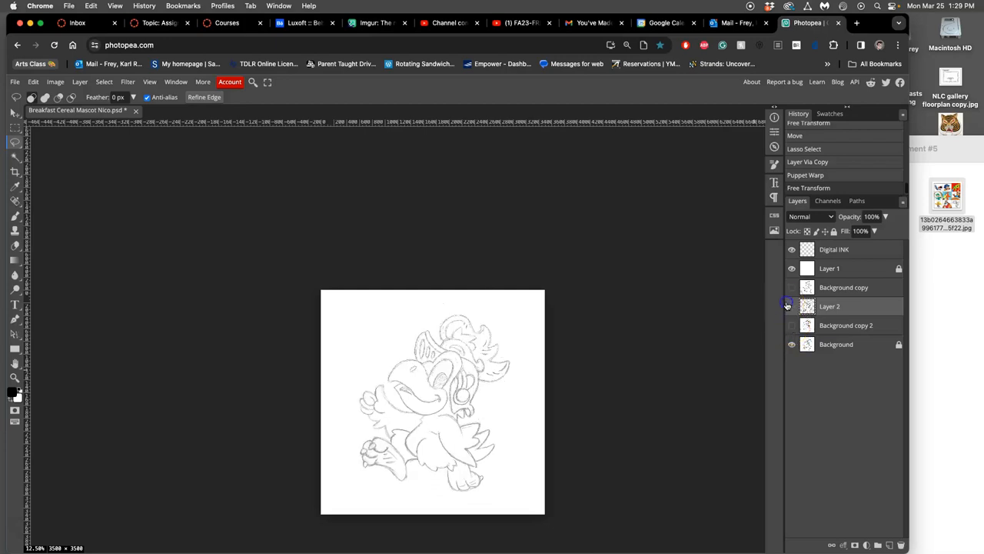
pyautogui.click(791, 324)
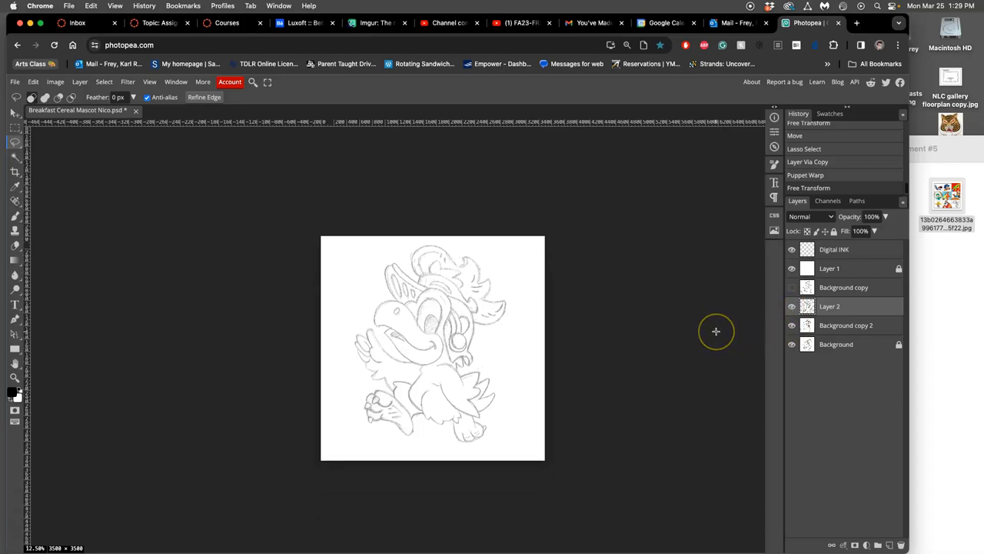
pyautogui.click(791, 306)
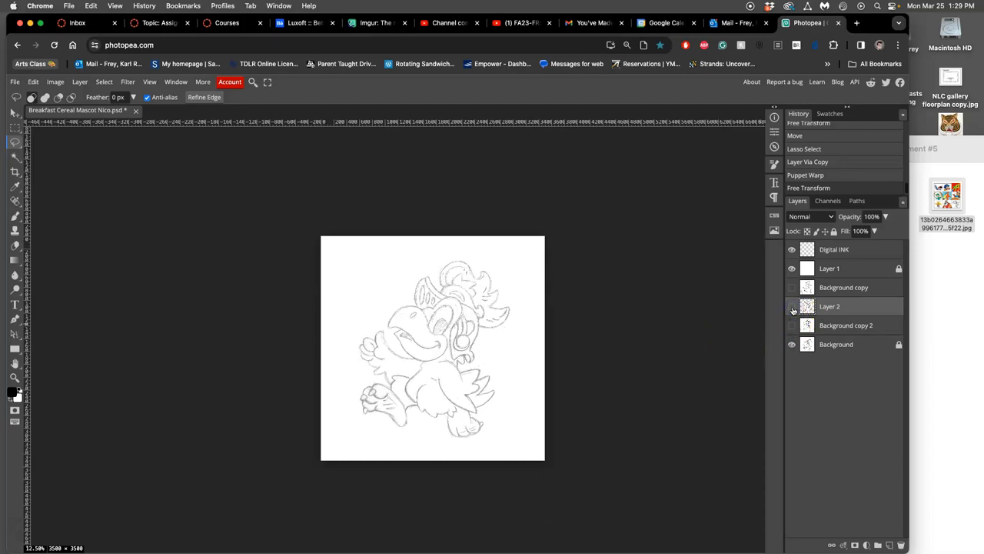
pyautogui.click(791, 327)
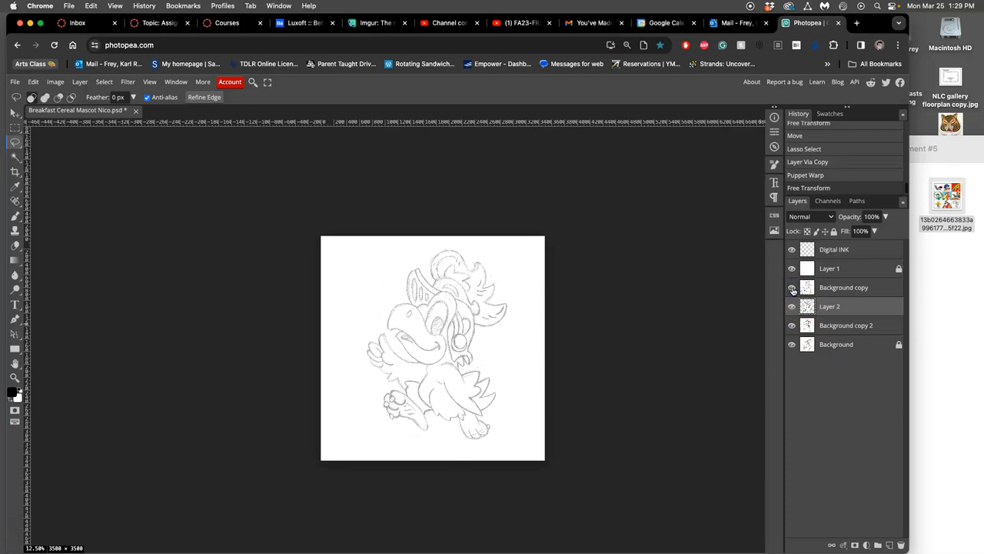
# Toggle the Background copy layer's visibility to compare the two reshaped poses
pyautogui.click(793, 287)
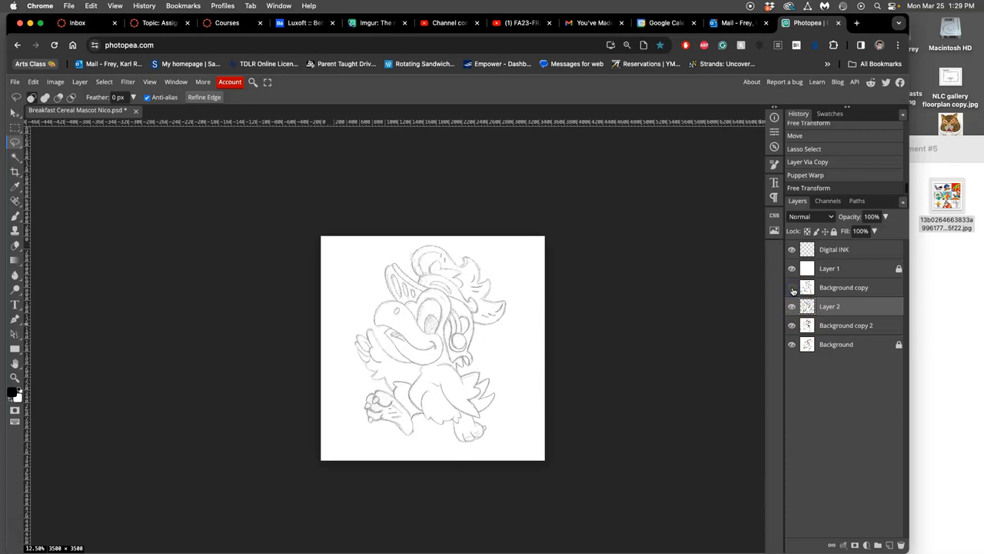
pyautogui.click(789, 288)
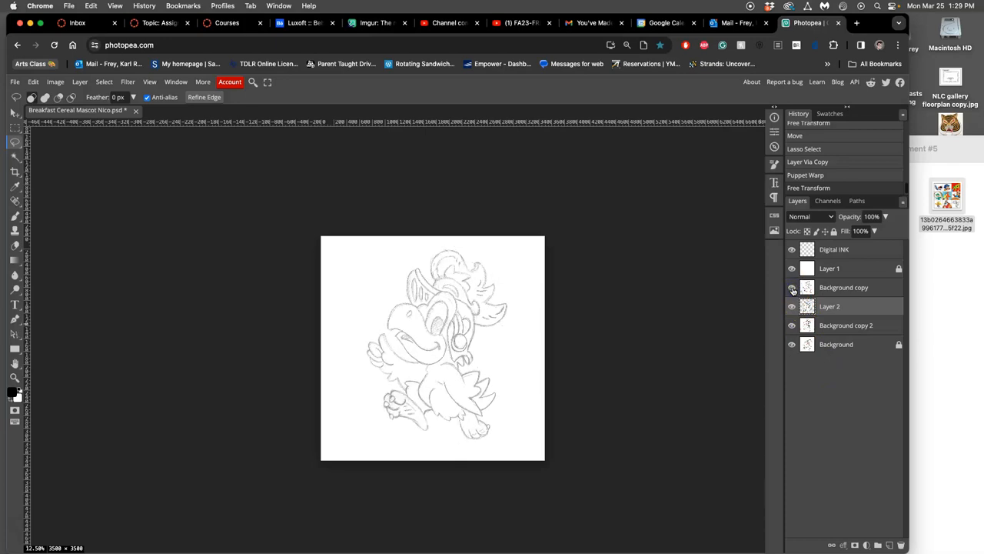
pyautogui.click(790, 287)
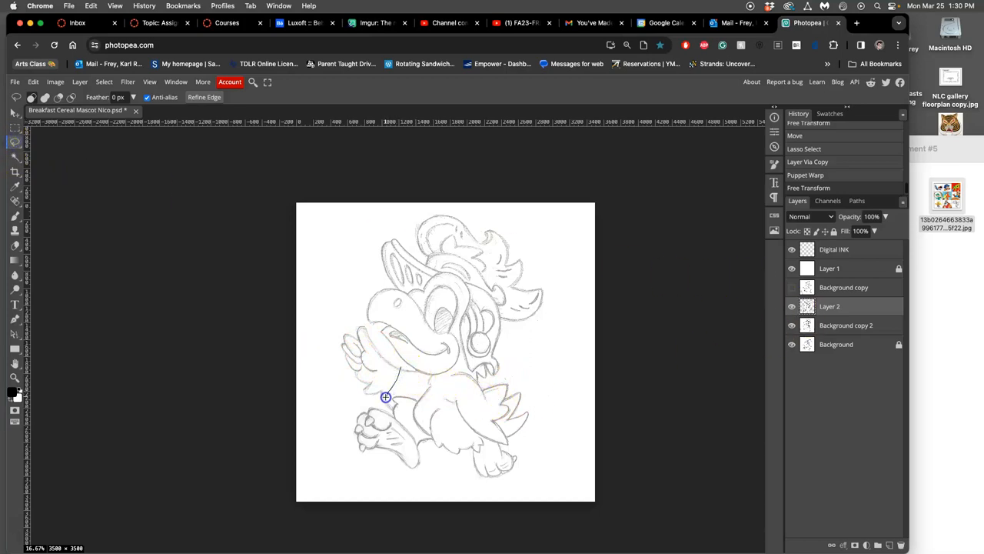
# Copy the wing near the beak onto Layer 3 and rotate it into its new position
pyautogui.moveTo(384, 397); pyautogui.dragTo(381, 342)
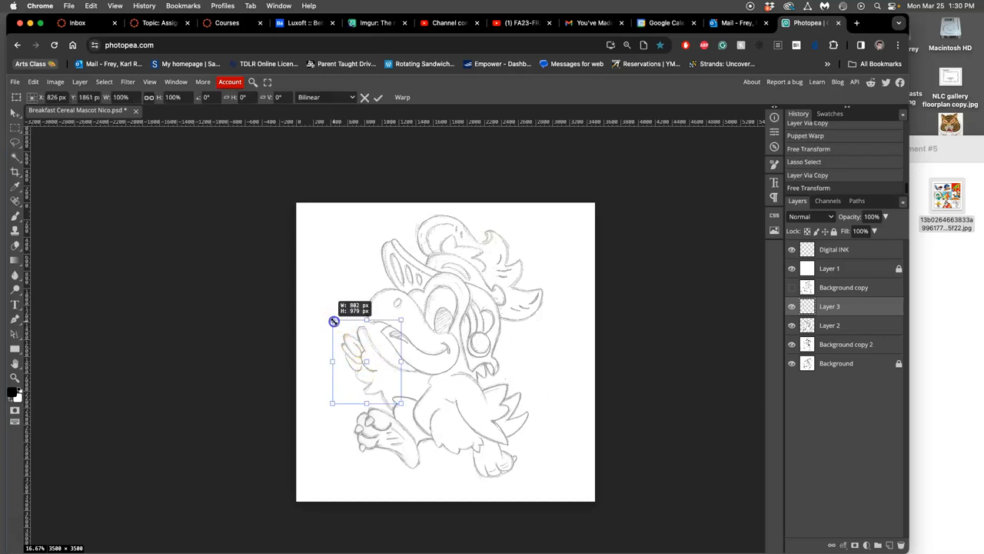
pyautogui.moveTo(332, 321); pyautogui.dragTo(344, 323)
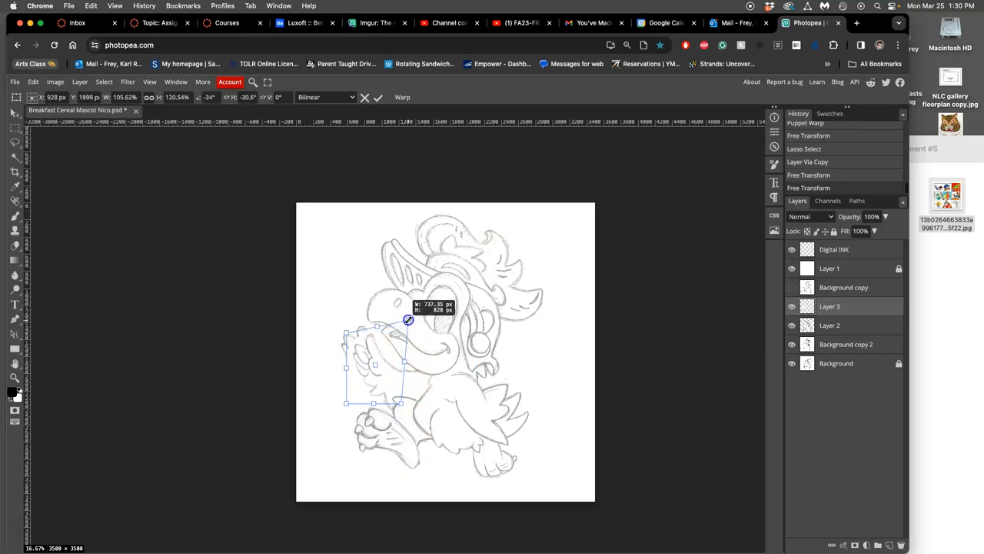
pyautogui.moveTo(409, 320); pyautogui.dragTo(377, 325)
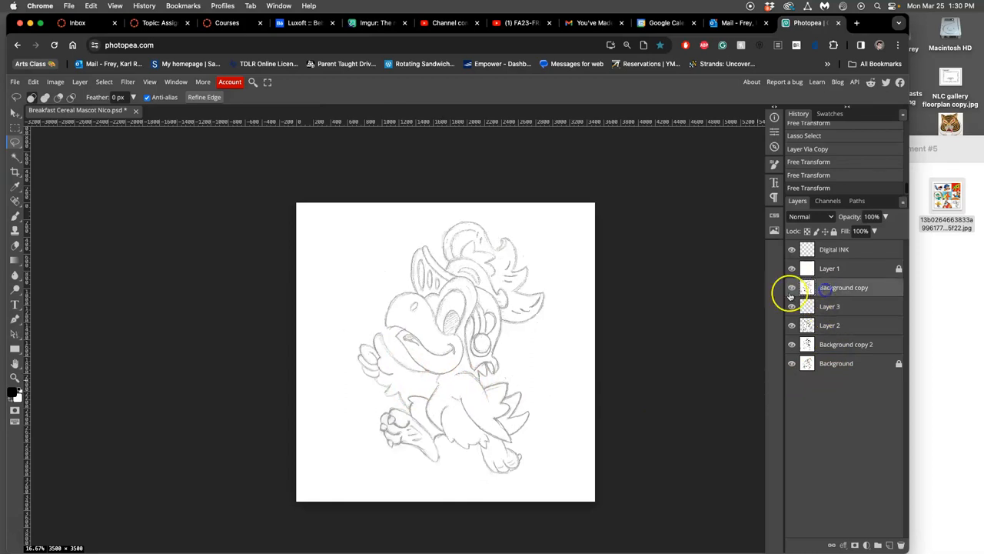
# Hide the Background copy and lasso the hand near the beak for copying to Layer 4
pyautogui.click(791, 287)
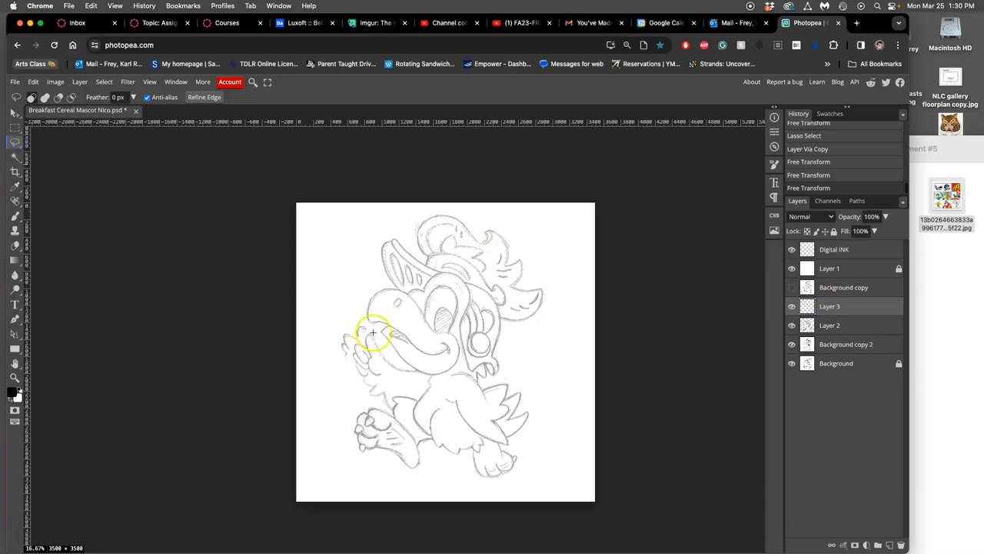
pyautogui.moveTo(392, 329); pyautogui.dragTo(335, 363)
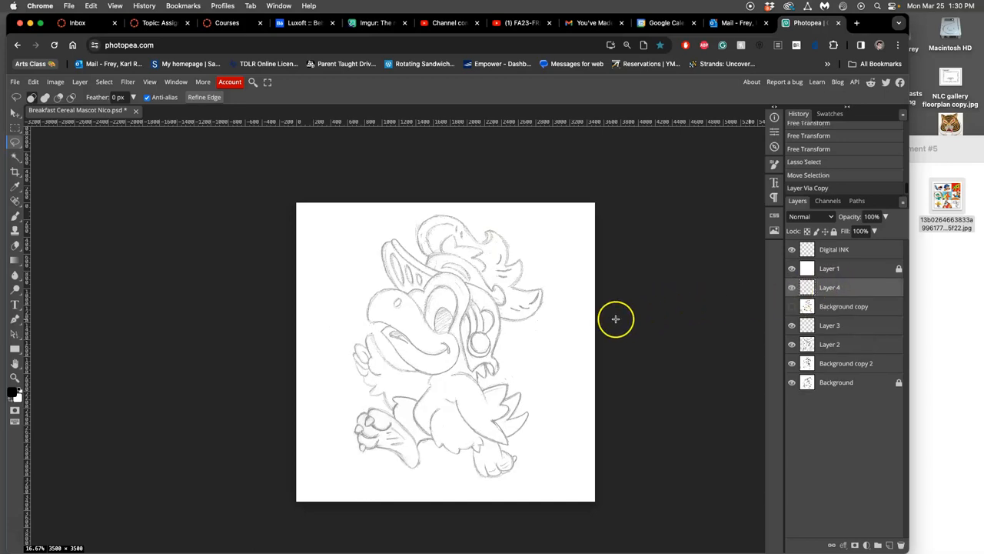
pyautogui.moveTo(582, 327)
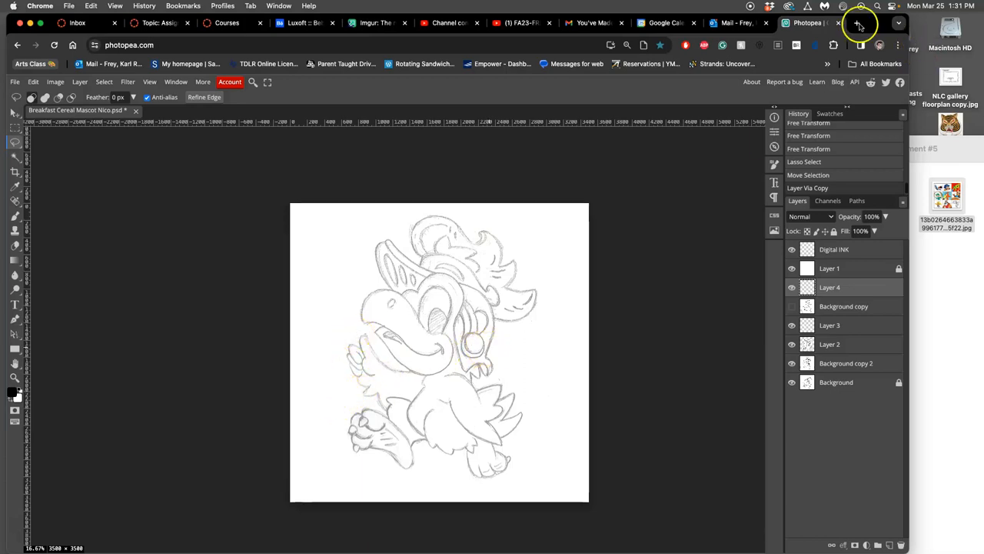
# Search Google Images for 'knife', download the CleanPNG knife line art, and return to Photopea
pyautogui.click(858, 25)
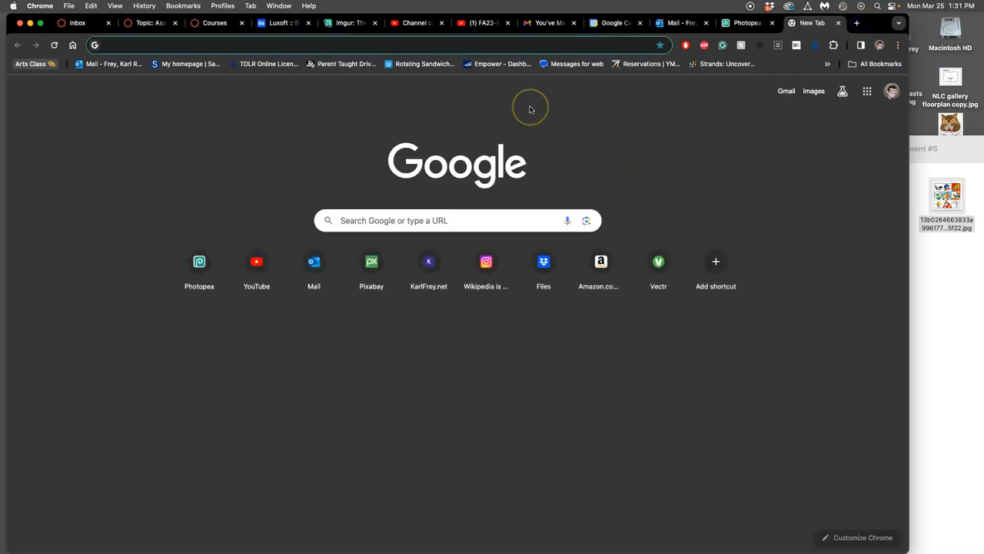
pyautogui.write('knife')
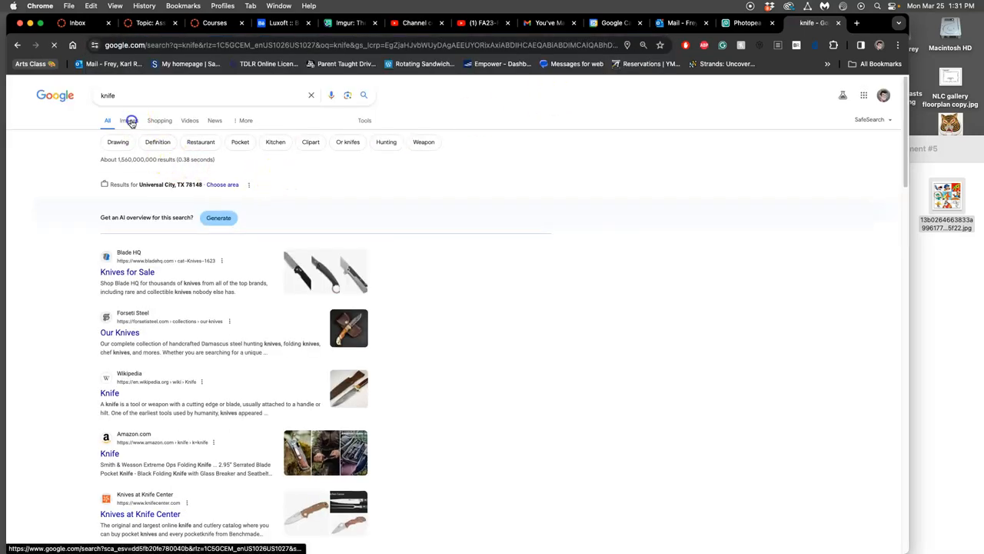
pyautogui.click(129, 120)
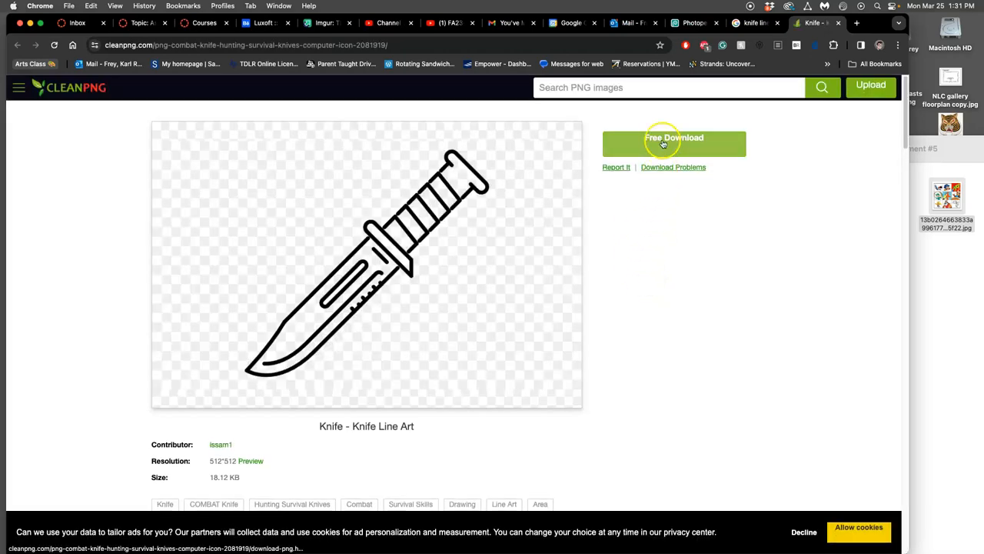
pyautogui.click(673, 143)
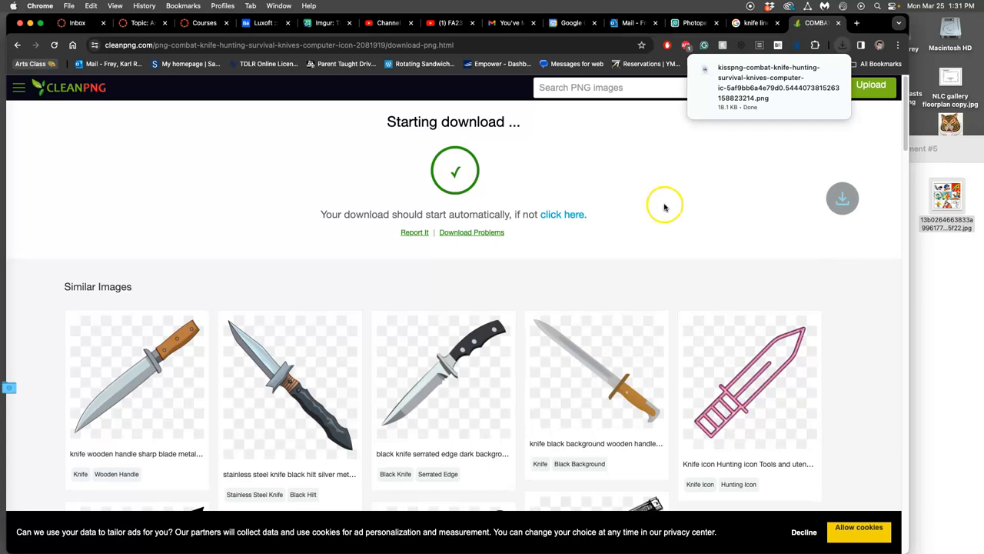
pyautogui.moveTo(830, 63)
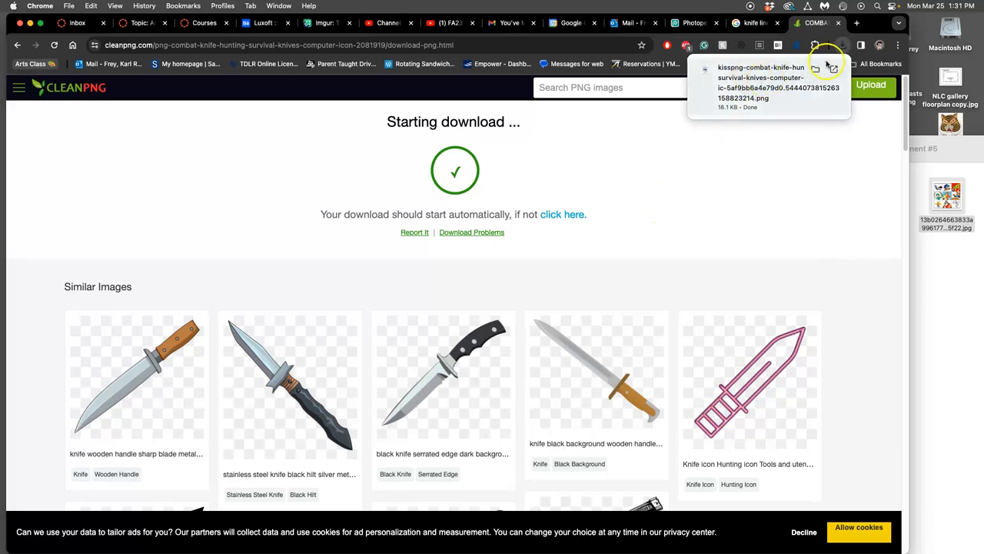
pyautogui.click(692, 23)
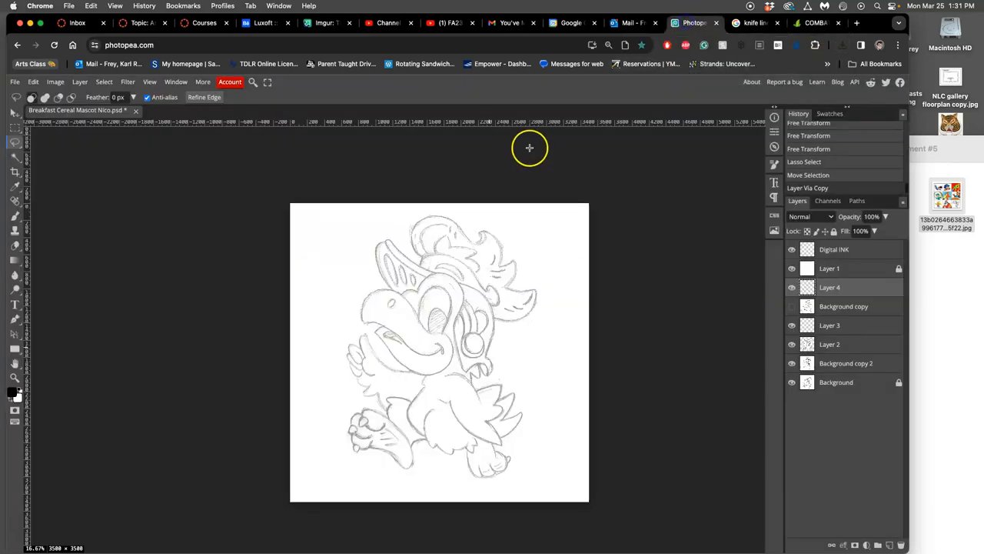
pyautogui.moveTo(12, 392)
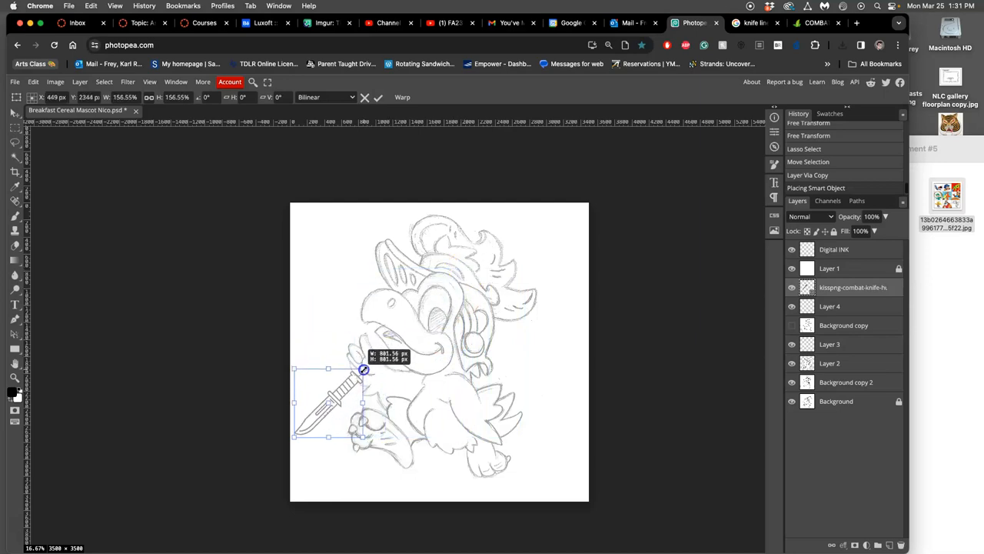
# Scale the knife into the bird's beak, rasterize its layer, and clear the overlapping handle part
pyautogui.moveTo(363, 369); pyautogui.dragTo(363, 361)
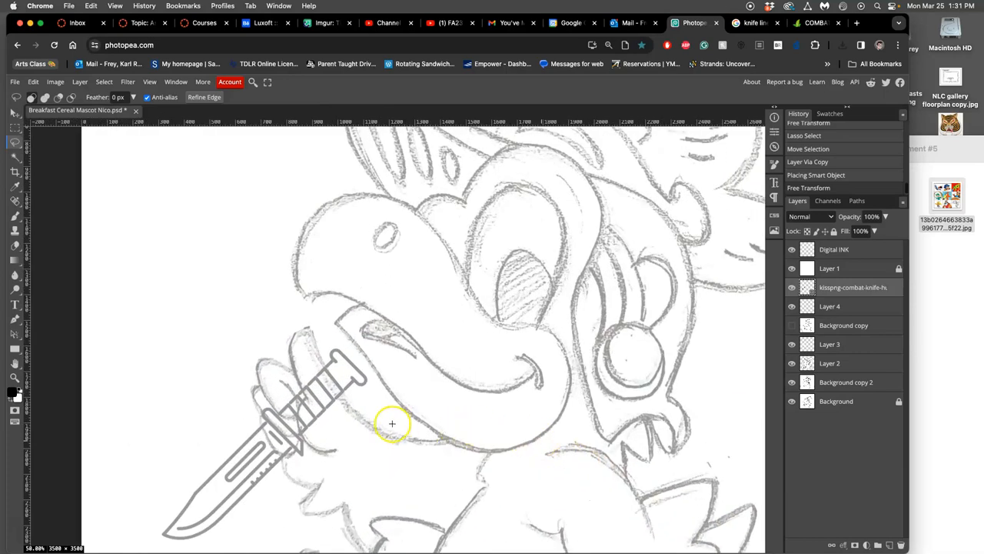
pyautogui.rightClick(852, 288)
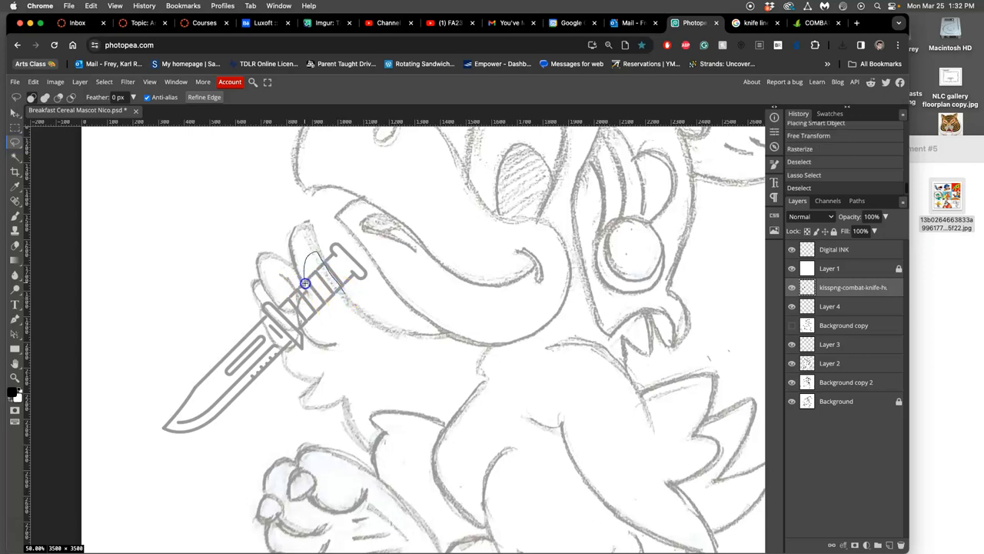
pyautogui.moveTo(304, 283); pyautogui.dragTo(326, 338)
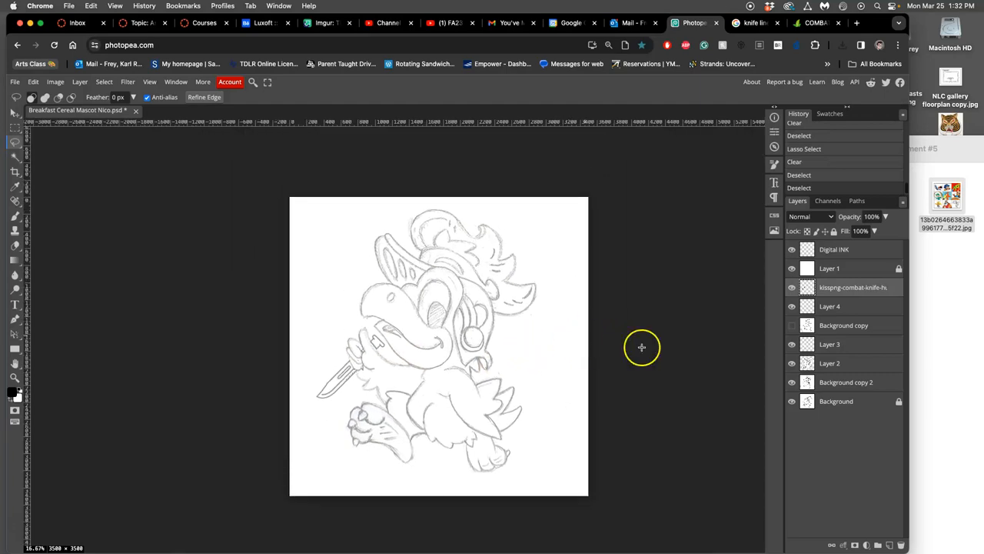
# Hide the knife layer so the sketch shows without it
pyautogui.click(790, 288)
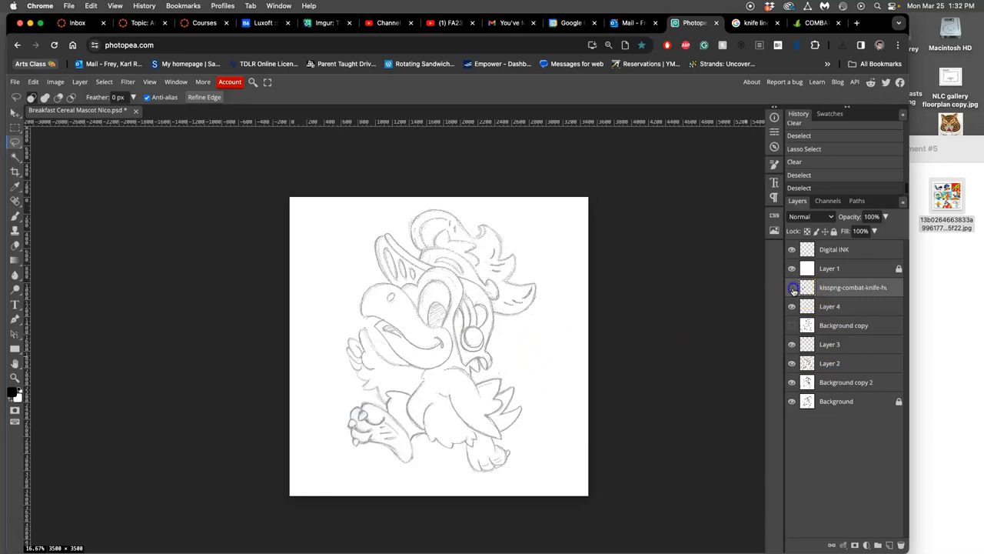
pyautogui.click(791, 288)
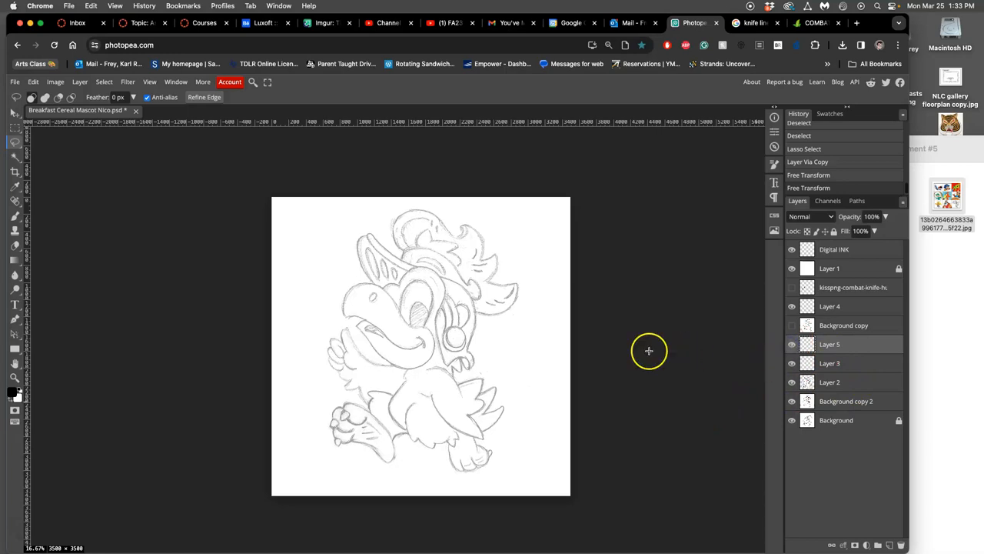
# Flatten all layers into a single Background image
pyautogui.click(78, 83)
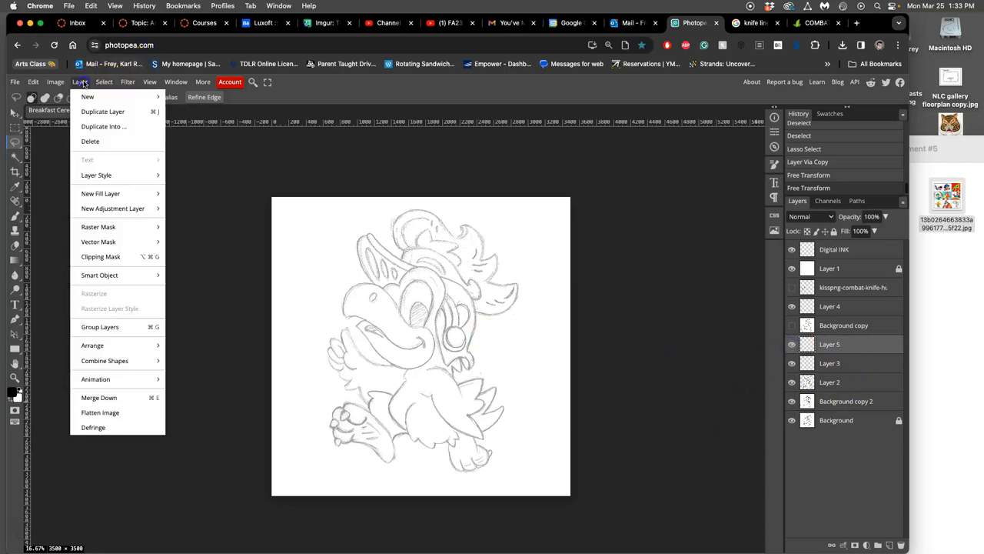
pyautogui.click(100, 413)
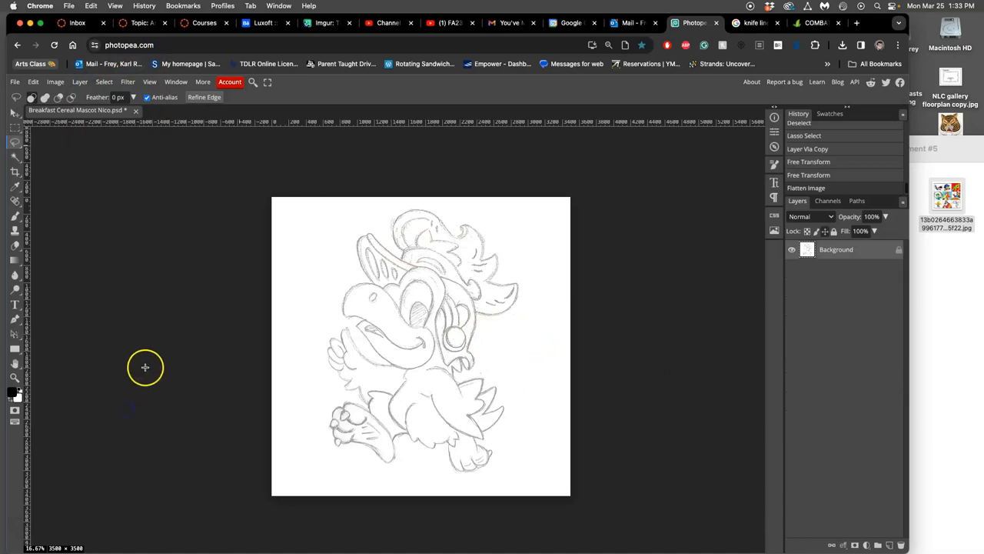
pyautogui.moveTo(440, 289)
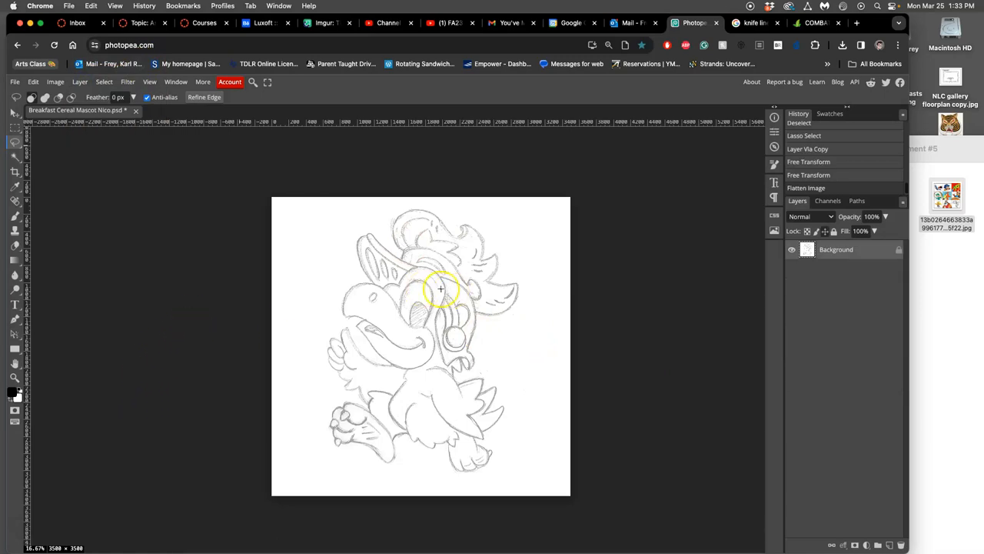
pyautogui.moveTo(856, 255)
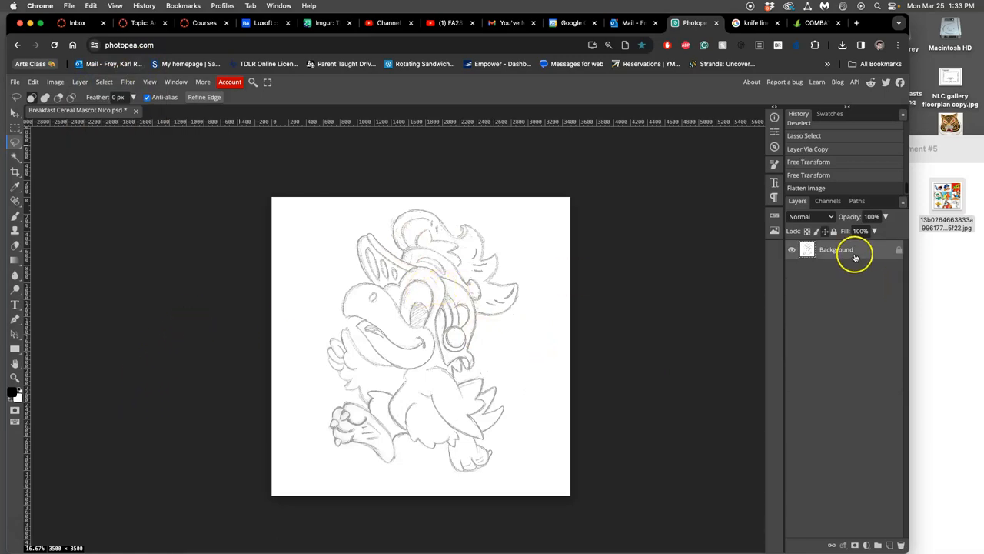
pyautogui.moveTo(625, 285)
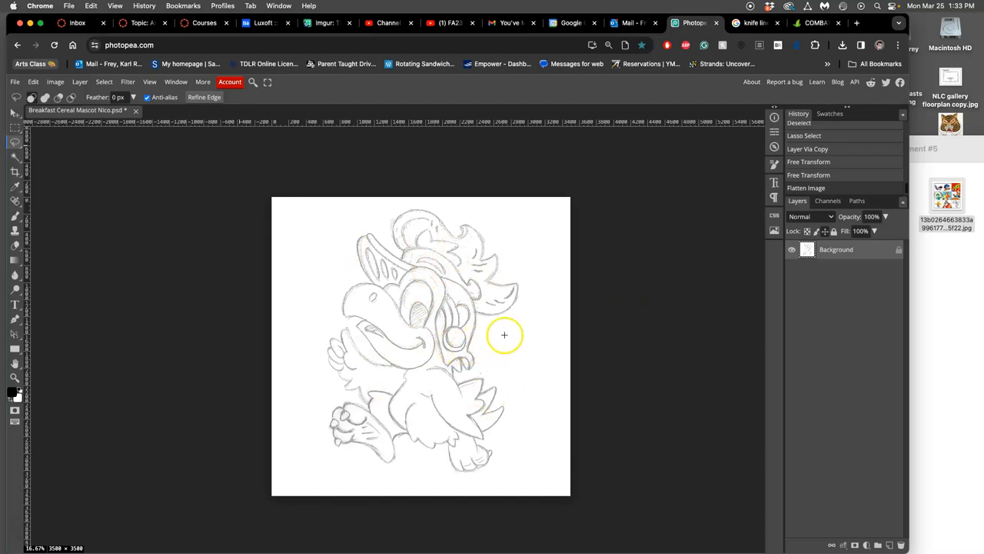
pyautogui.moveTo(734, 292)
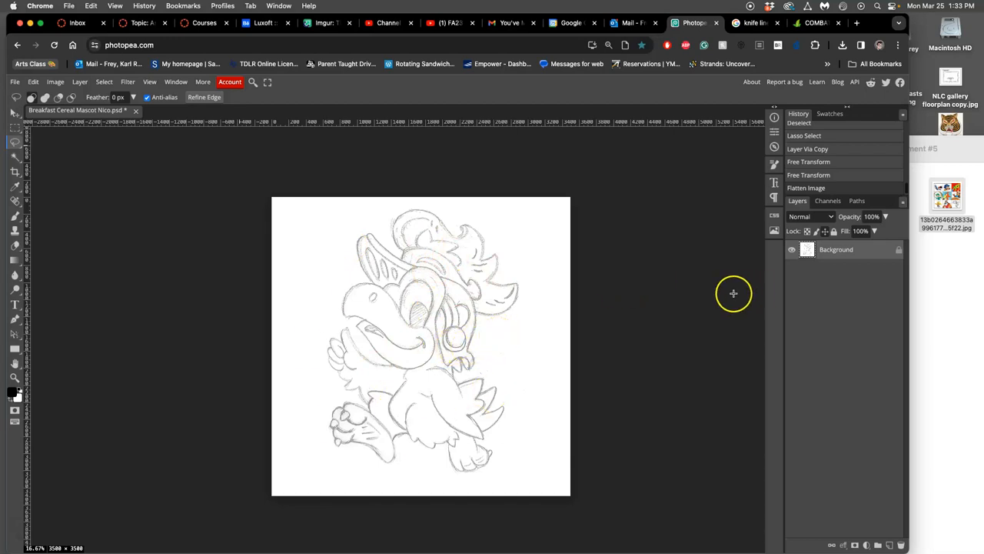
pyautogui.moveTo(856, 258)
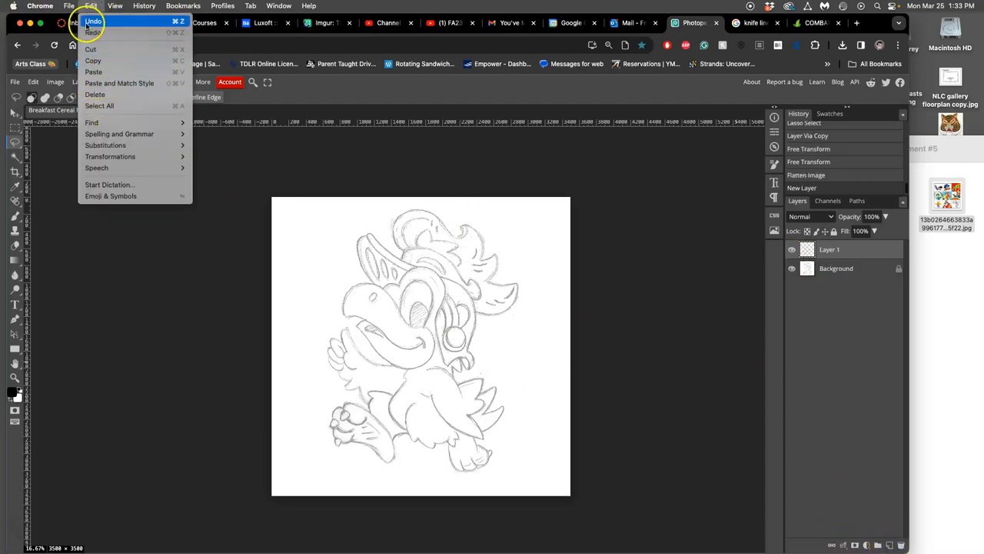
# Fill Layer 1 with white at lowered opacity and rename the top layer DIGITAL INK
pyautogui.click(32, 83)
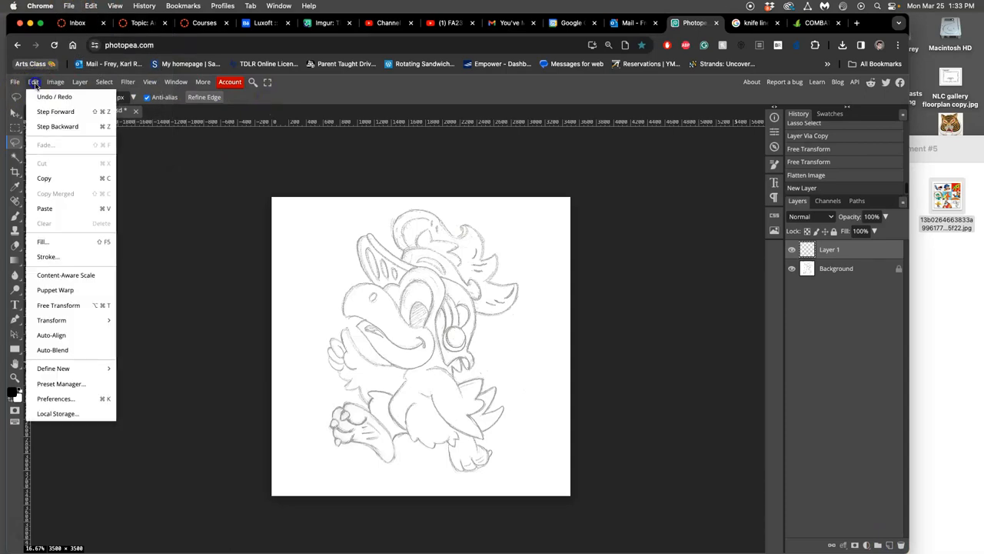
pyautogui.click(44, 242)
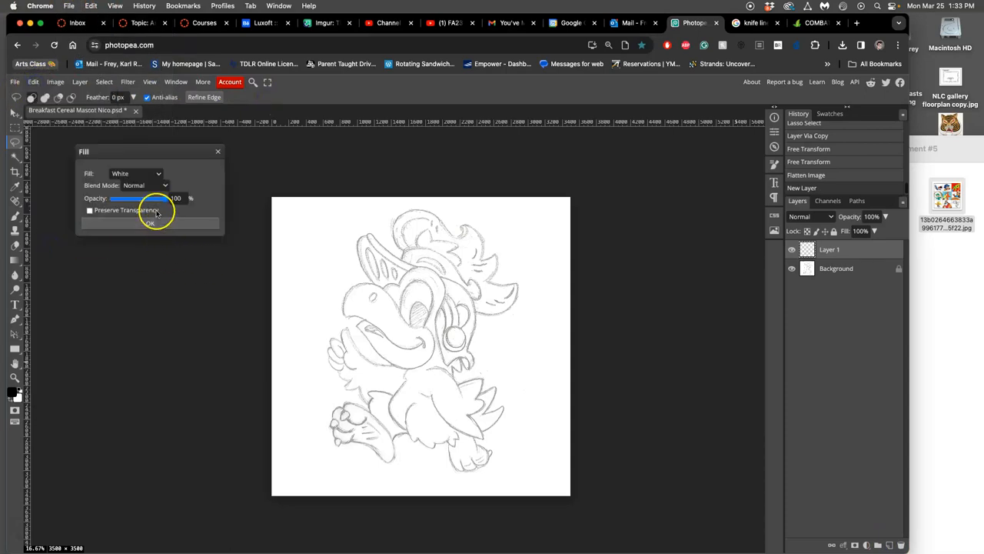
pyautogui.click(150, 223)
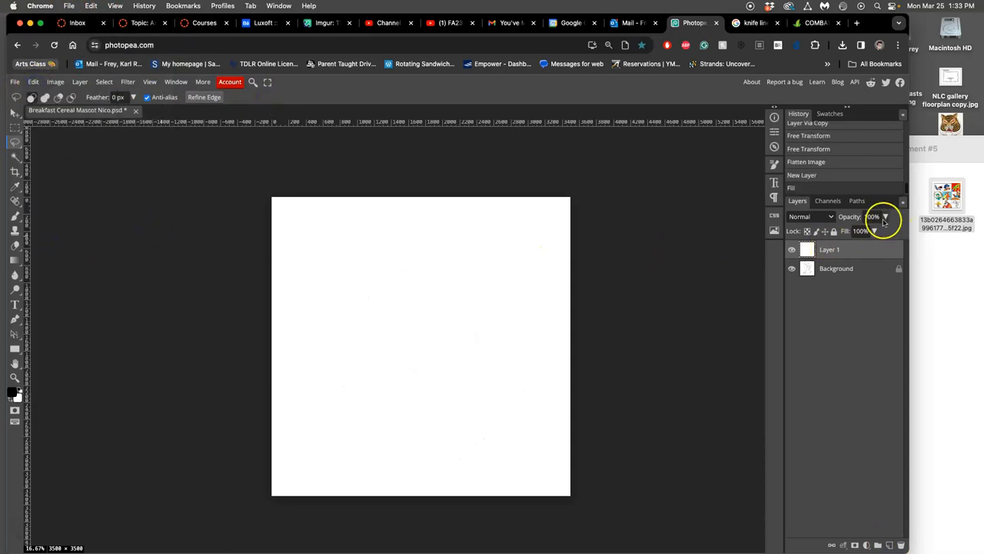
pyautogui.moveTo(884, 231); pyautogui.dragTo(869, 231)
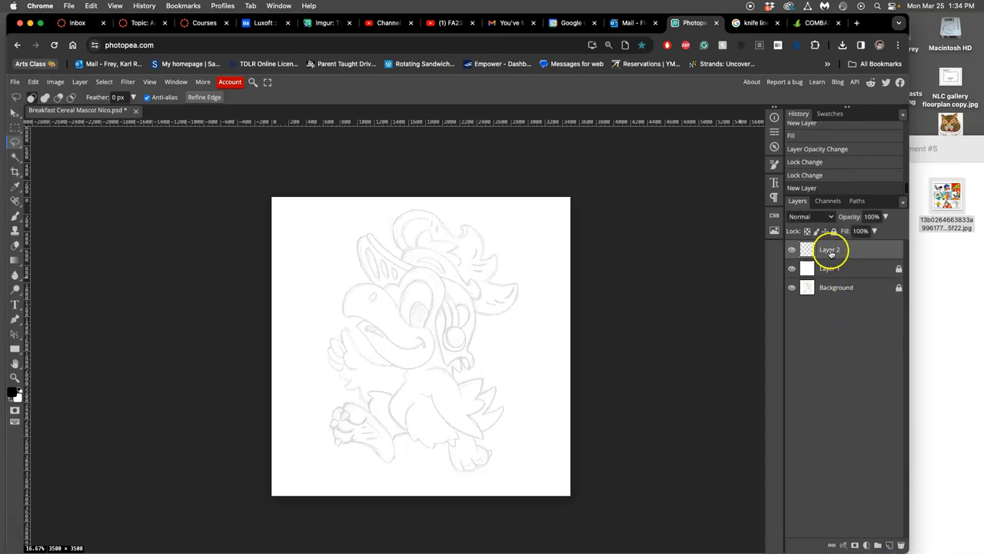
pyautogui.doubleClick(831, 249)
pyautogui.write('DIGITAL INK')
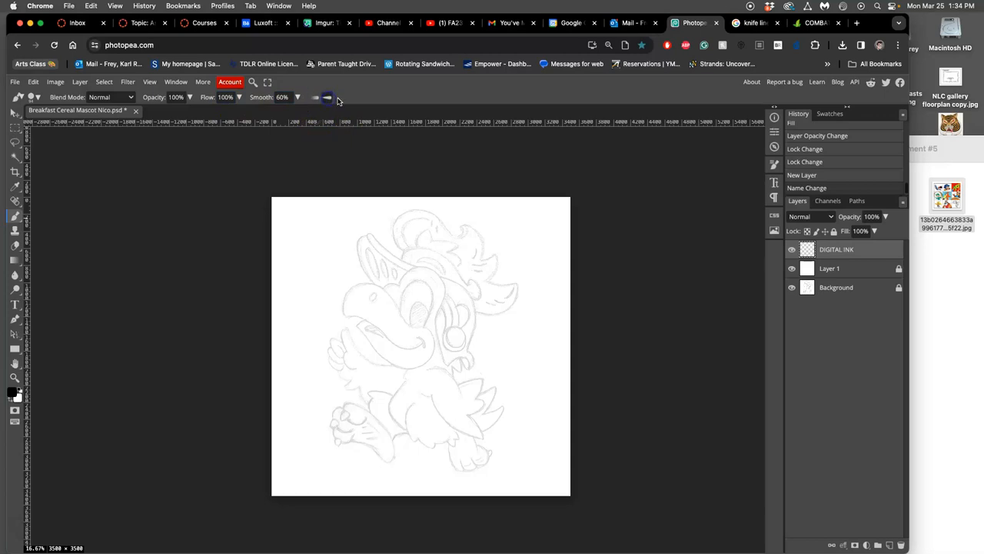
pyautogui.moveTo(294, 115)
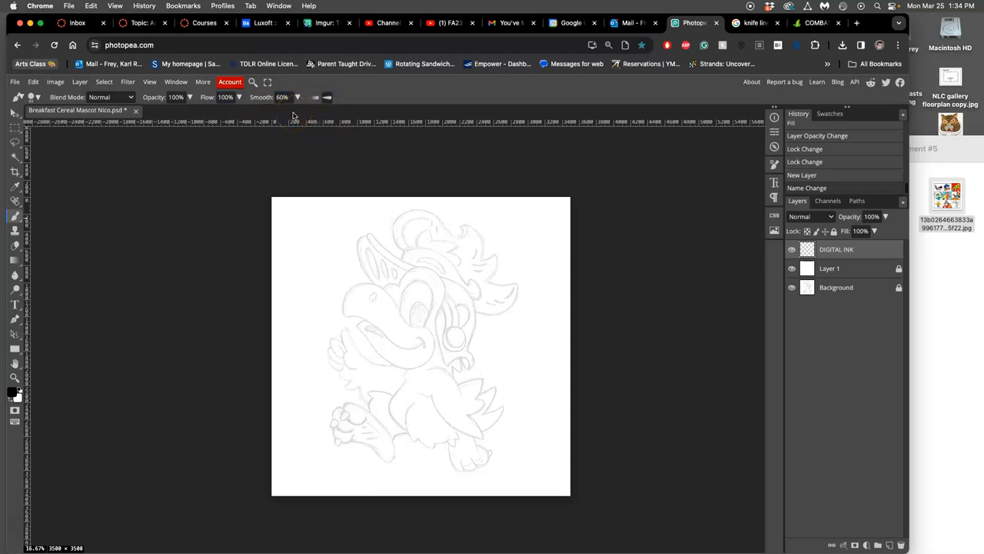
pyautogui.moveTo(332, 249)
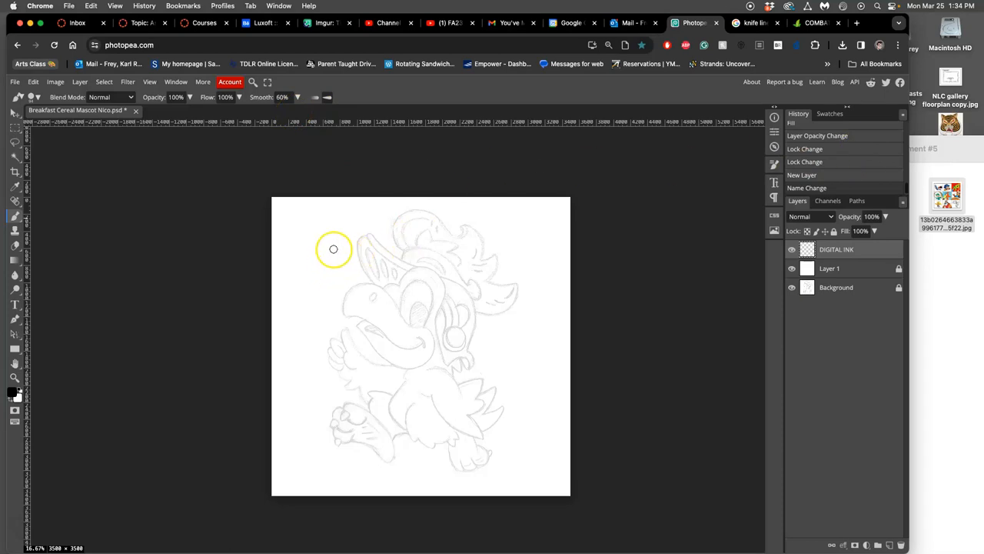
pyautogui.moveTo(338, 246); pyautogui.dragTo(300, 319)
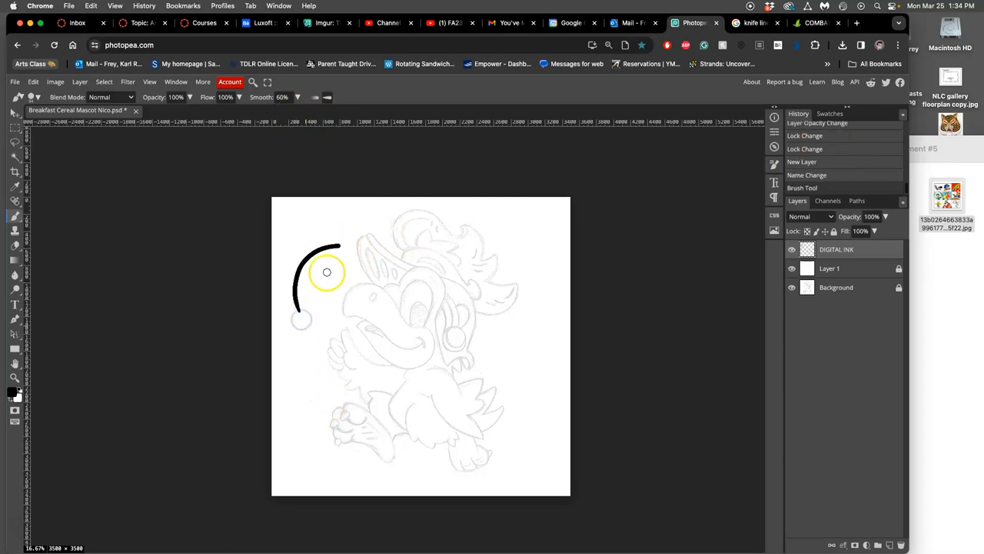
pyautogui.moveTo(323, 254); pyautogui.dragTo(316, 304)
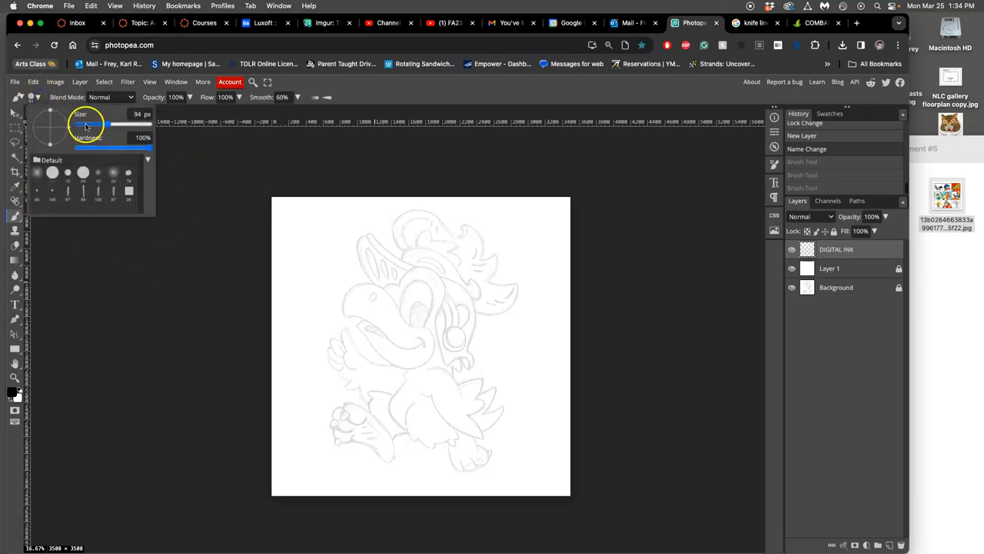
pyautogui.moveTo(107, 123); pyautogui.dragTo(80, 123)
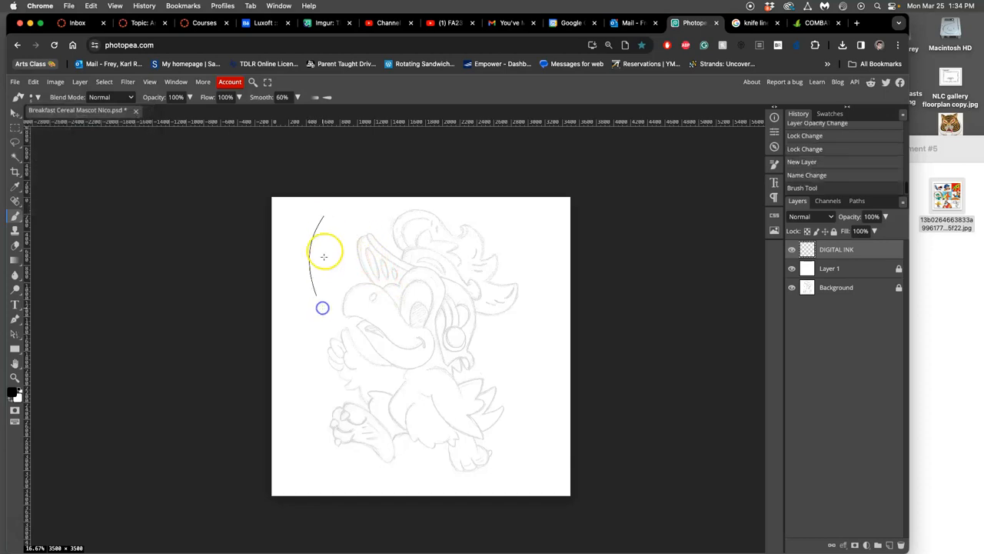
pyautogui.moveTo(331, 223); pyautogui.dragTo(315, 296)
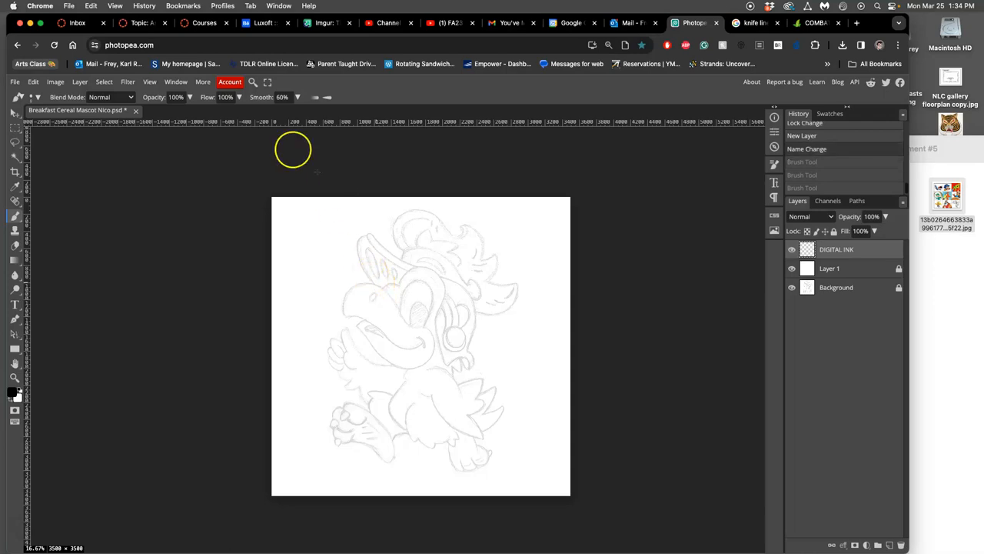
pyautogui.moveTo(336, 298)
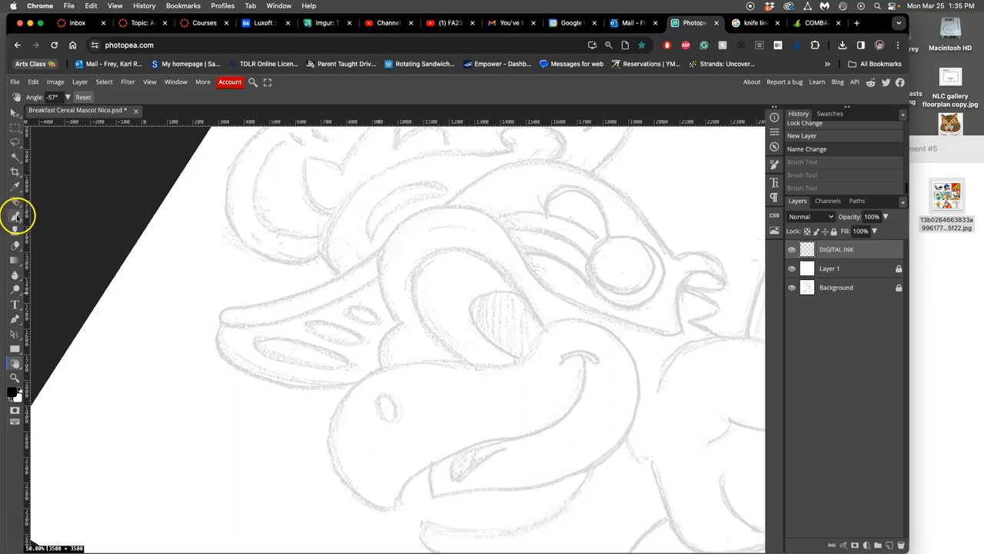
# With the Brush tool, ink the first black line along the bird's eye on DIGITAL INK
pyautogui.click(14, 215)
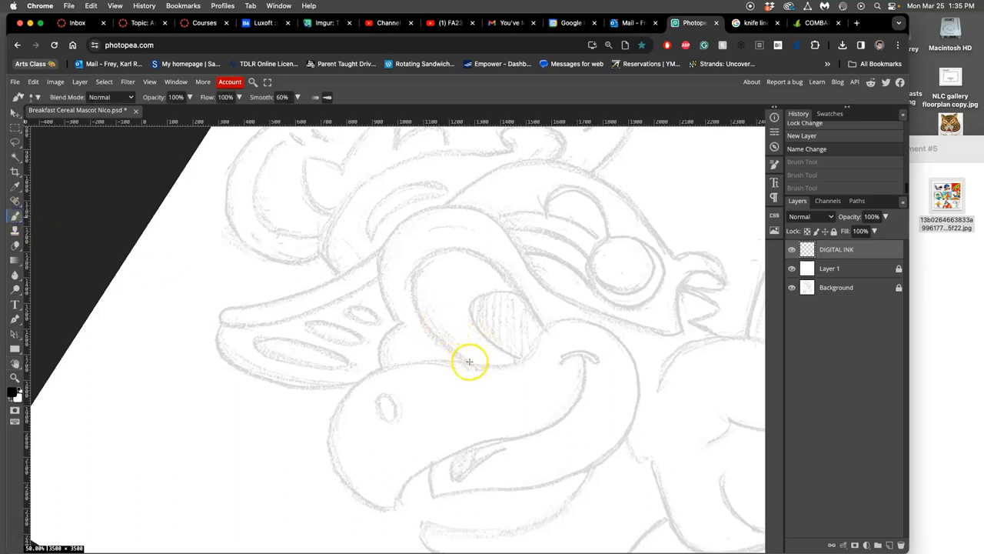
pyautogui.moveTo(469, 361); pyautogui.dragTo(418, 305)
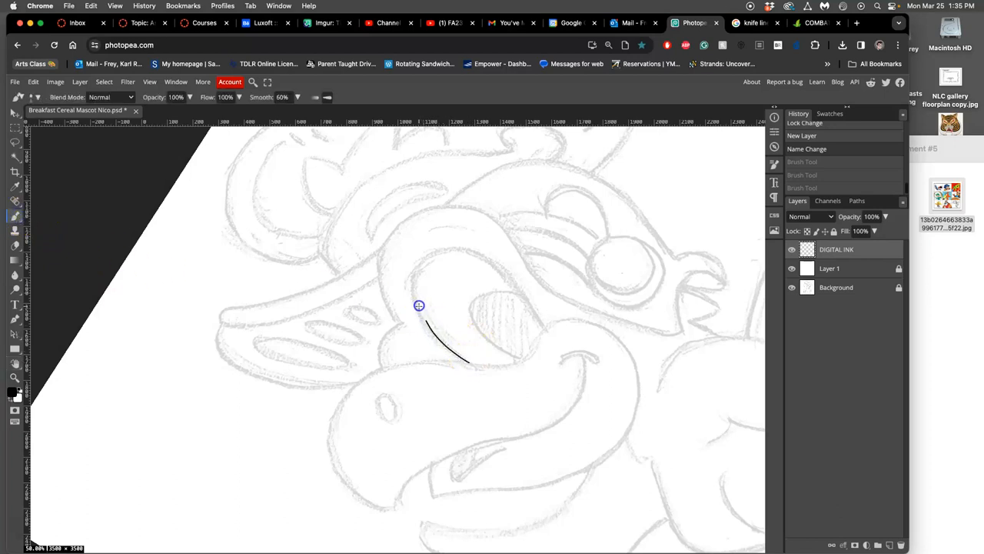